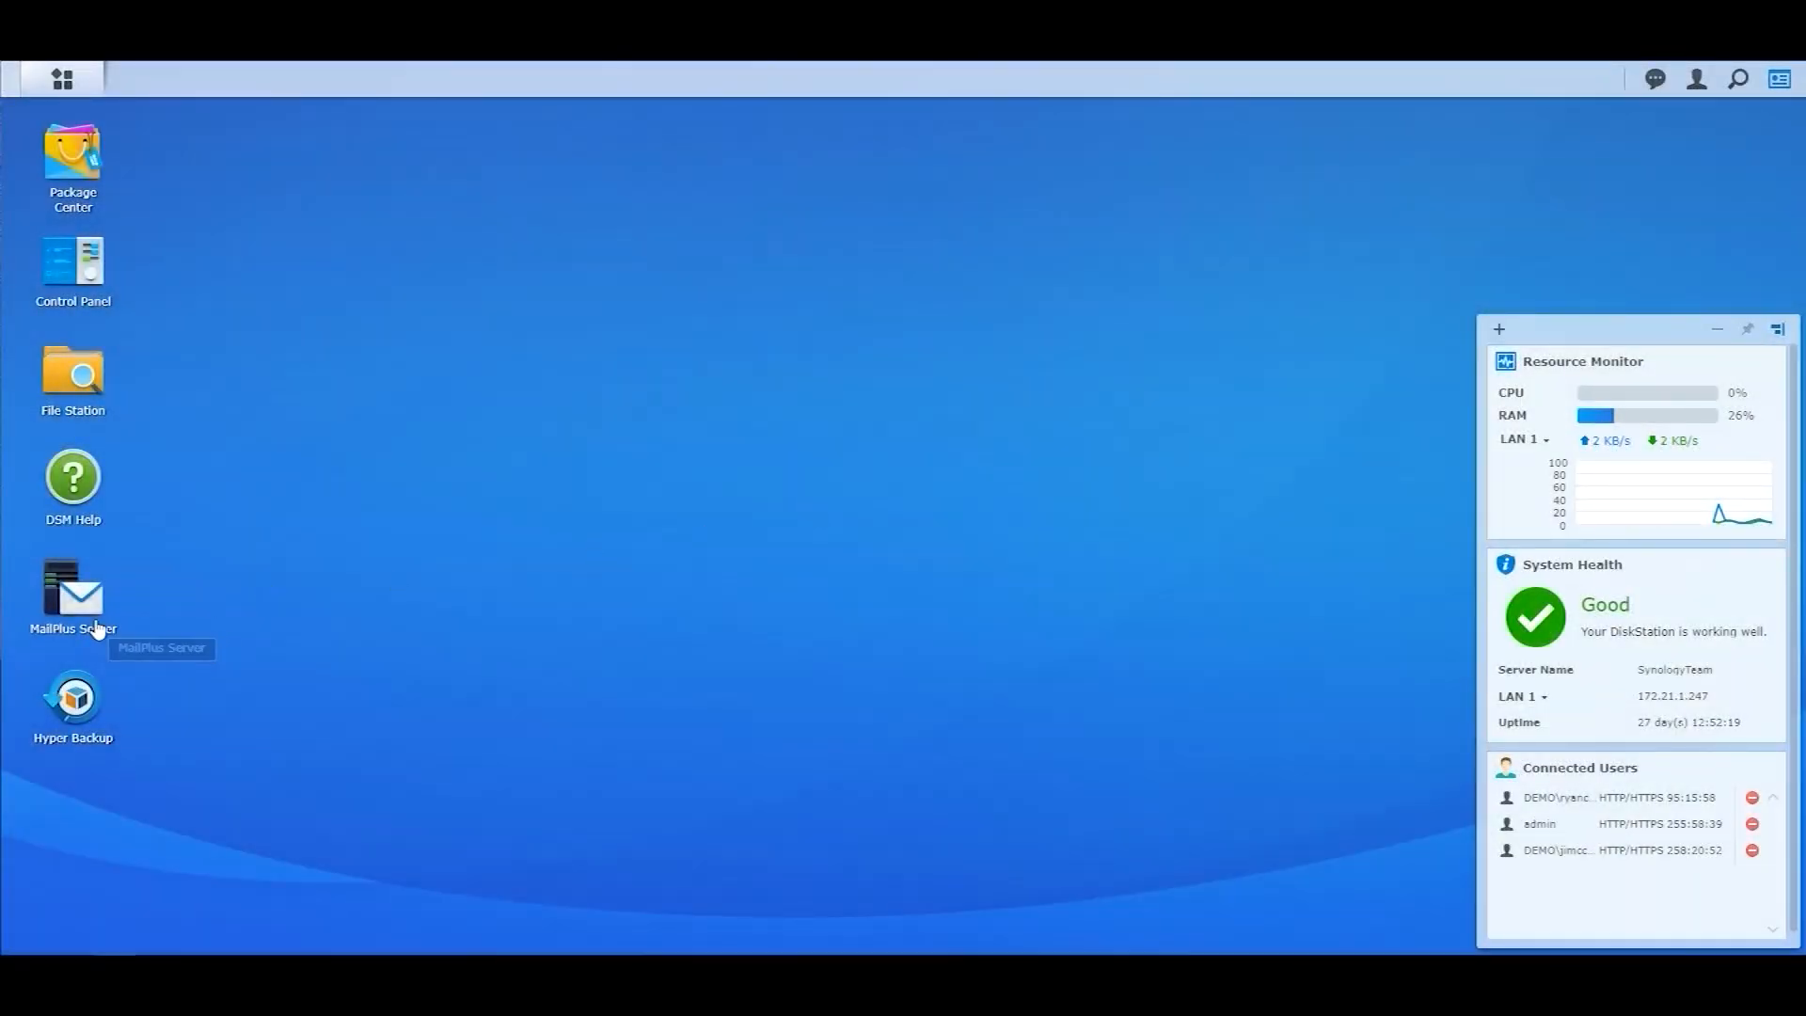
# Launch MailPlus Server from the desktop to show its mail monitor
pyautogui.doubleClick(72, 590)
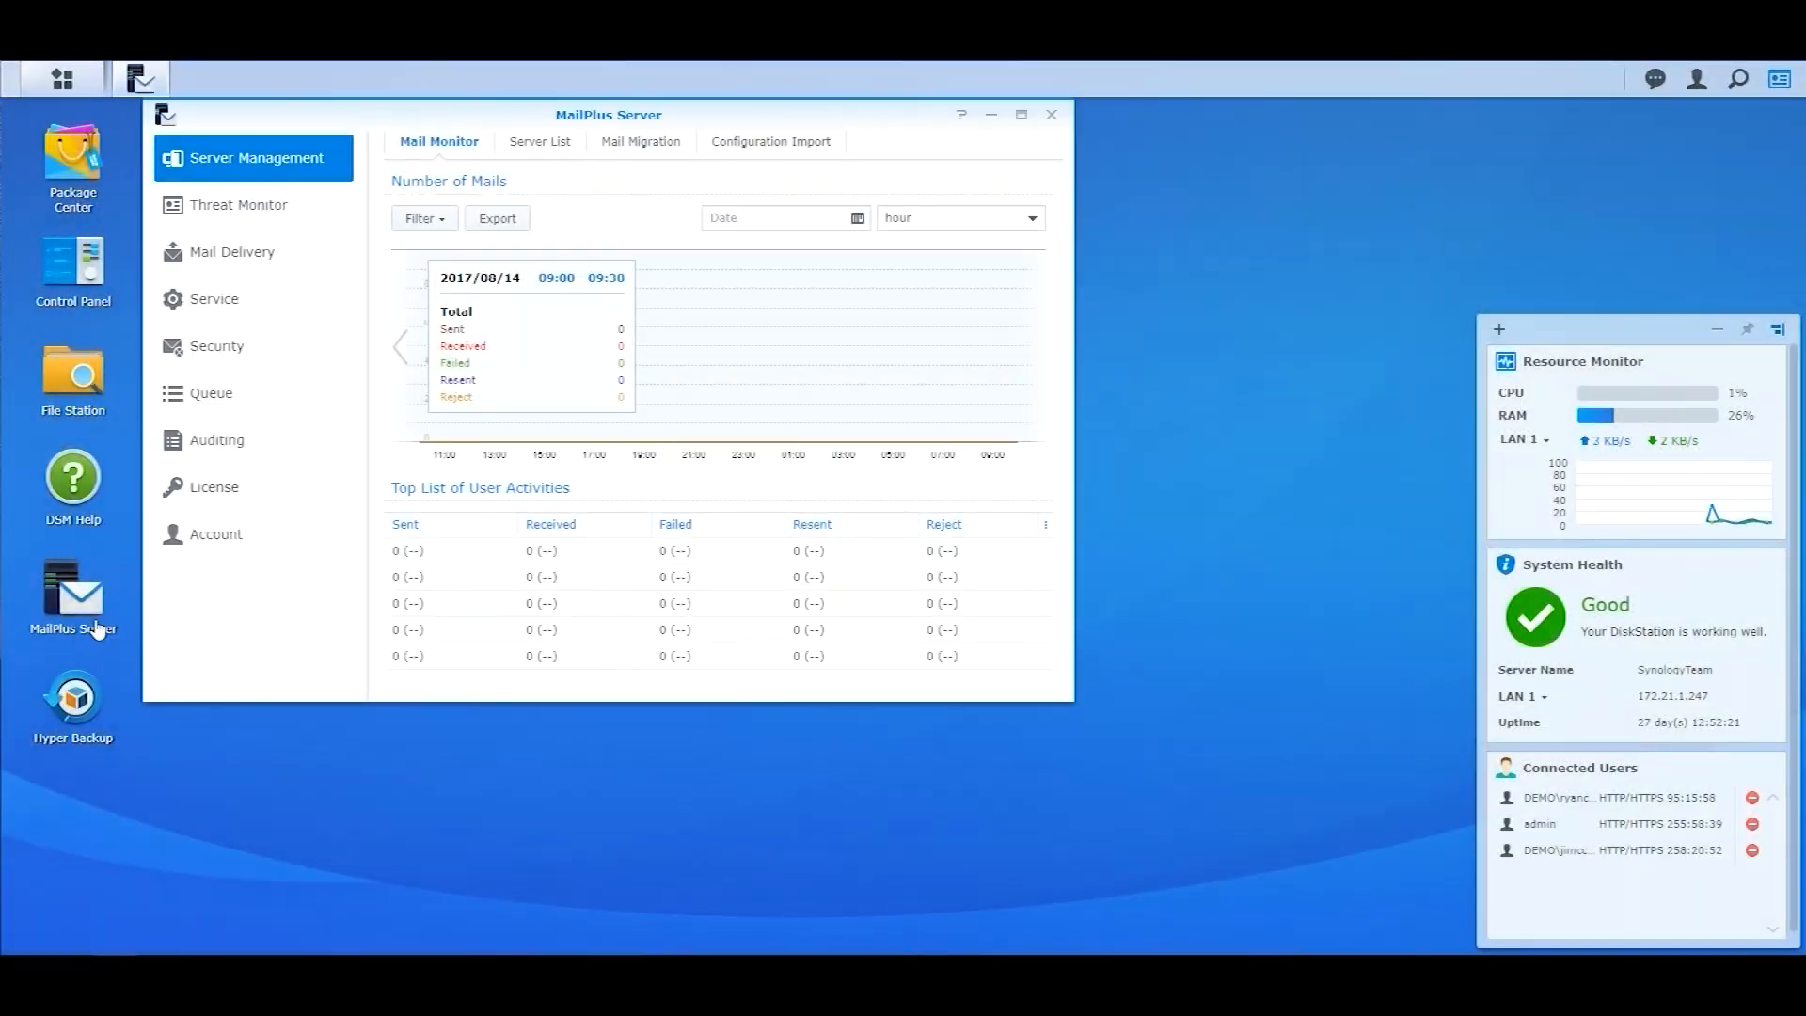
pyautogui.moveTo(261, 358)
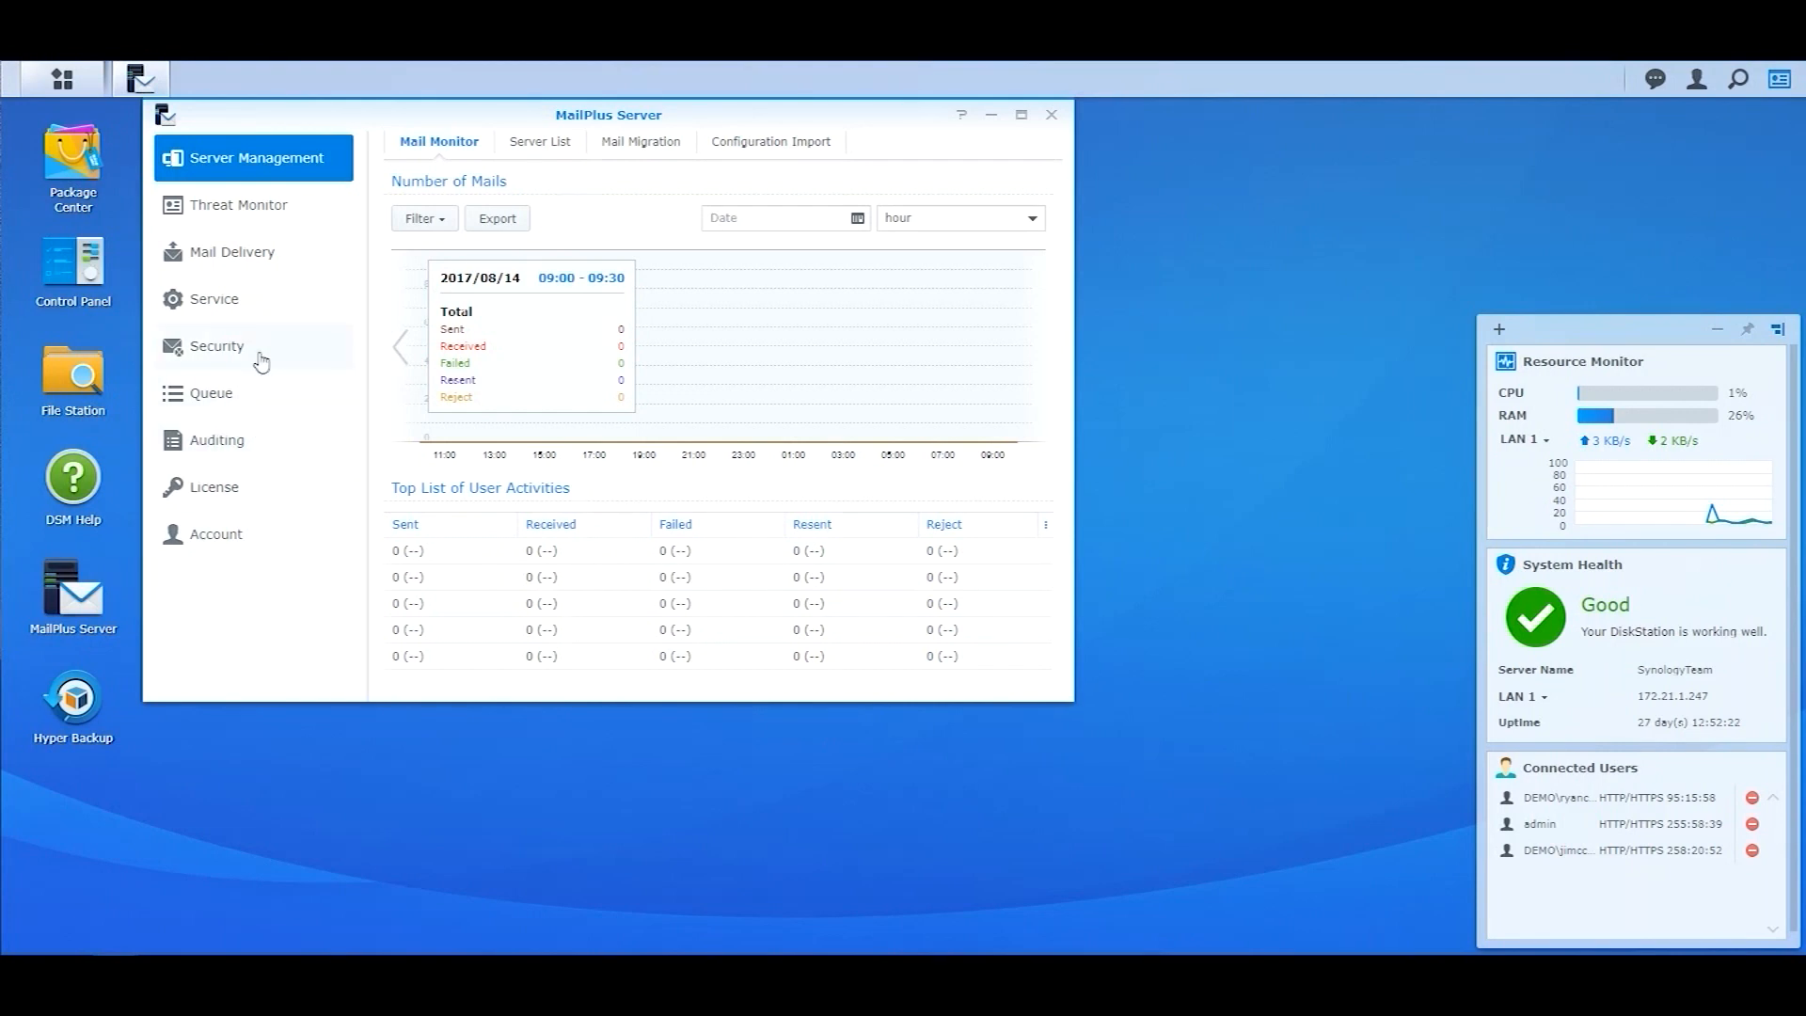
# In Security, enable 'Automatically update anti-spam rules' on the Spam tab
pyautogui.click(217, 345)
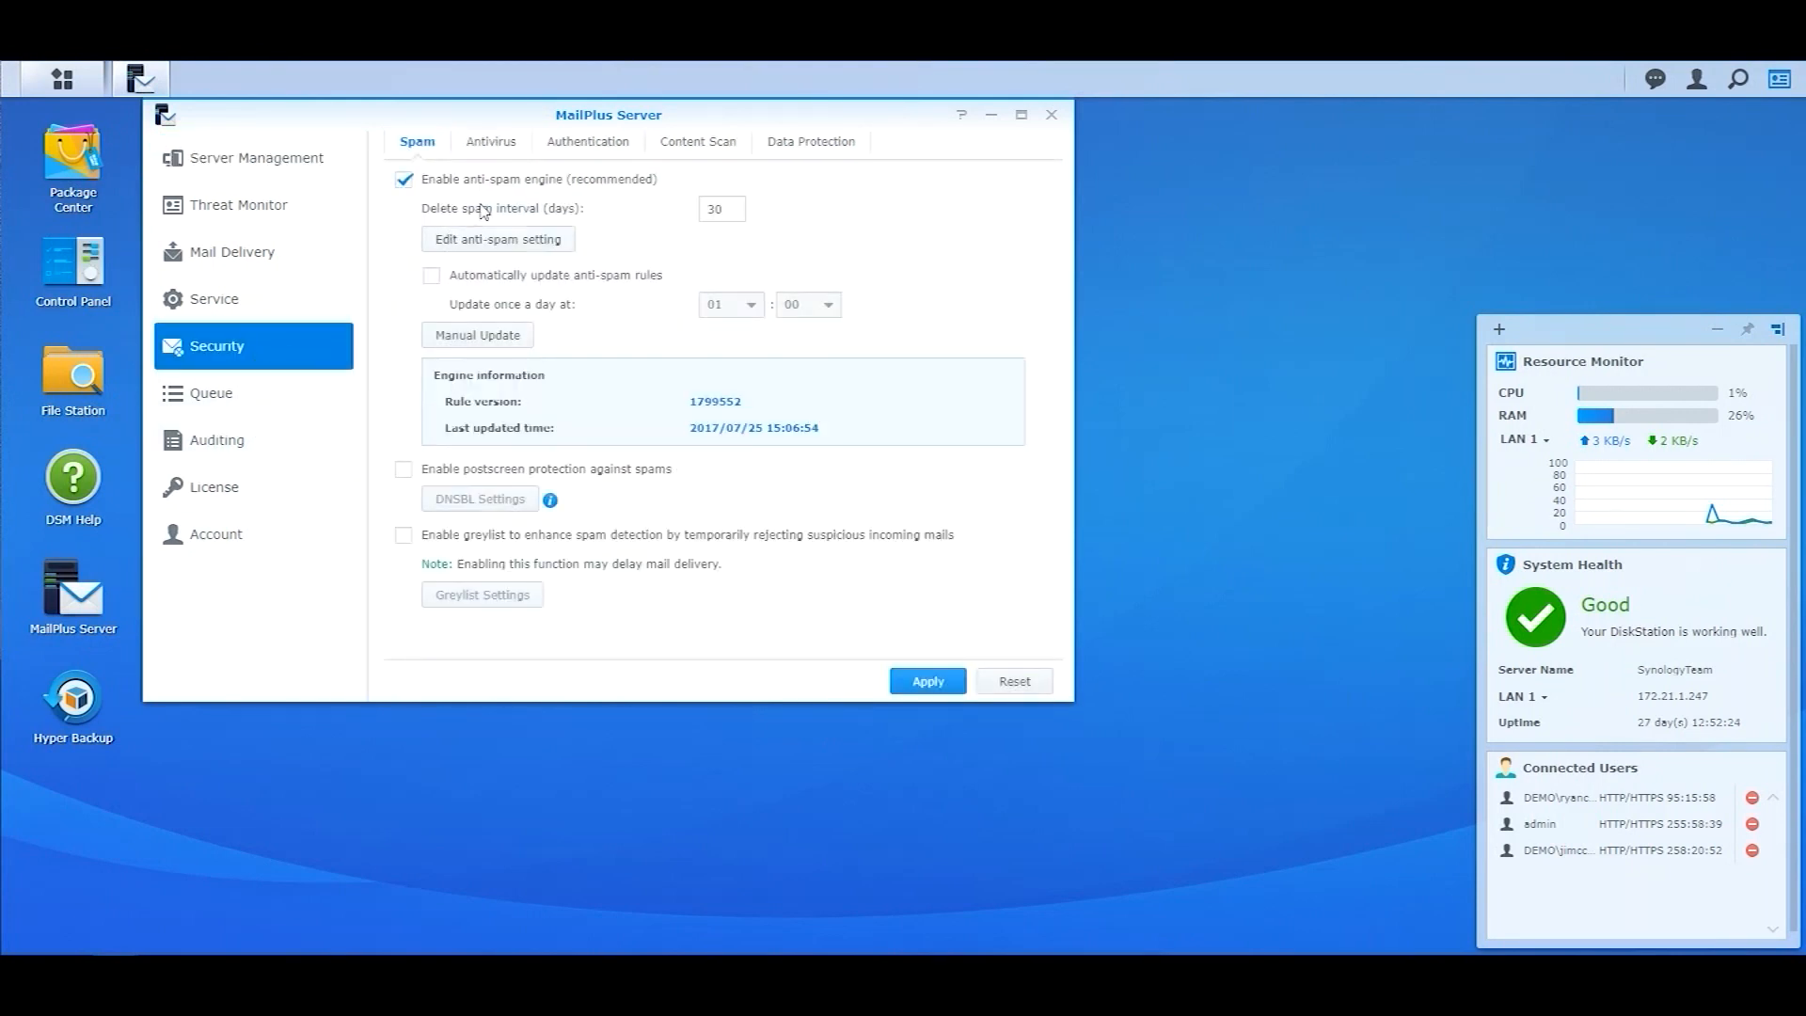
pyautogui.moveTo(493, 195)
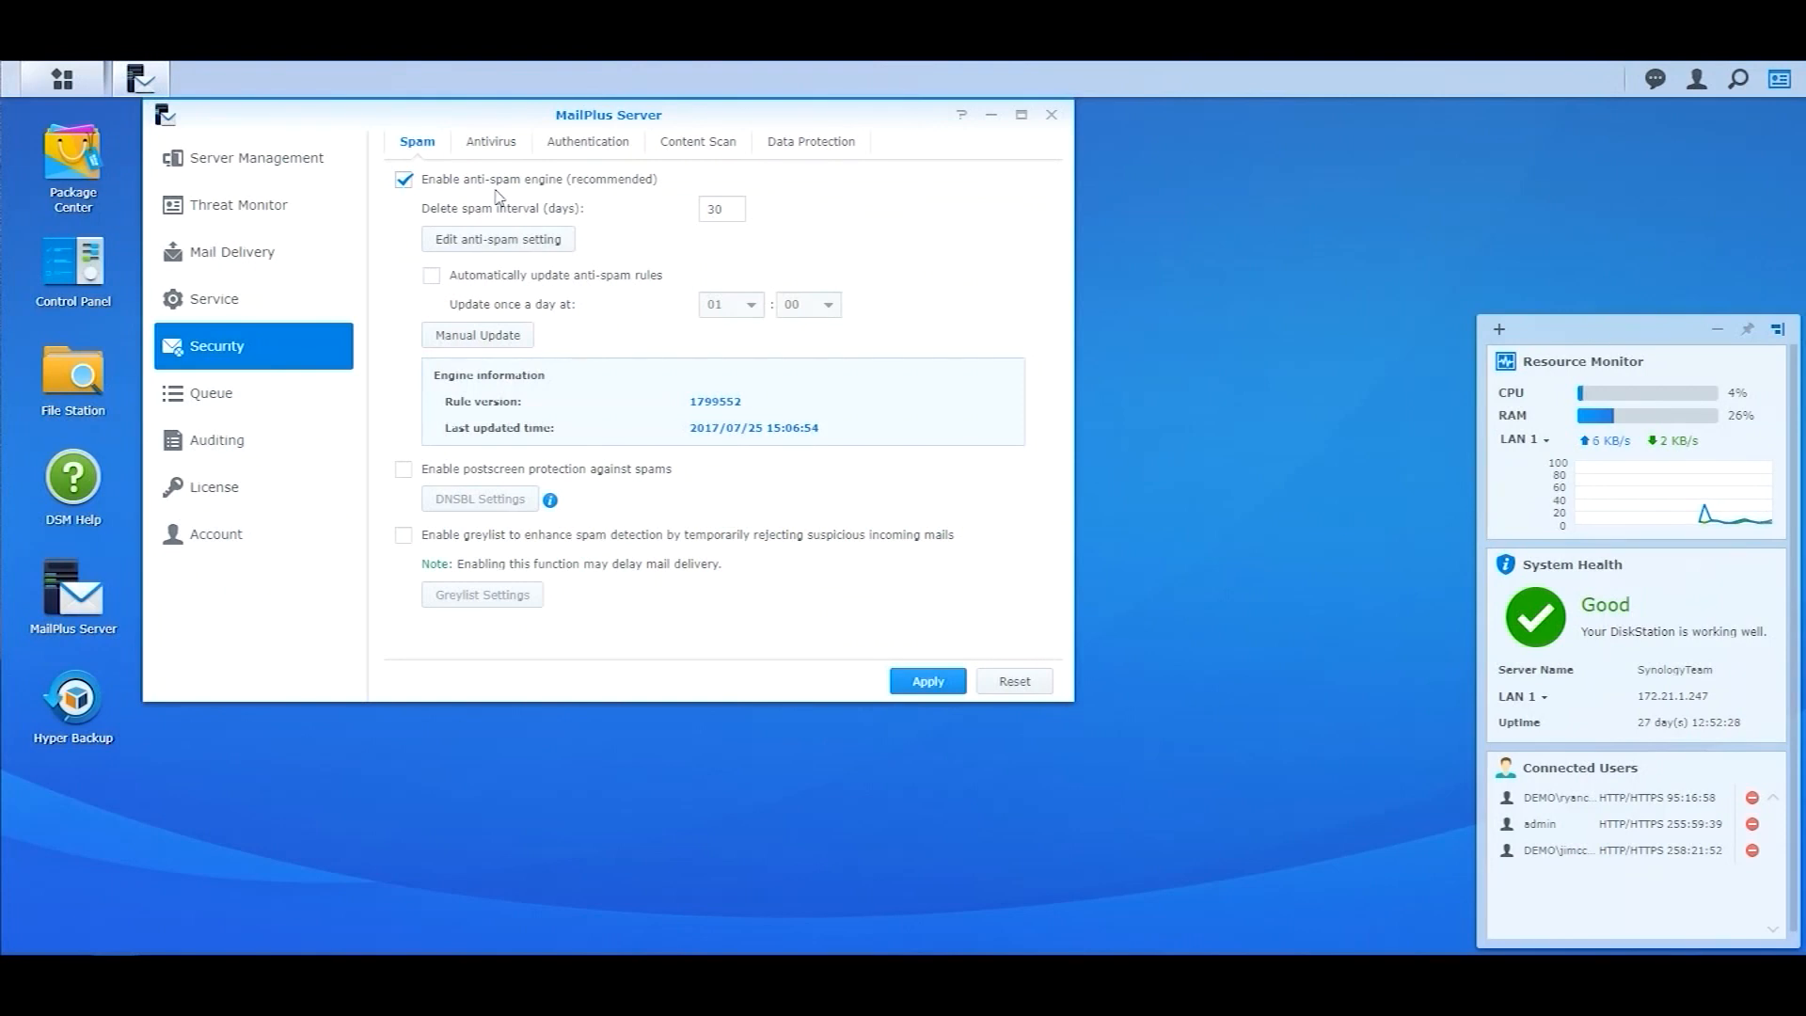
pyautogui.click(431, 275)
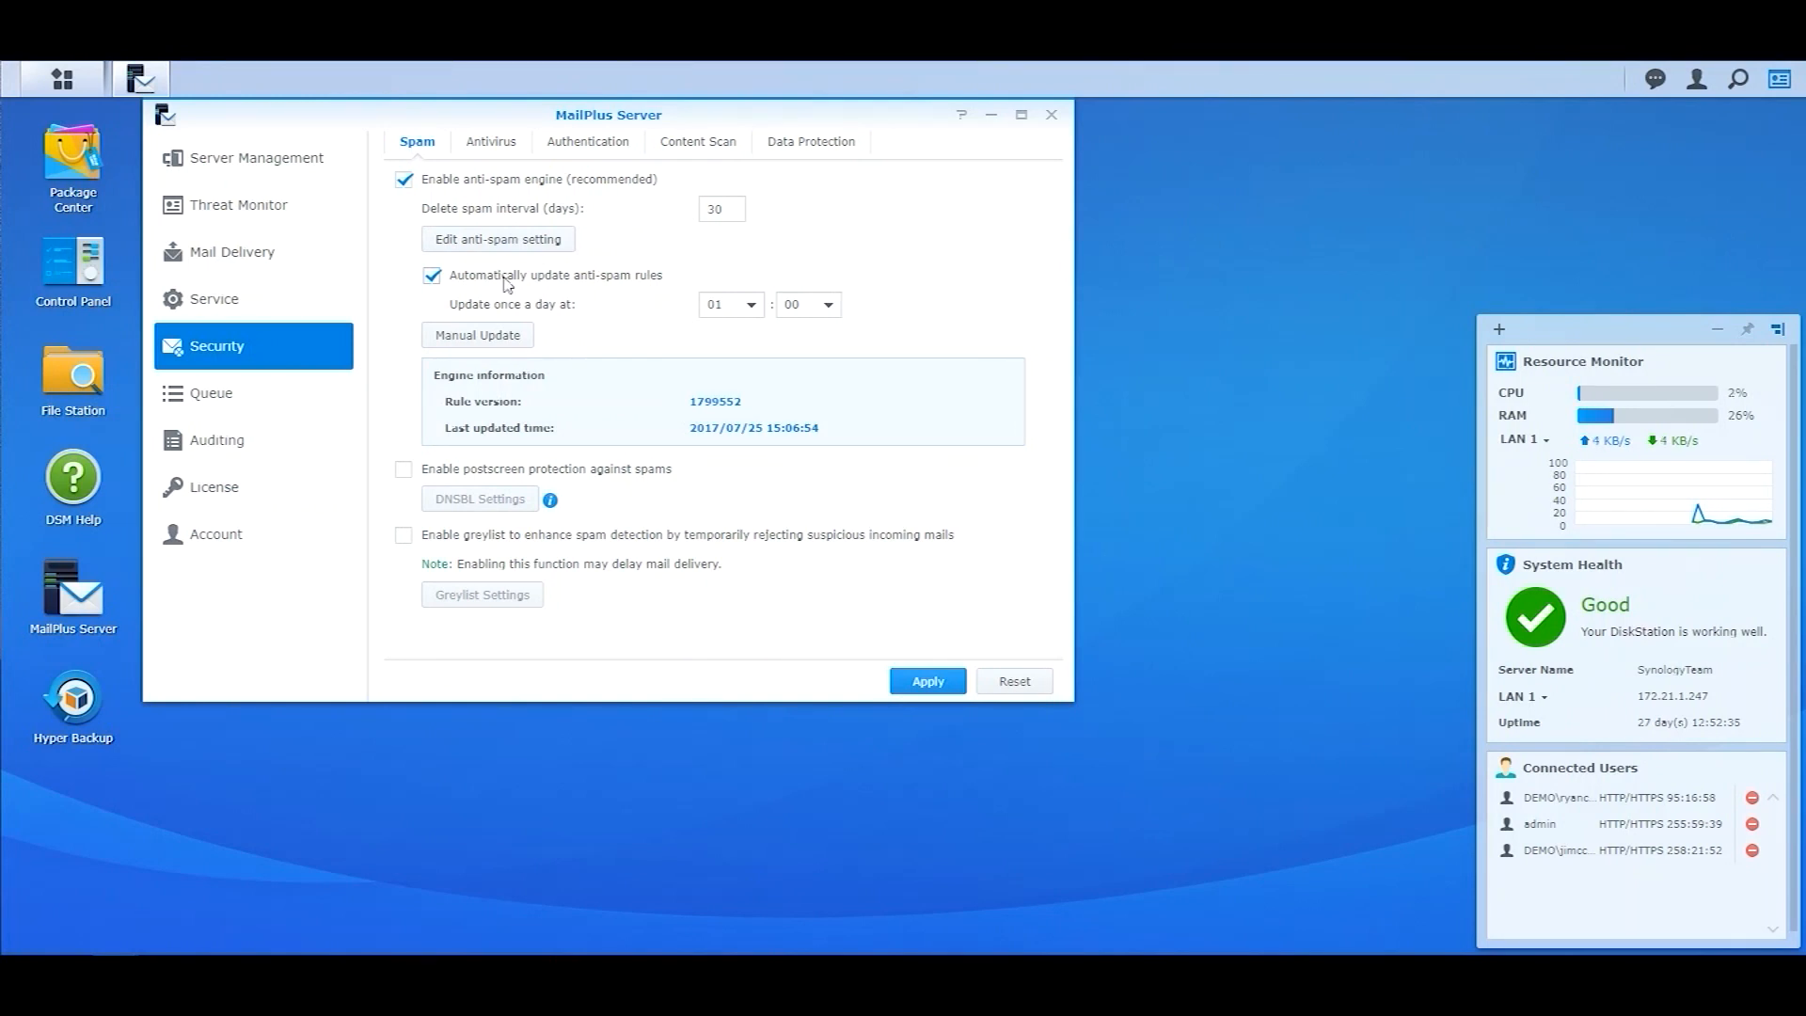
pyautogui.moveTo(520, 253)
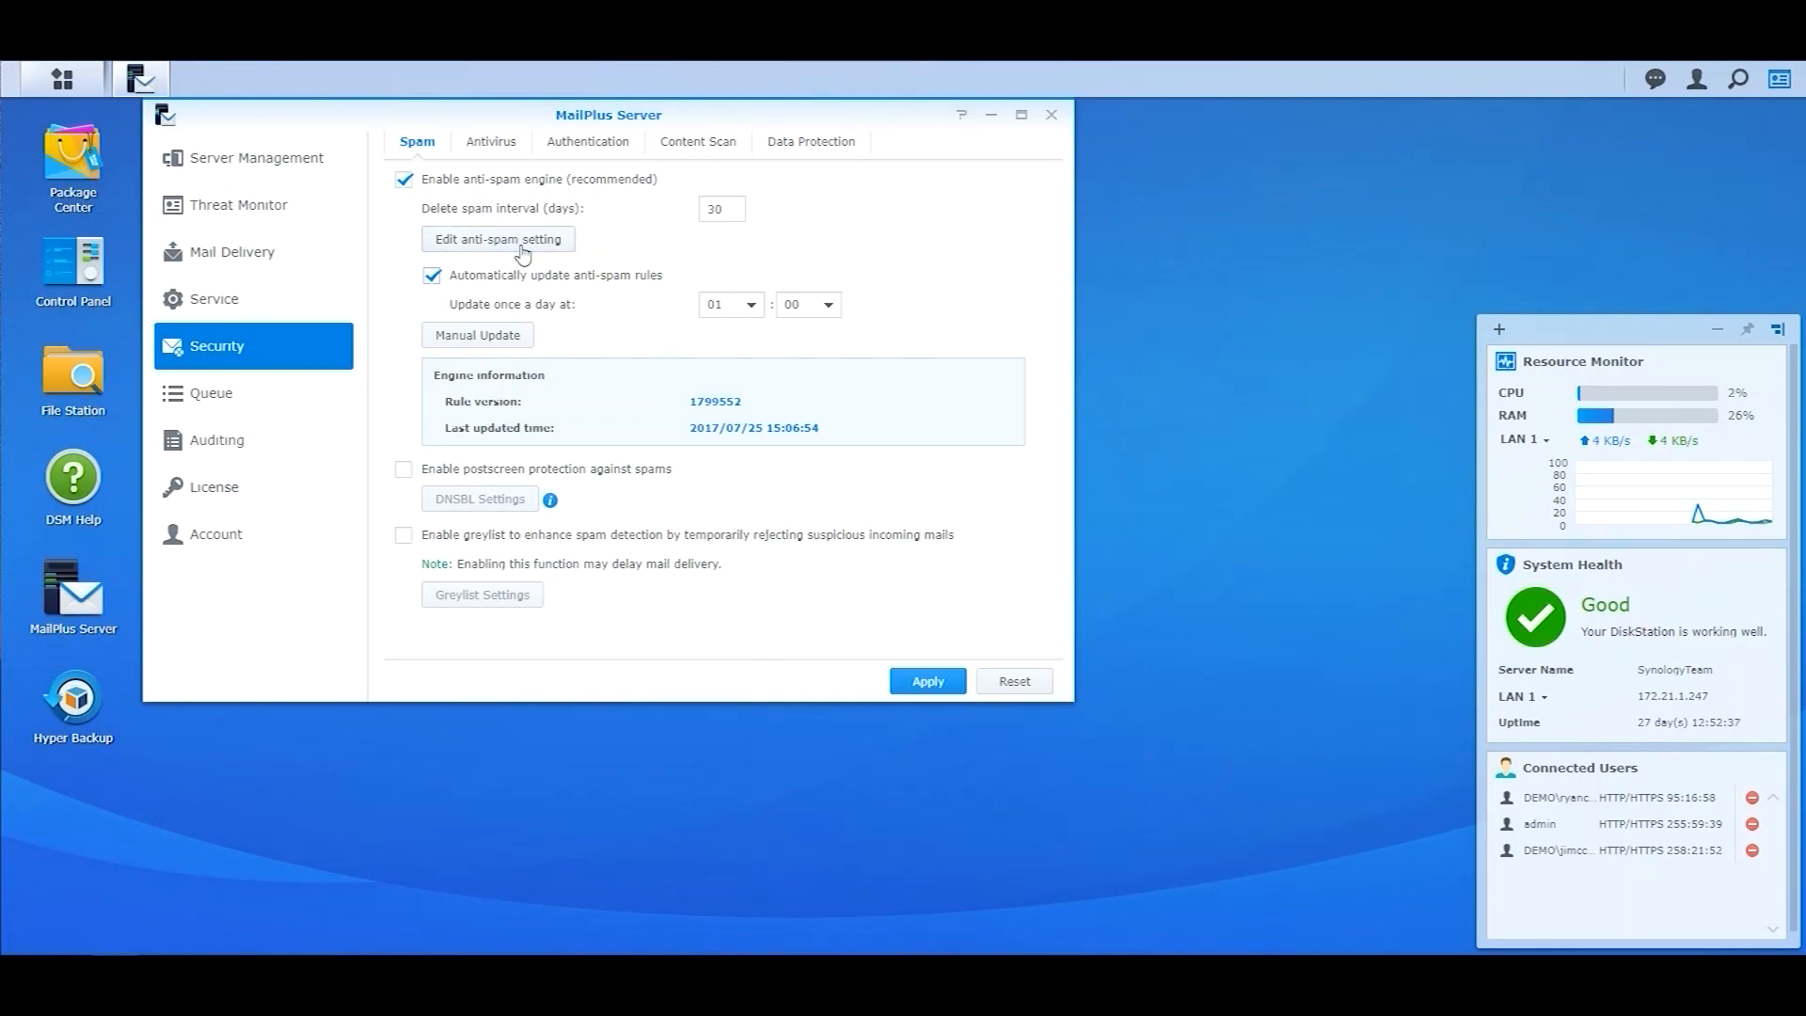
# Open Edit anti-spam setting and confirm the SpamAssassin rules list is empty
pyautogui.click(498, 238)
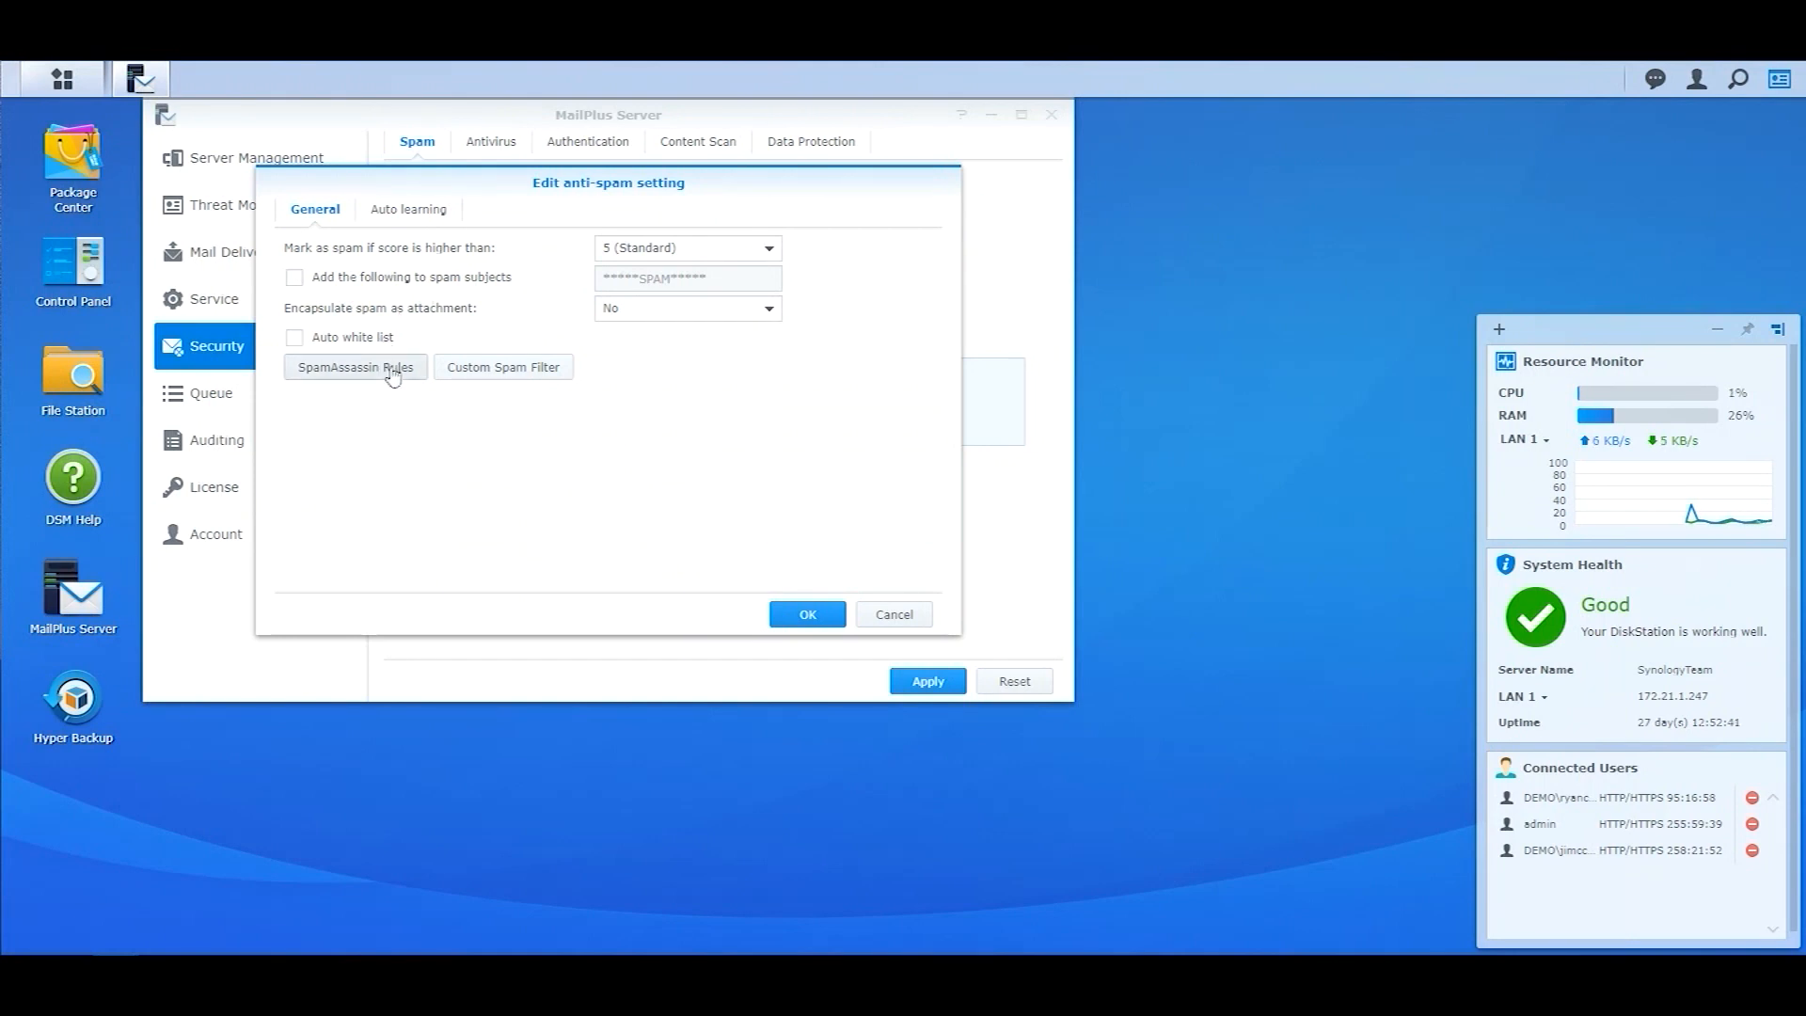
pyautogui.click(355, 366)
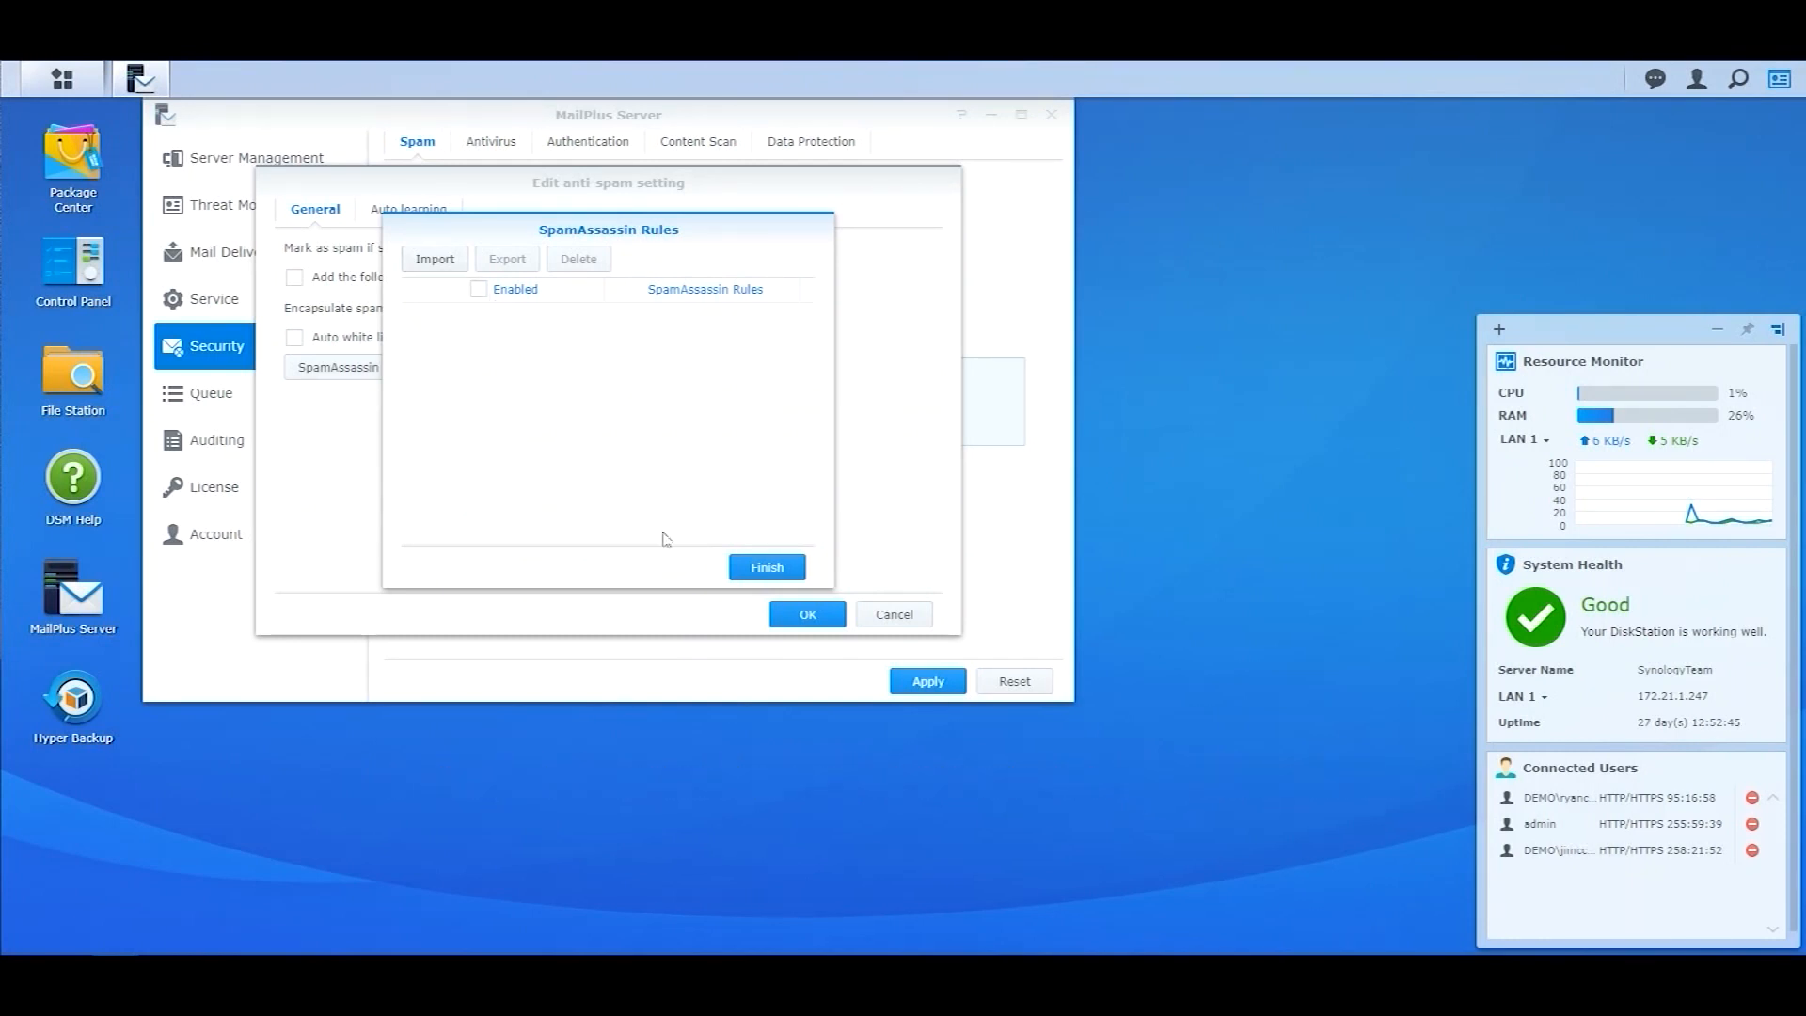
pyautogui.click(766, 566)
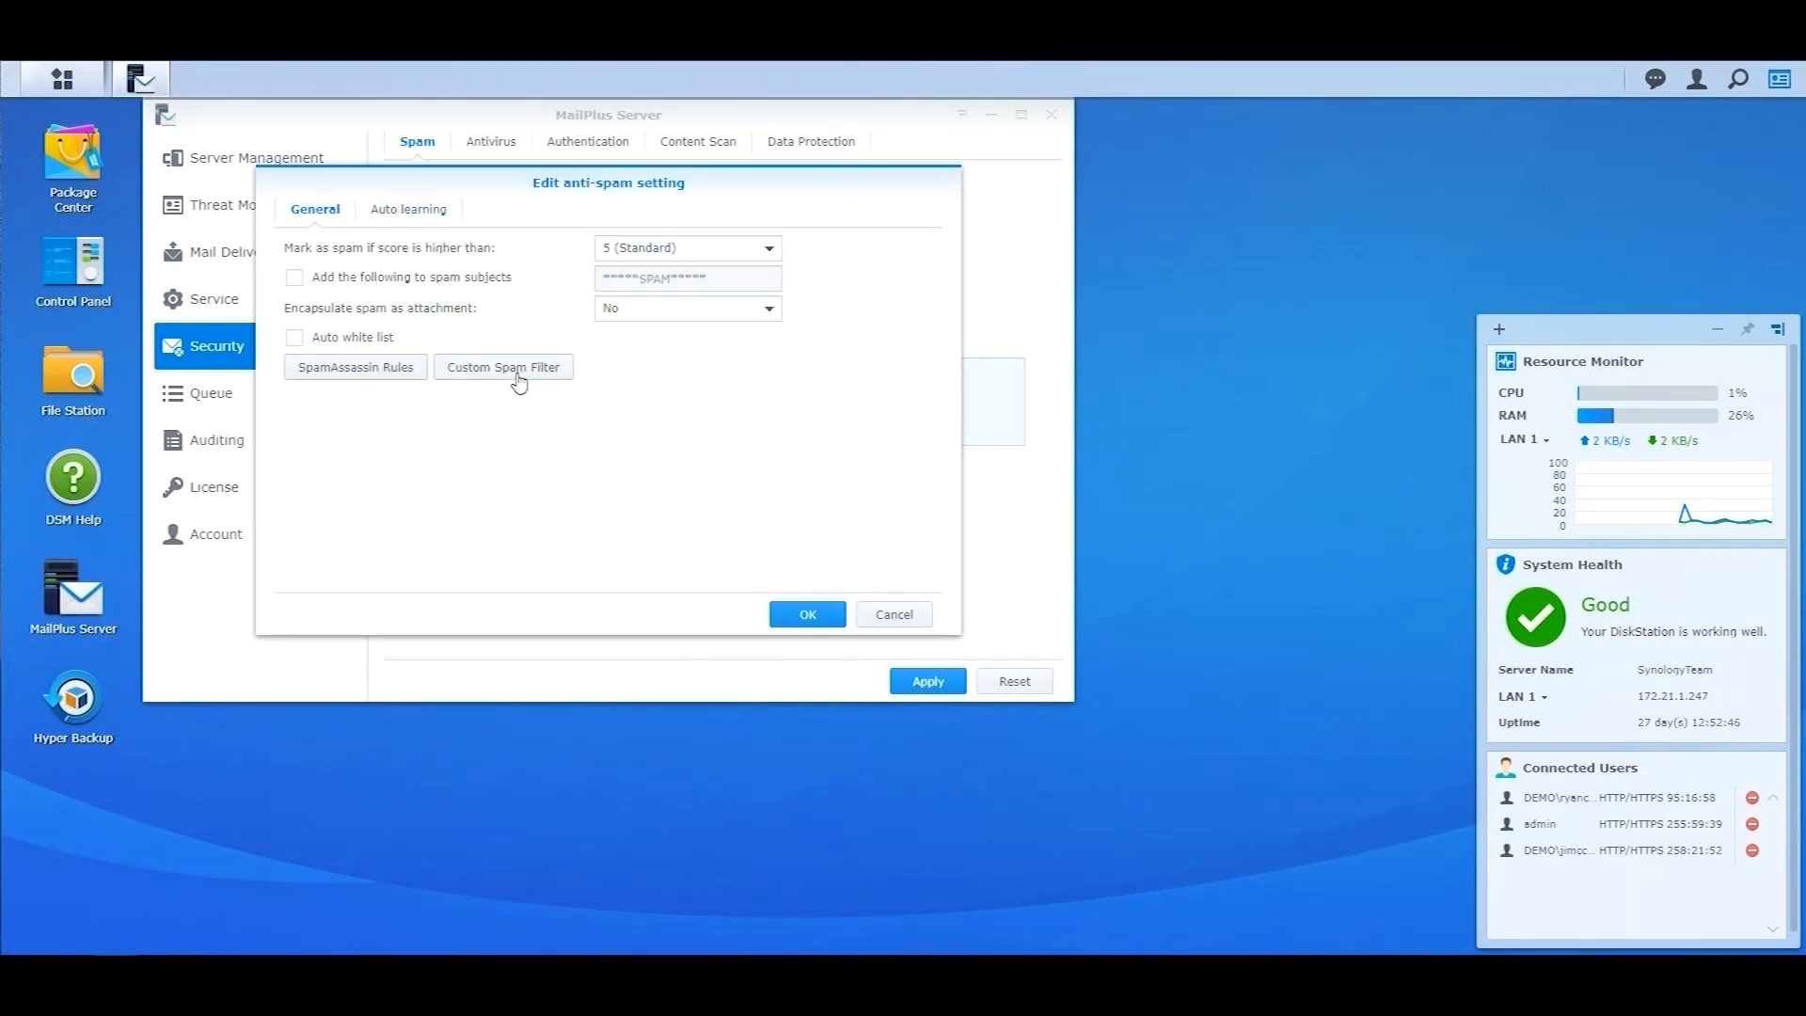
pyautogui.click(502, 366)
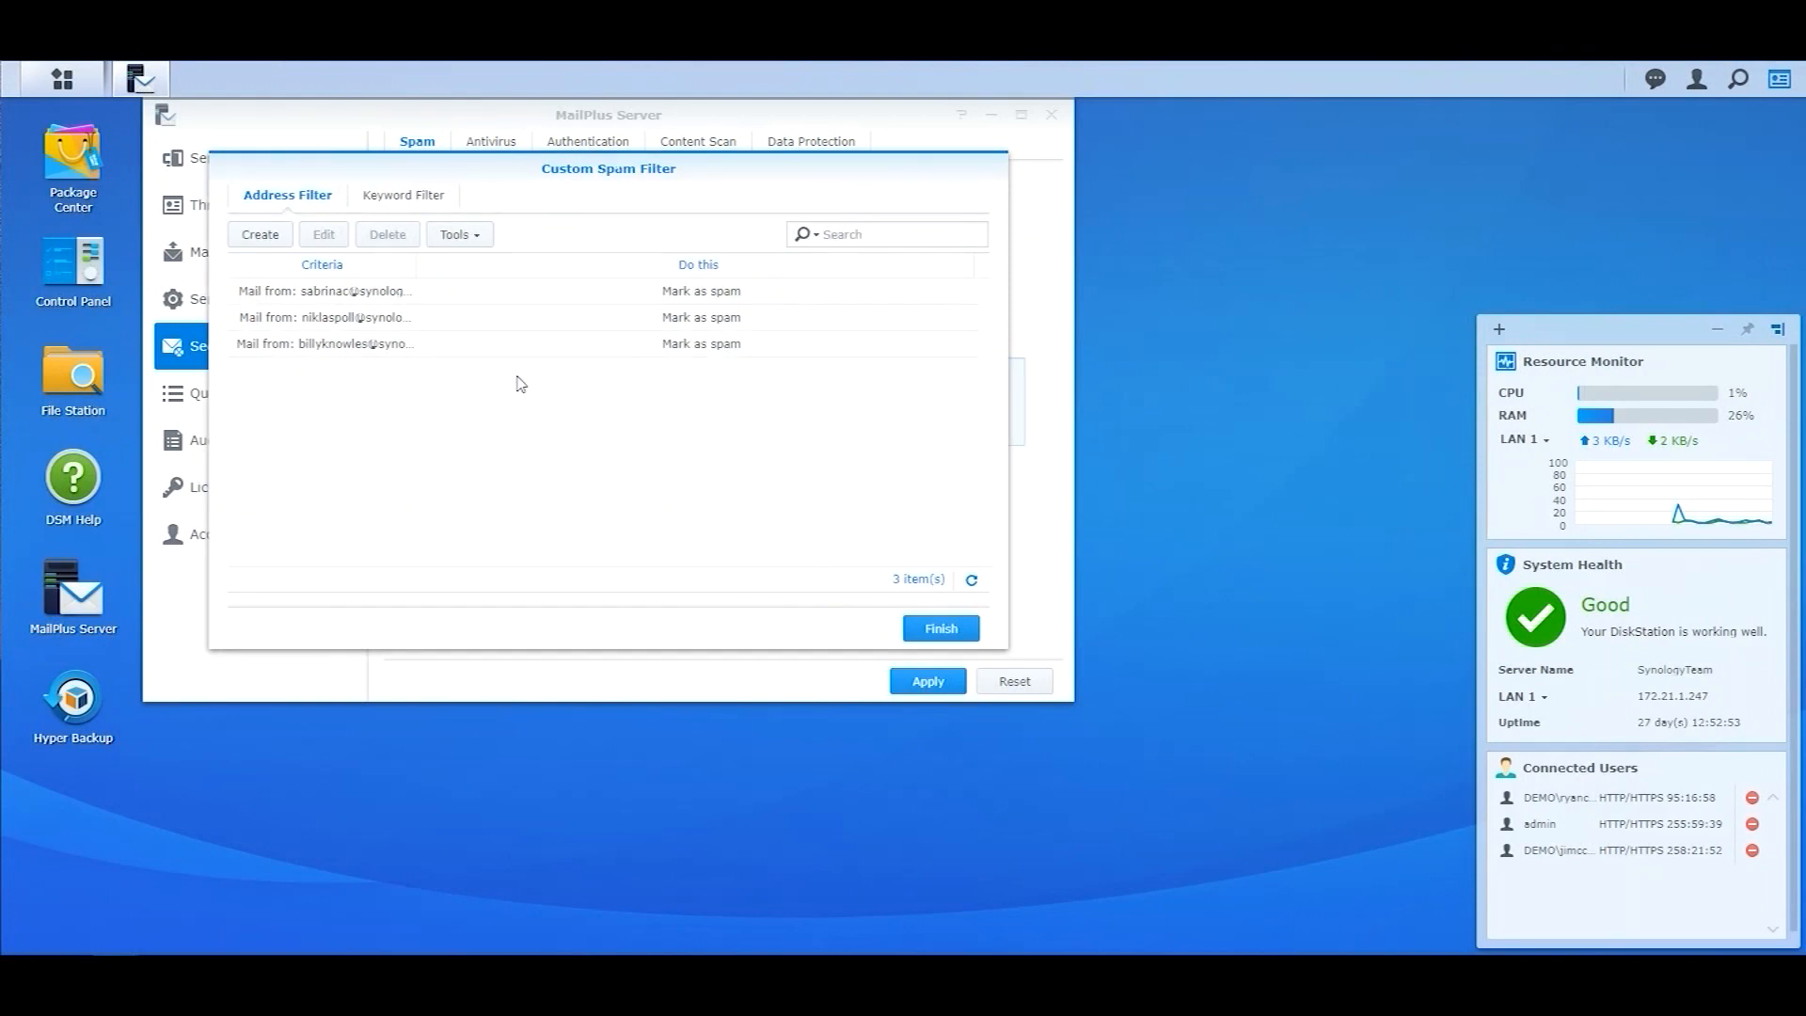
pyautogui.click(261, 235)
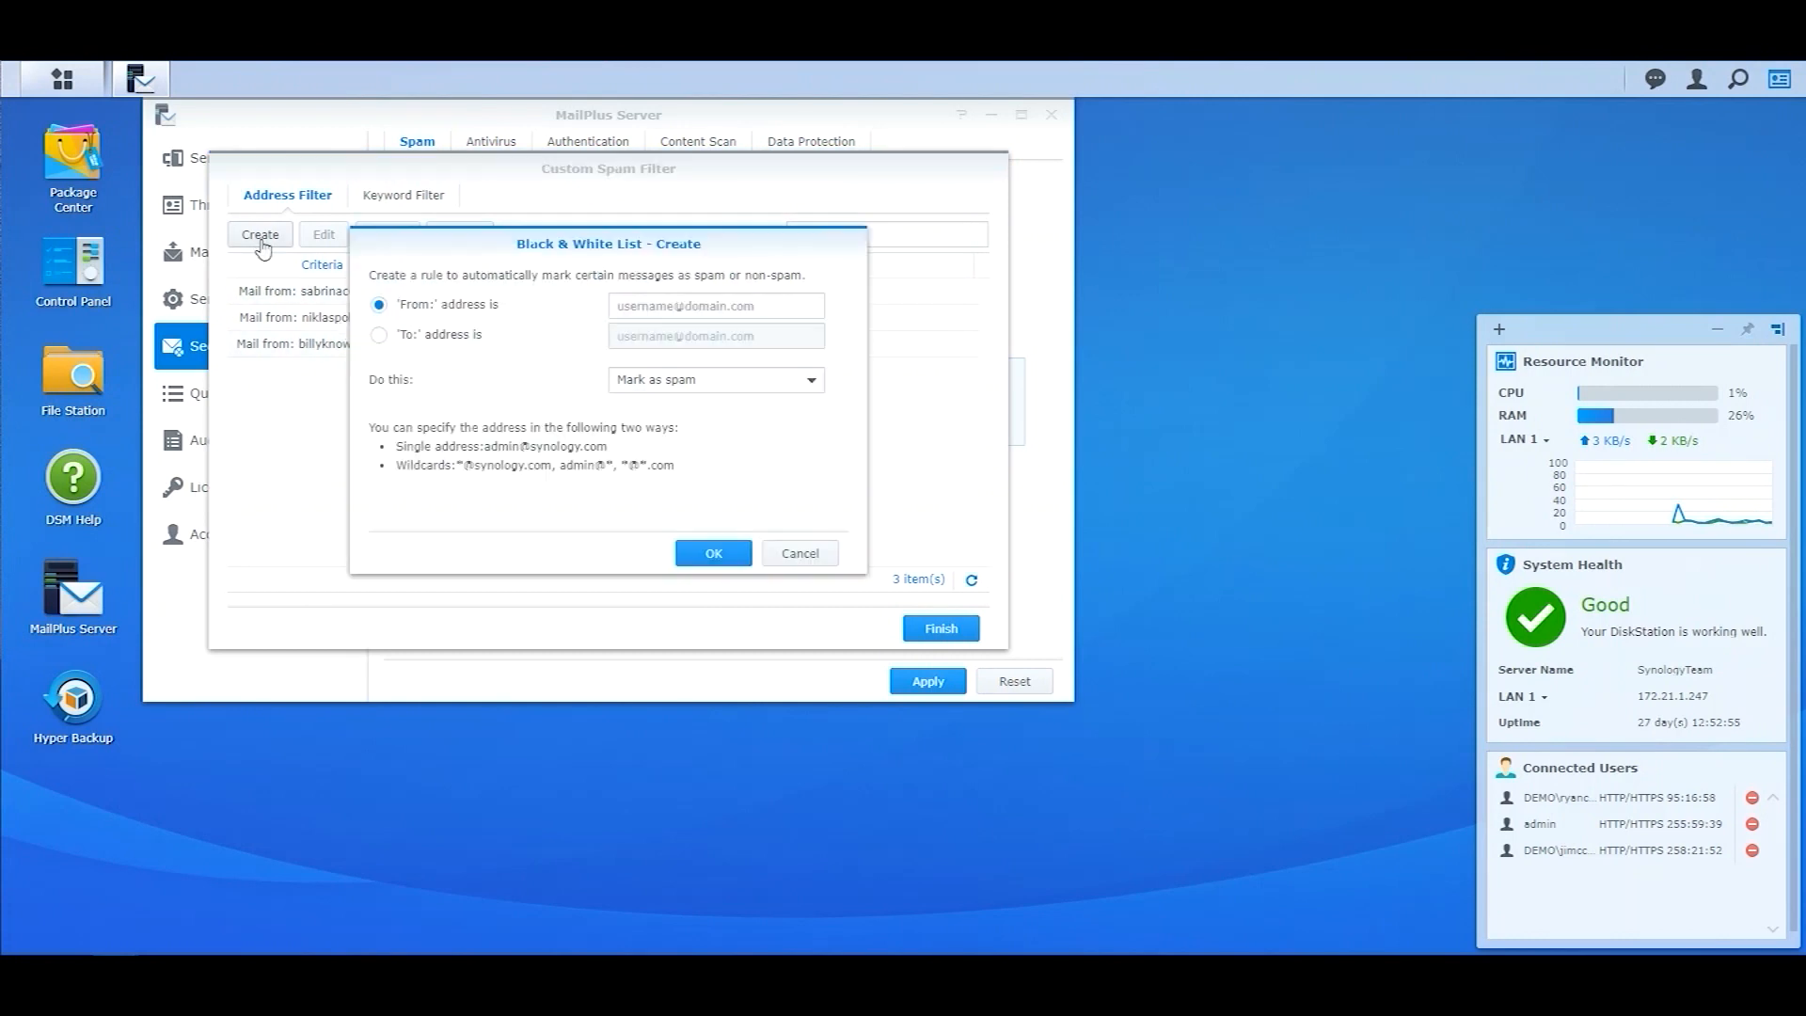
pyautogui.moveTo(569, 429)
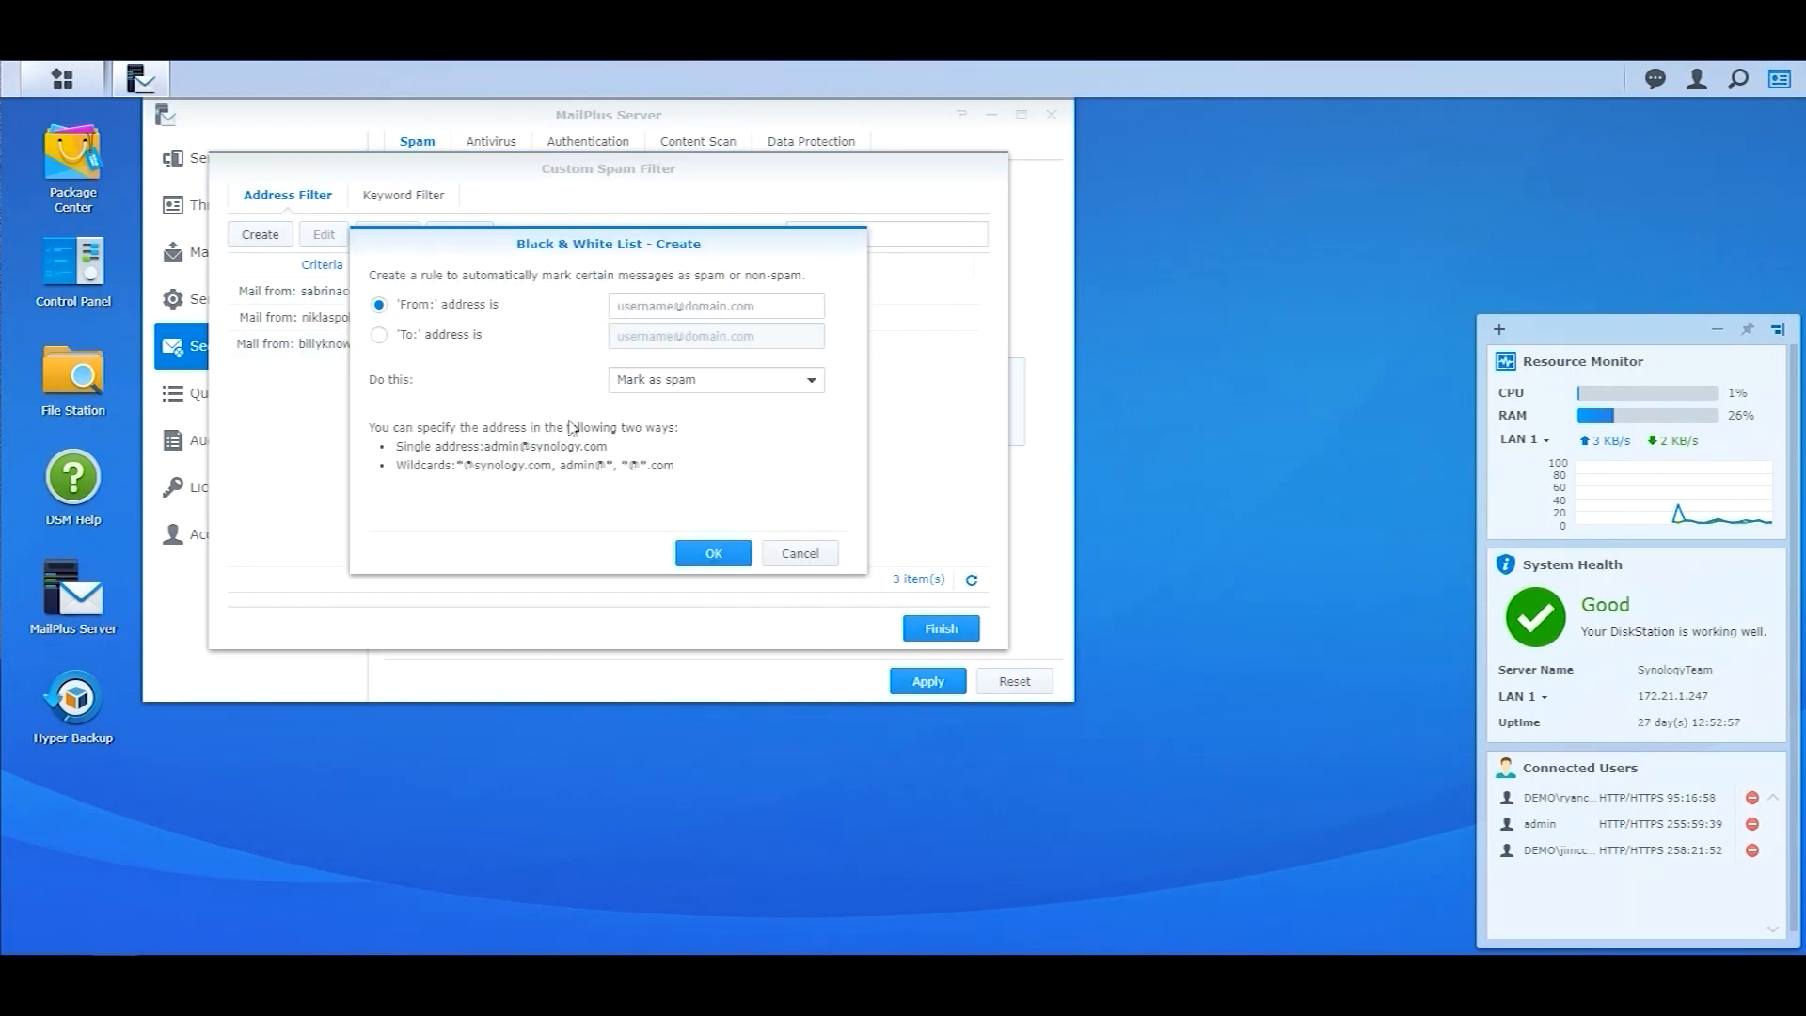
pyautogui.click(800, 553)
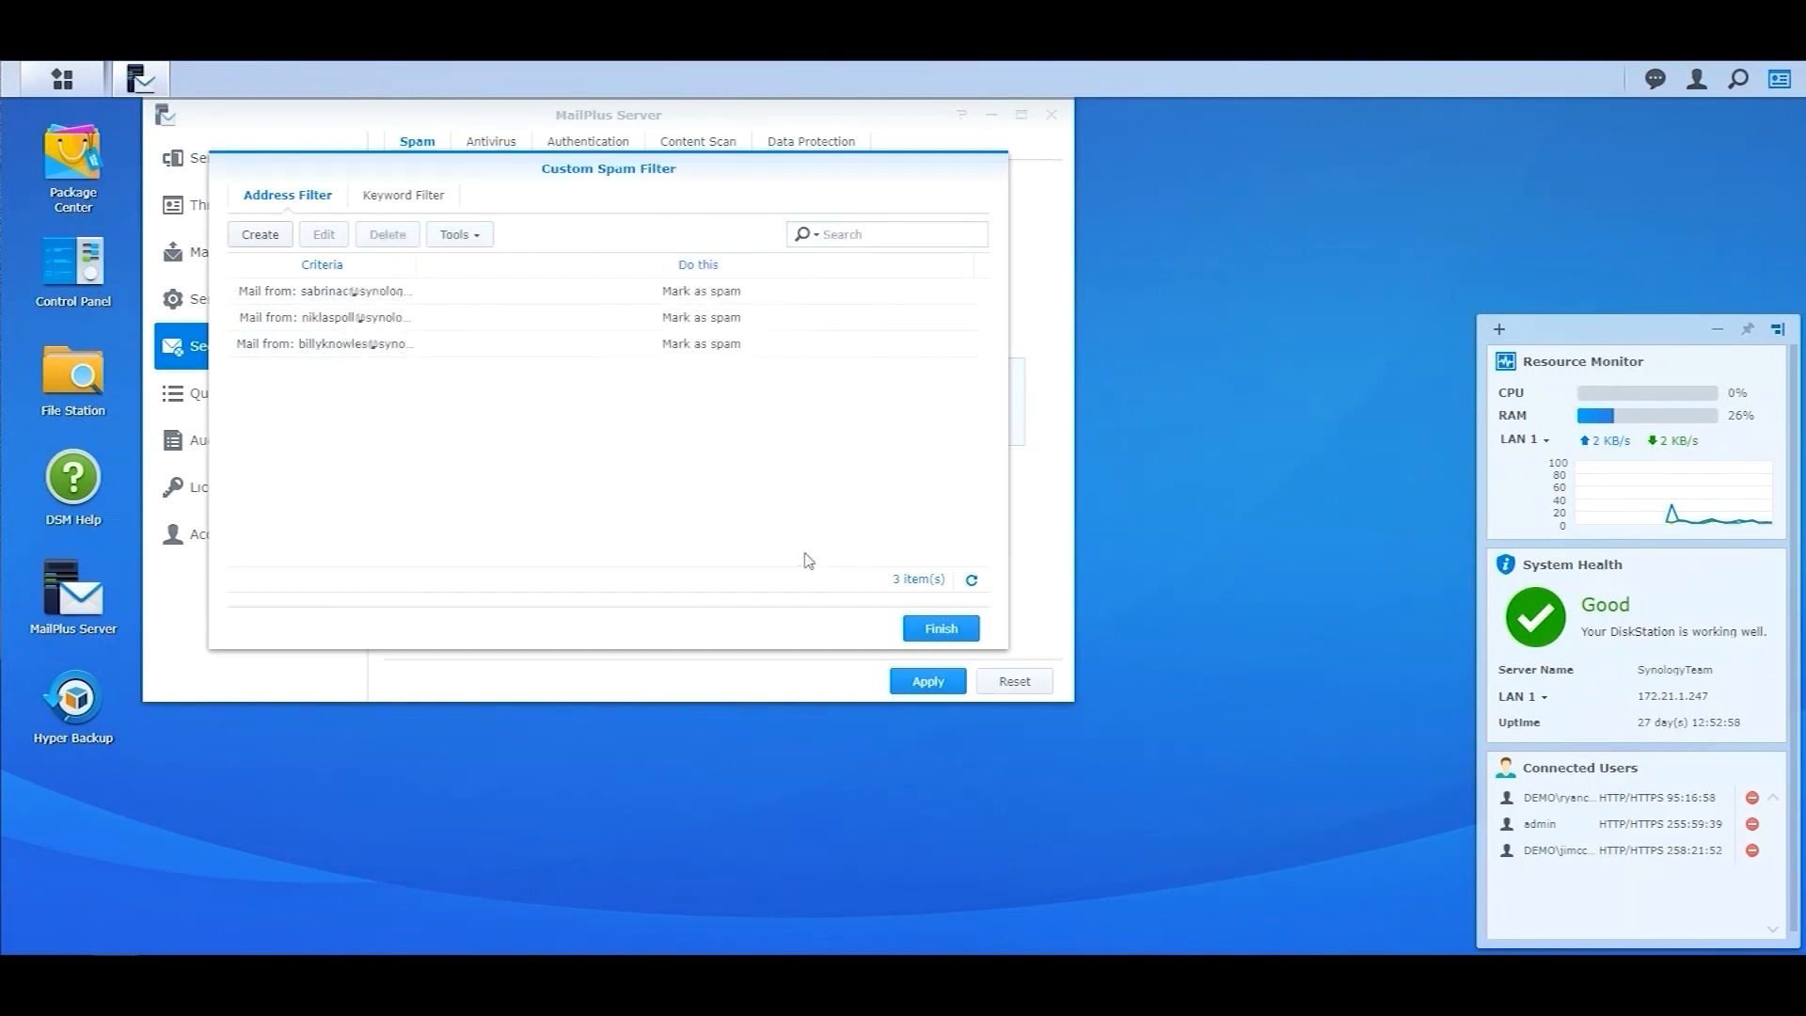
pyautogui.click(938, 627)
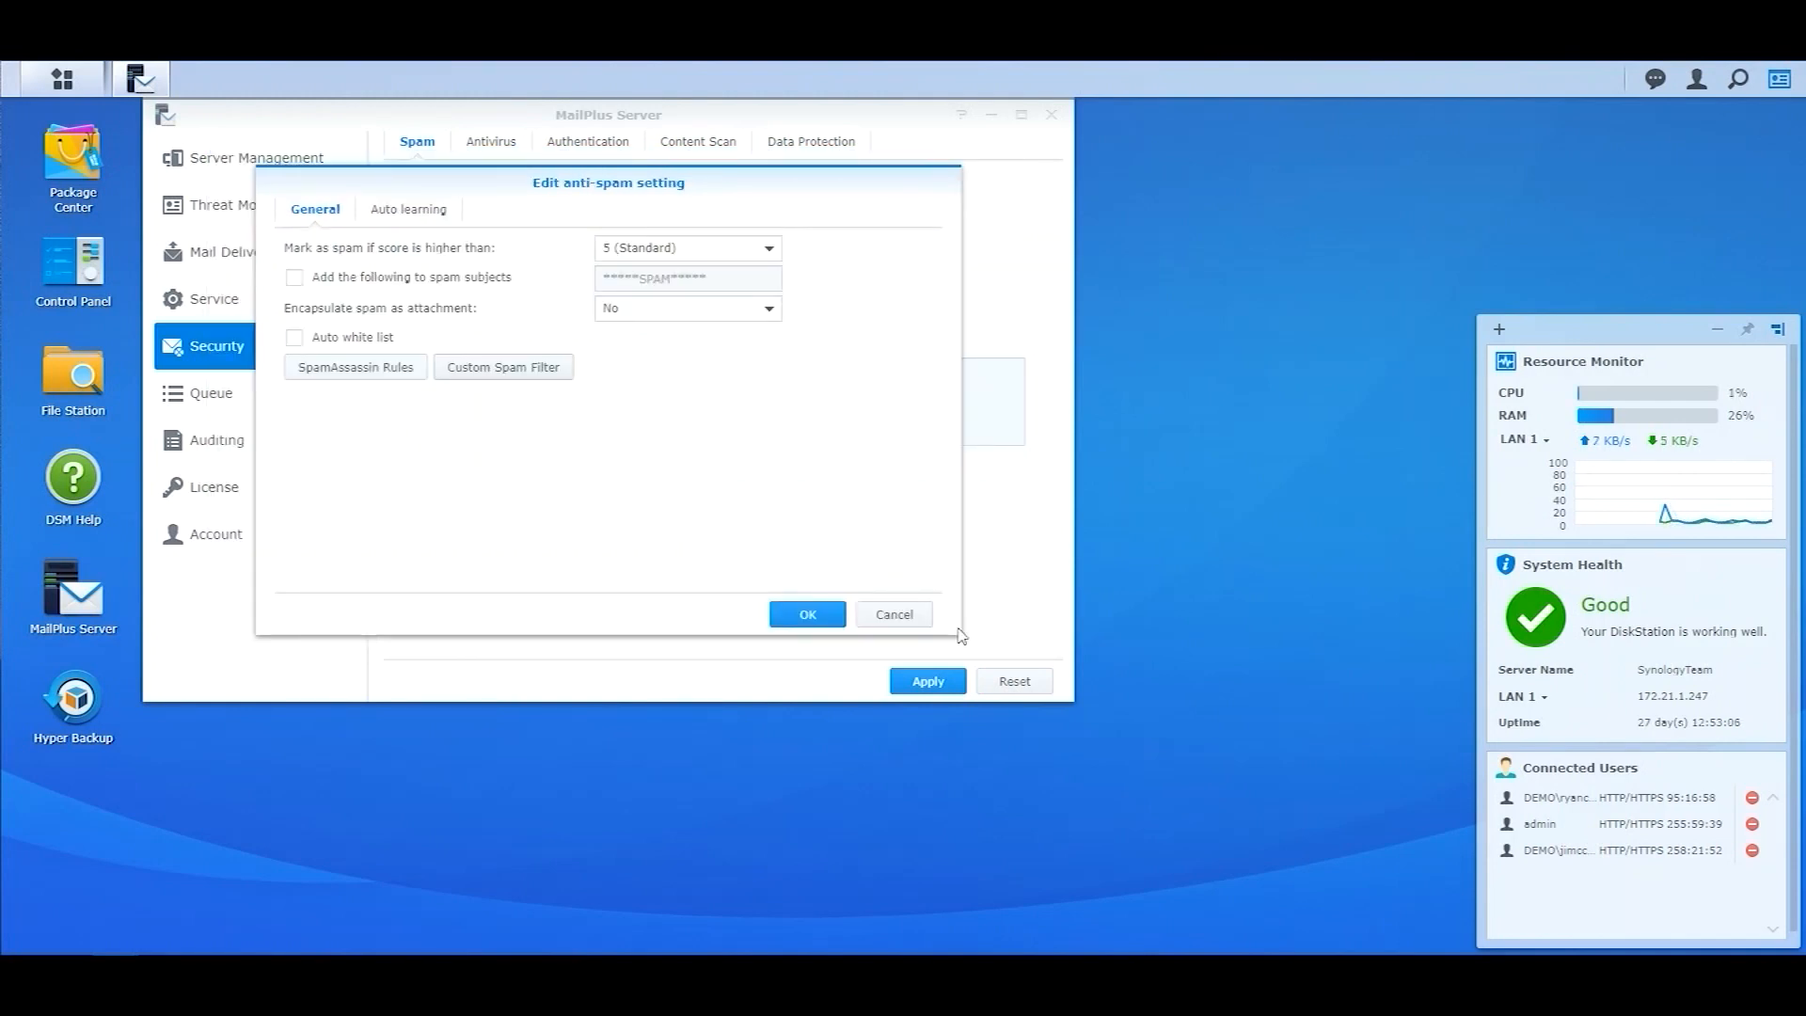
pyautogui.moveTo(458, 262)
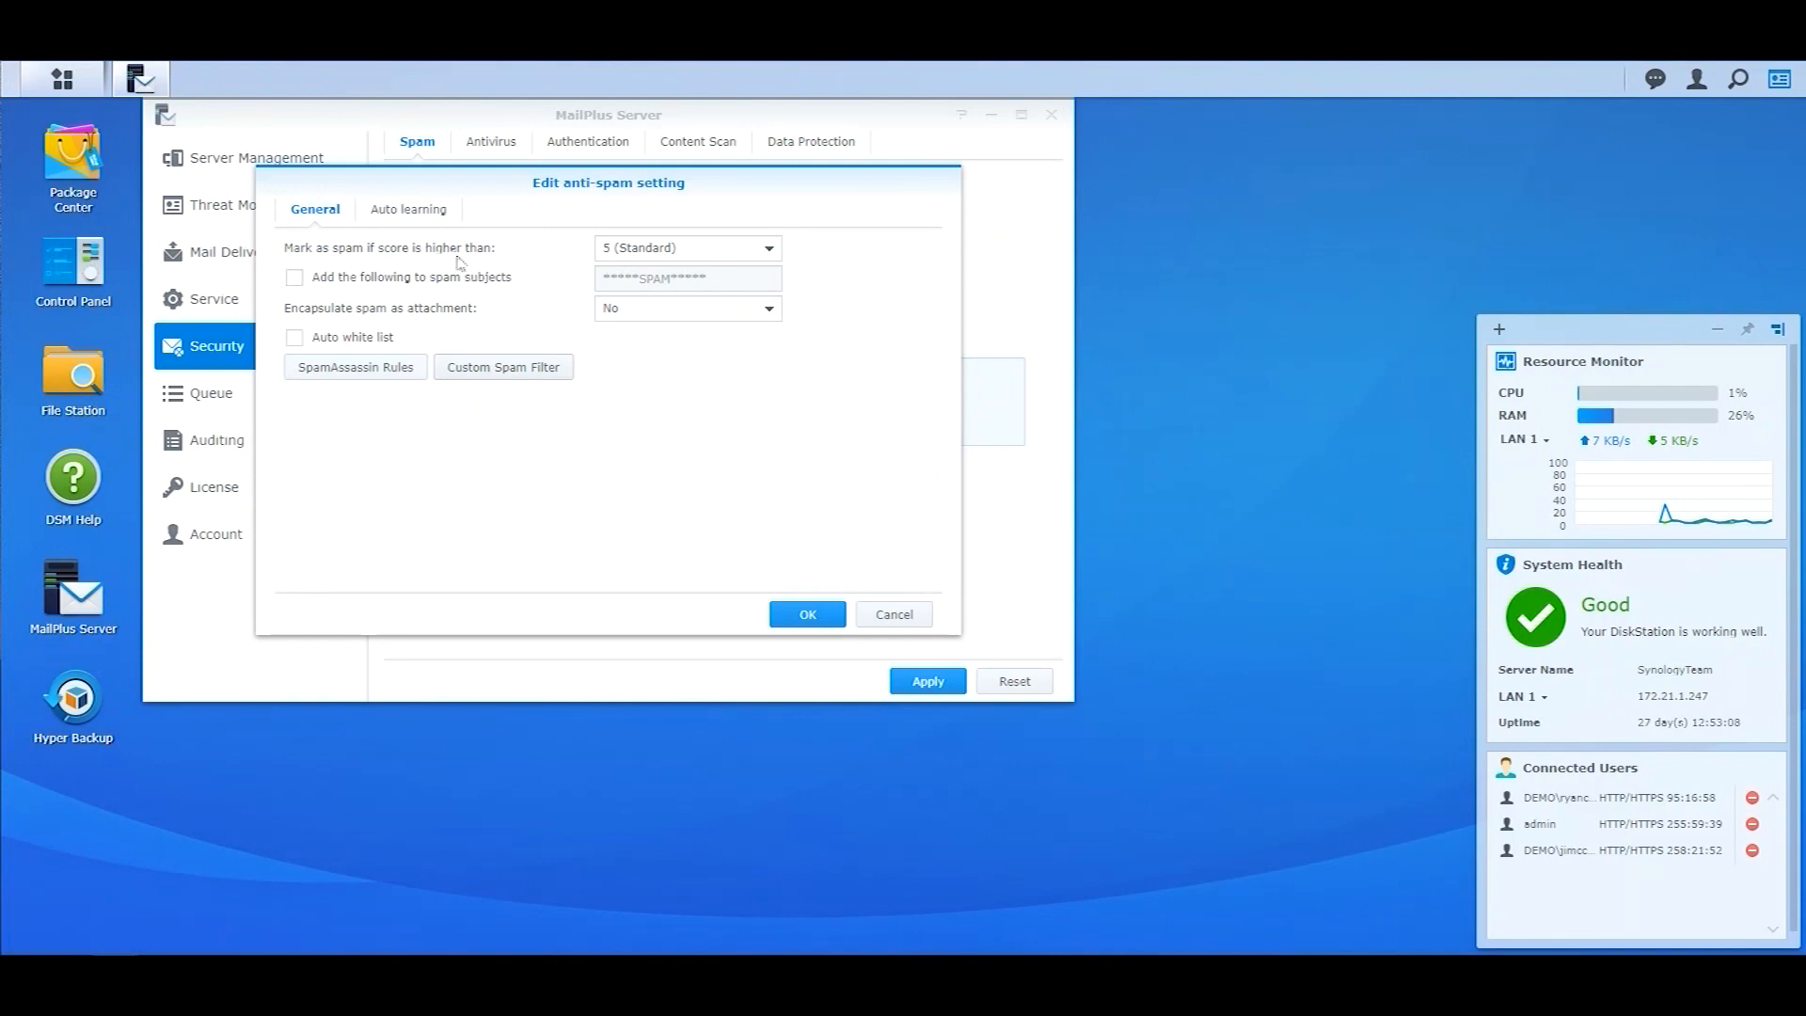
pyautogui.moveTo(409, 213)
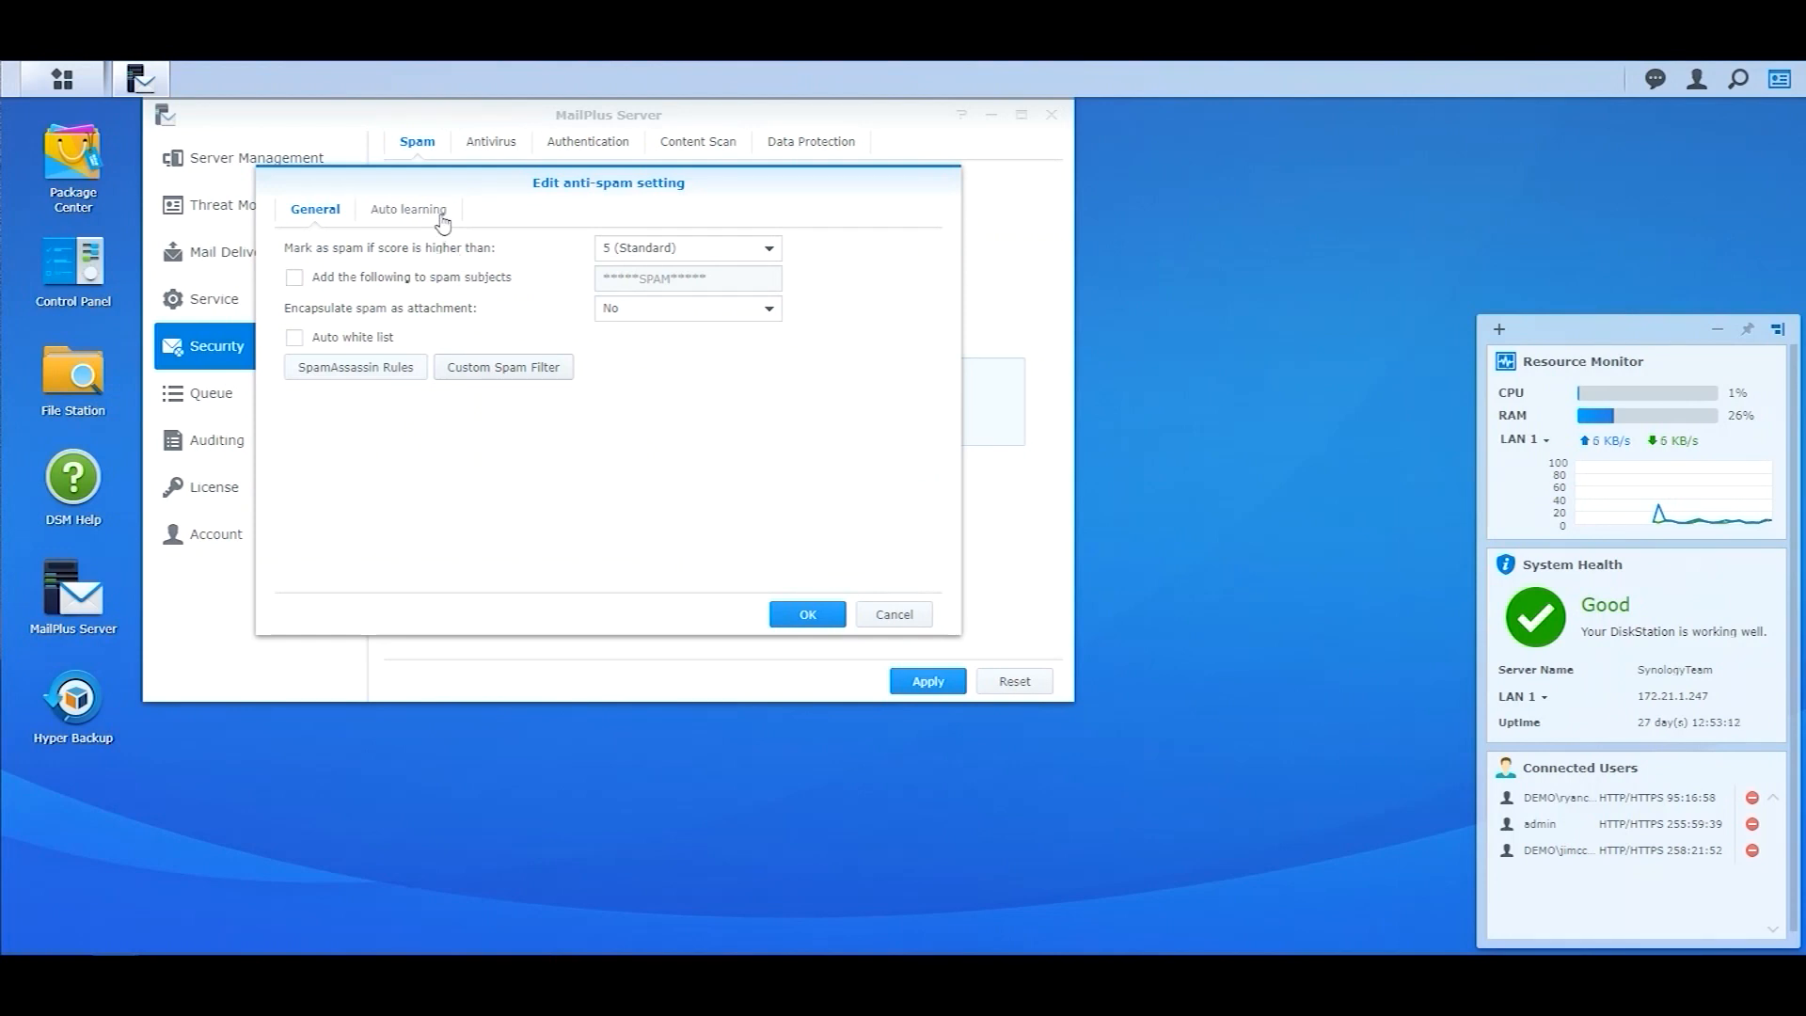
# Review auto learning and the spam and nonspam report forwarding addresses
pyautogui.click(407, 208)
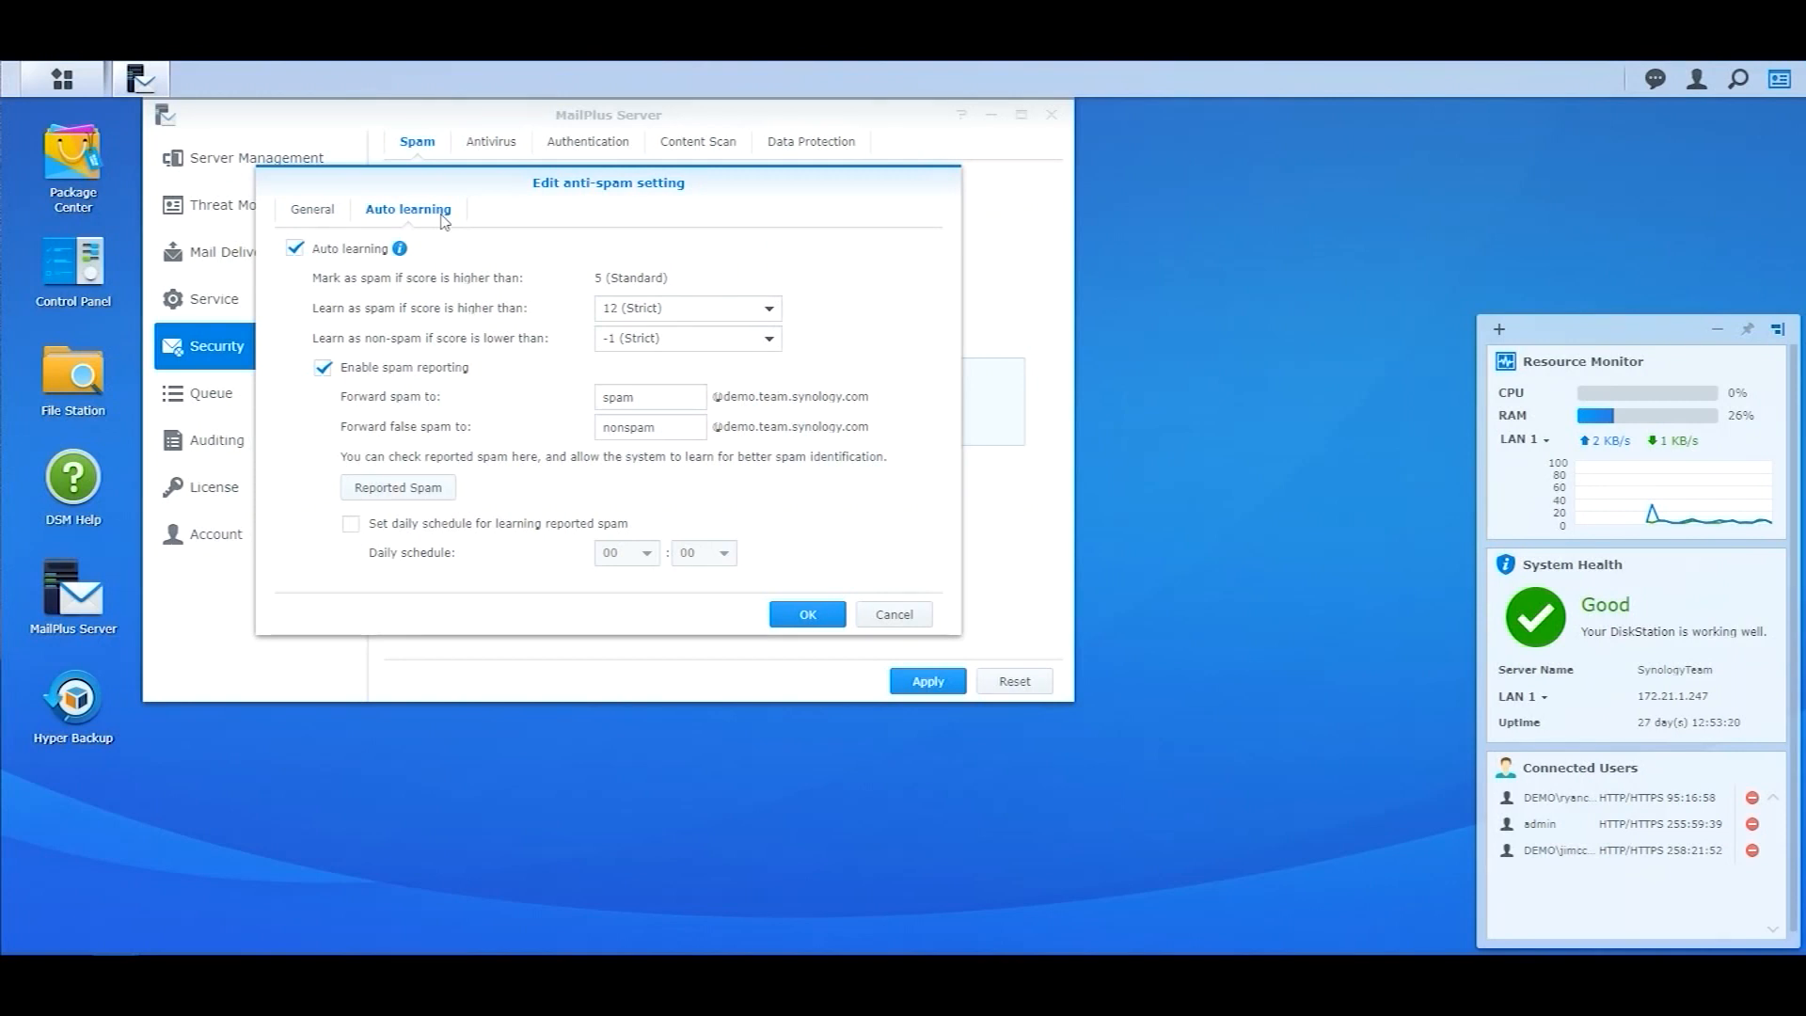
pyautogui.moveTo(436, 252)
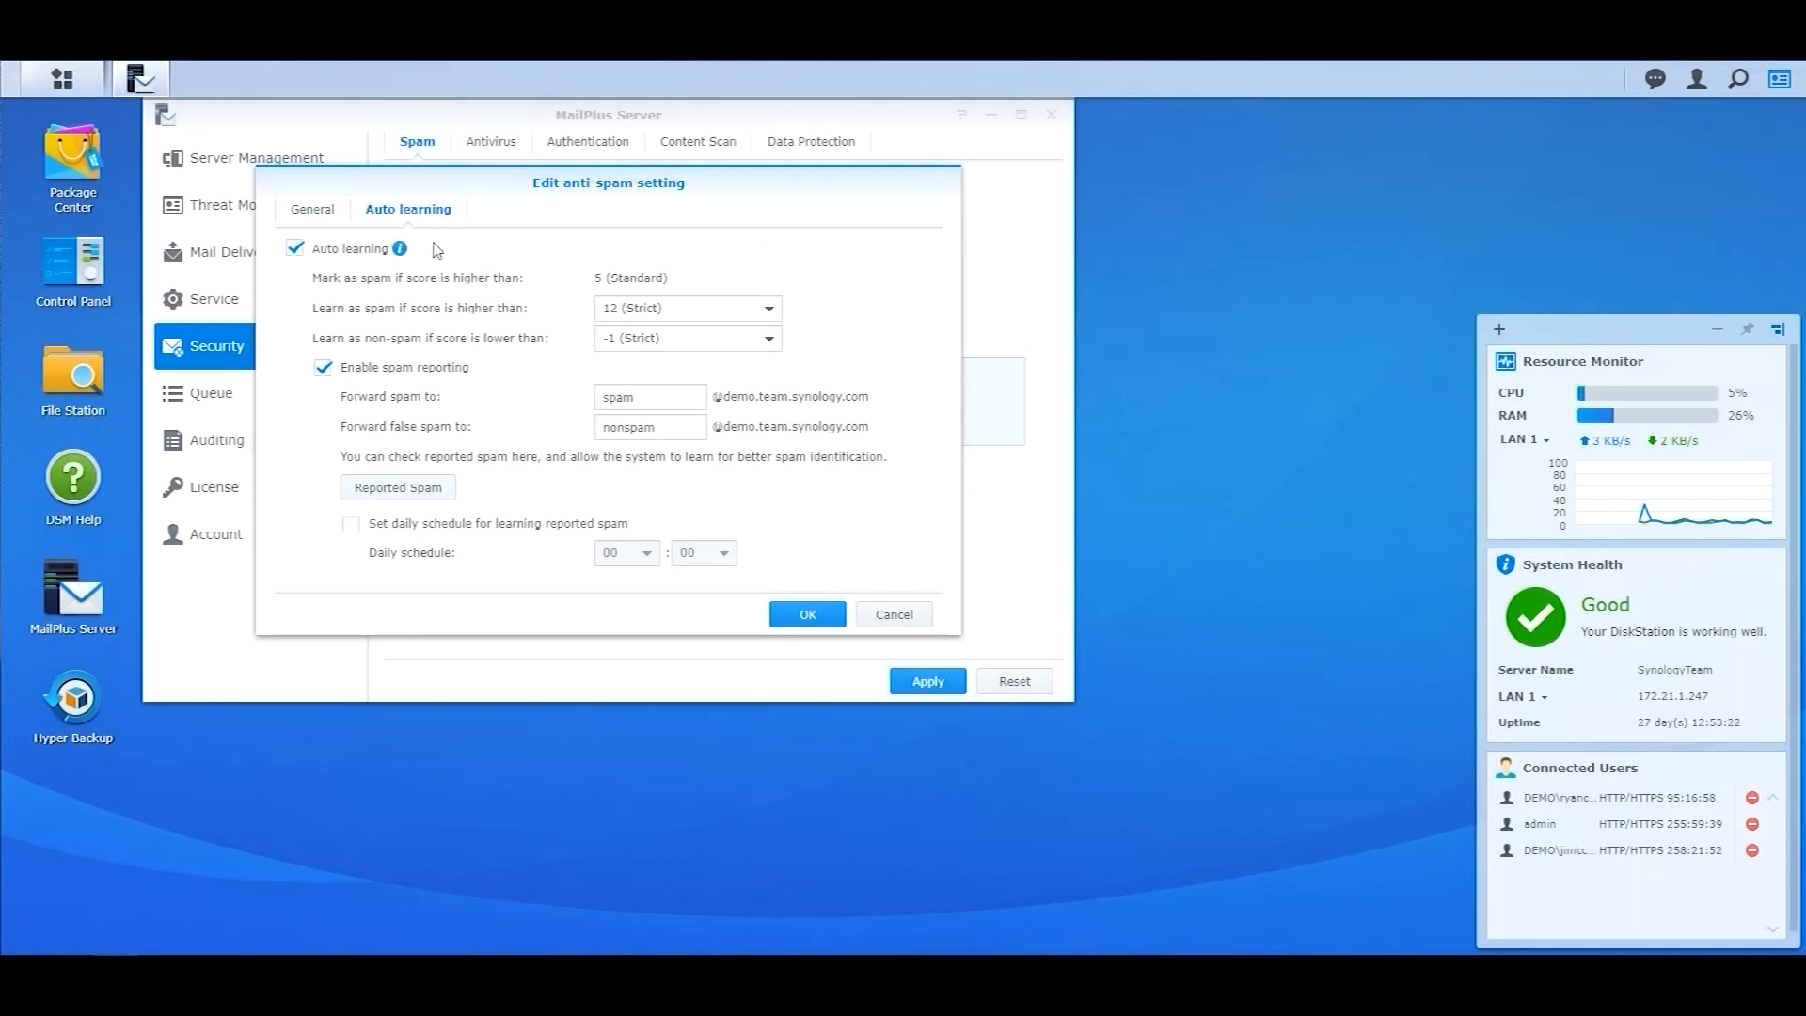
pyautogui.moveTo(411, 384)
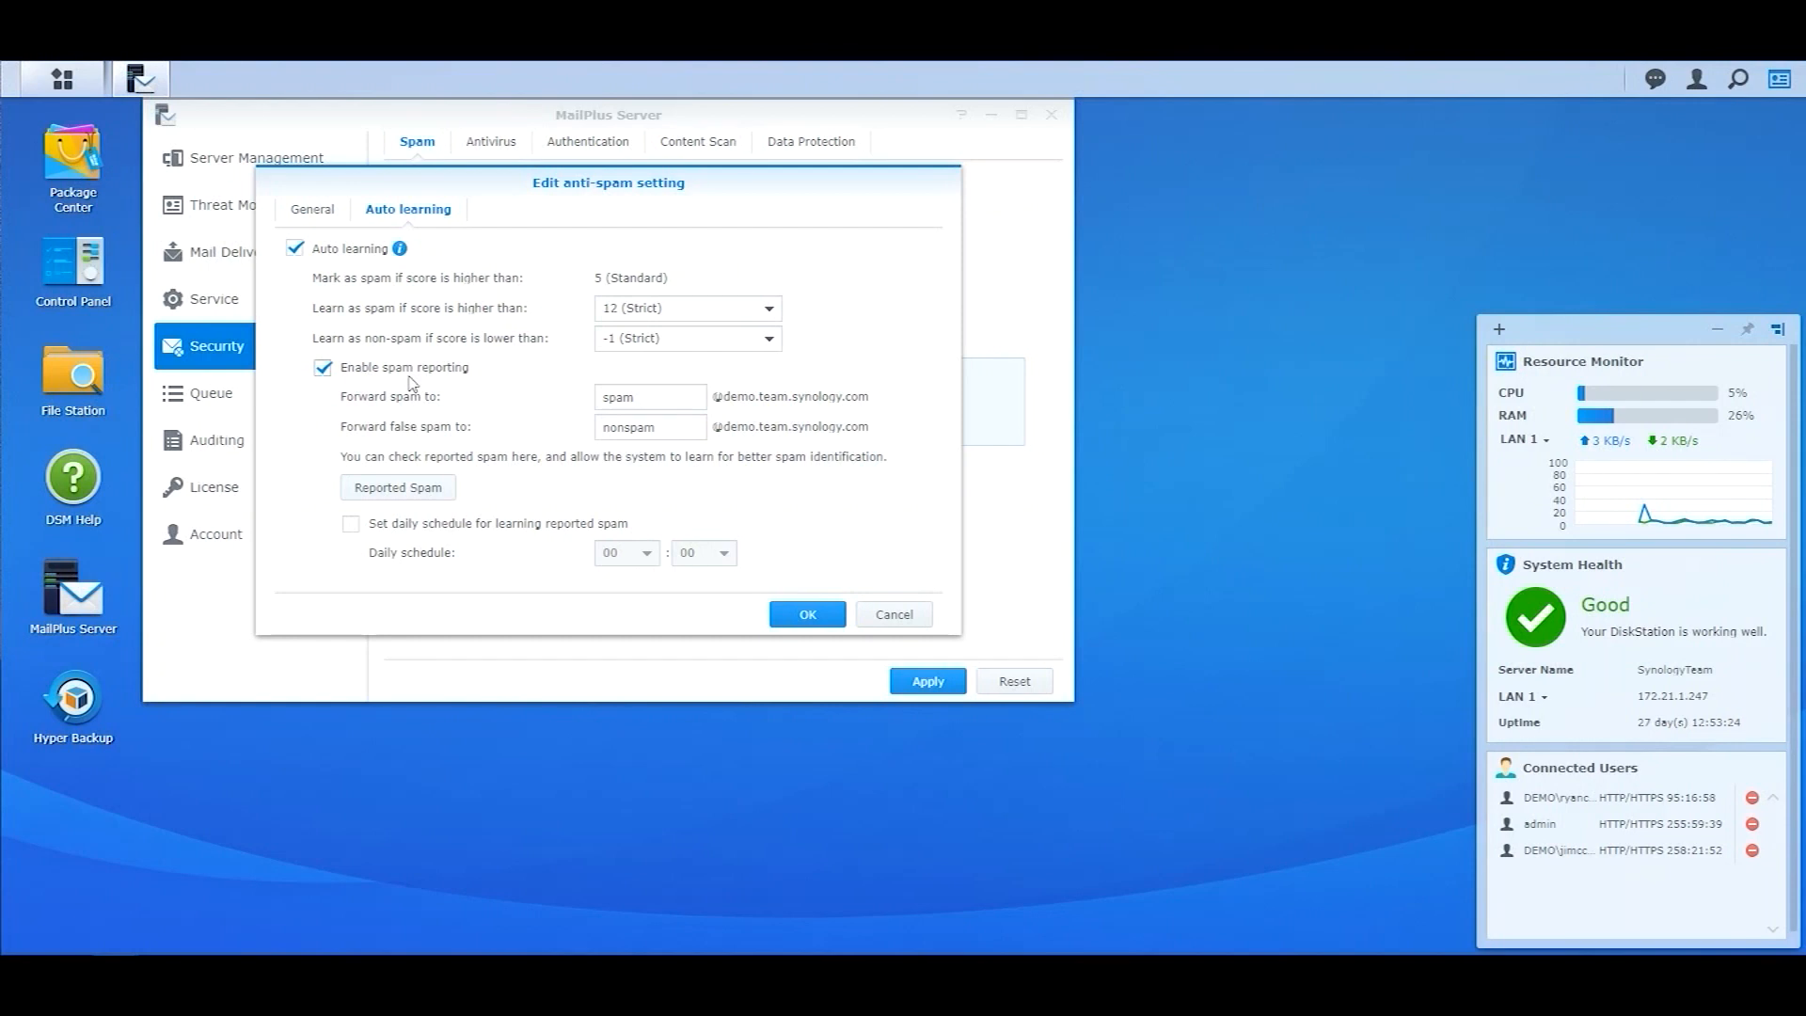
pyautogui.moveTo(743, 436)
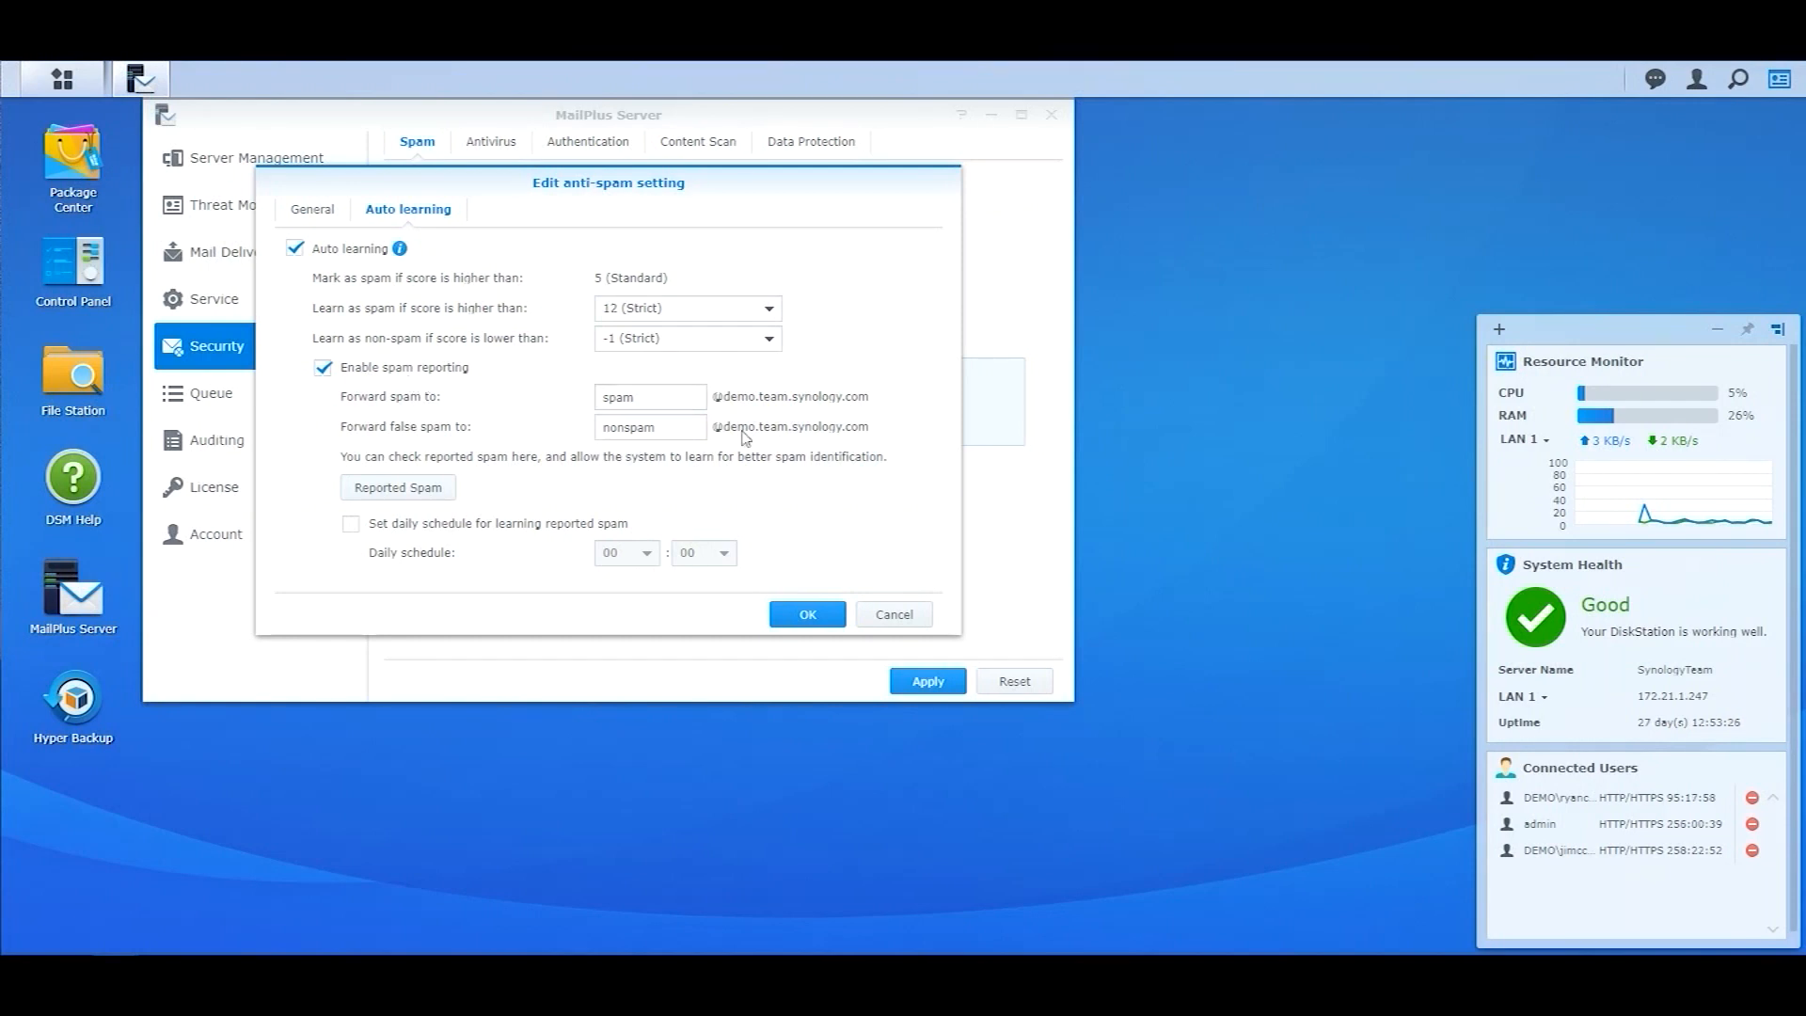
pyautogui.click(648, 395)
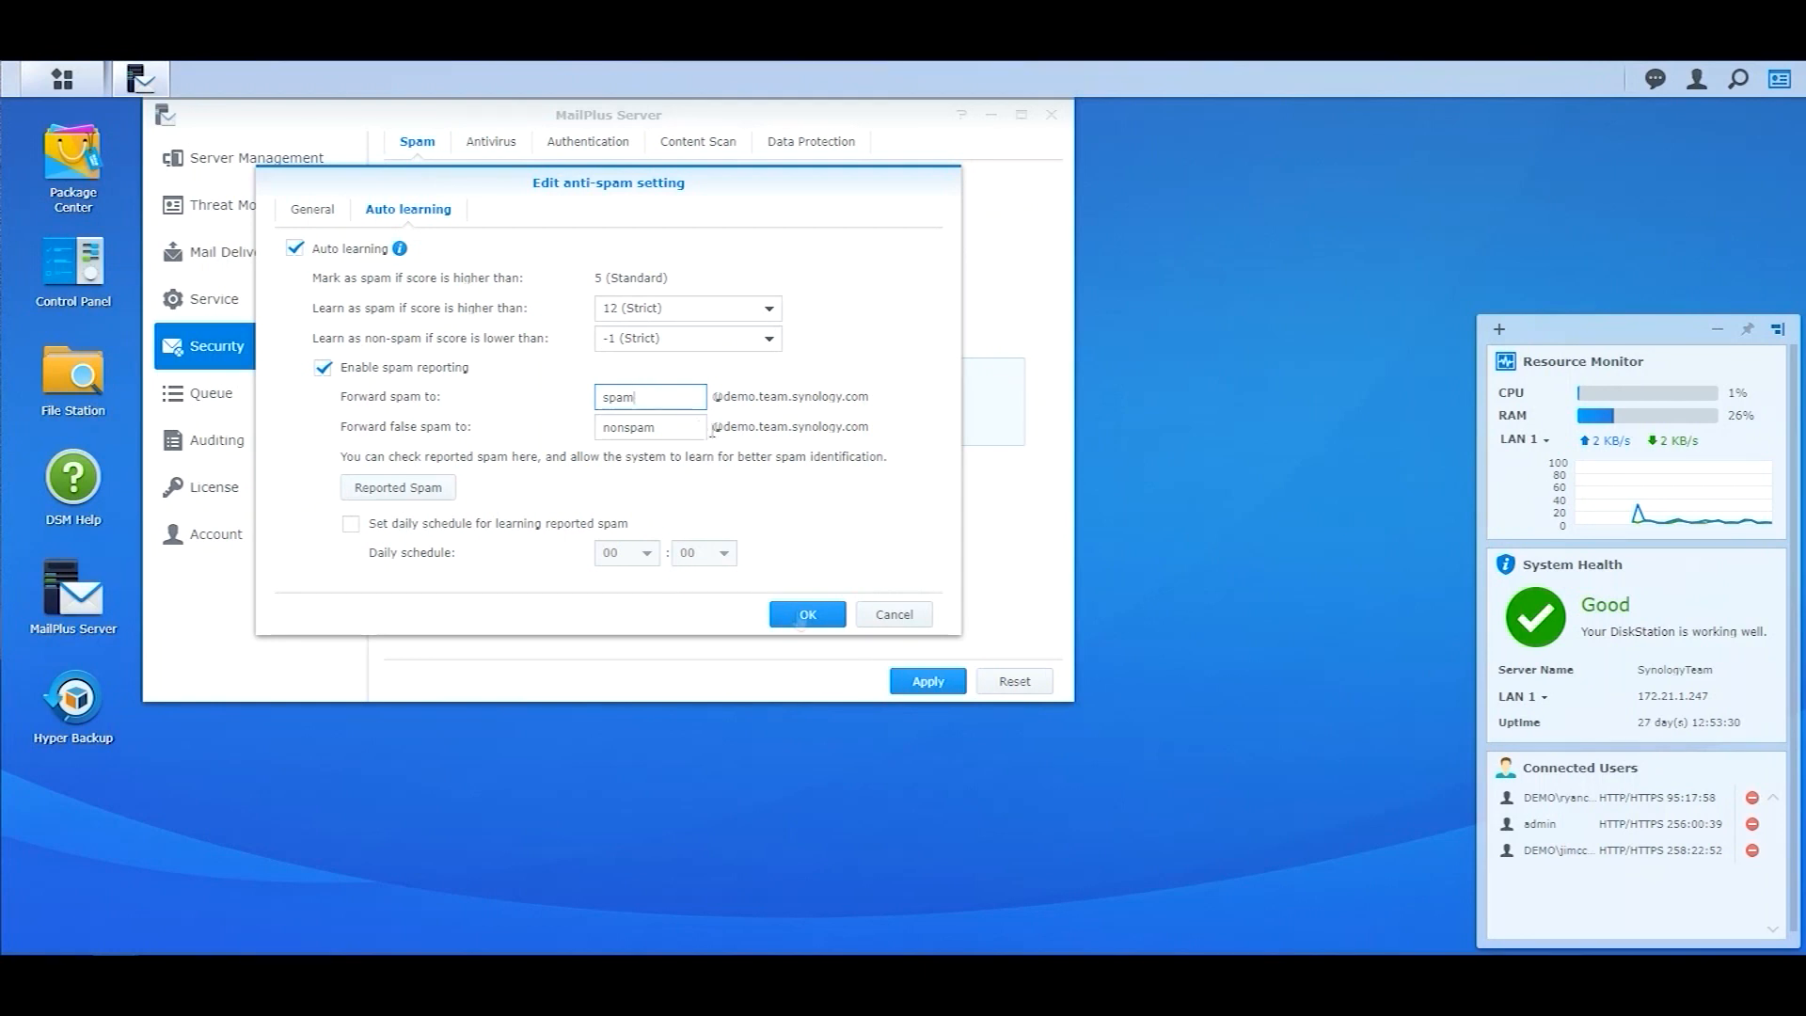
pyautogui.click(806, 614)
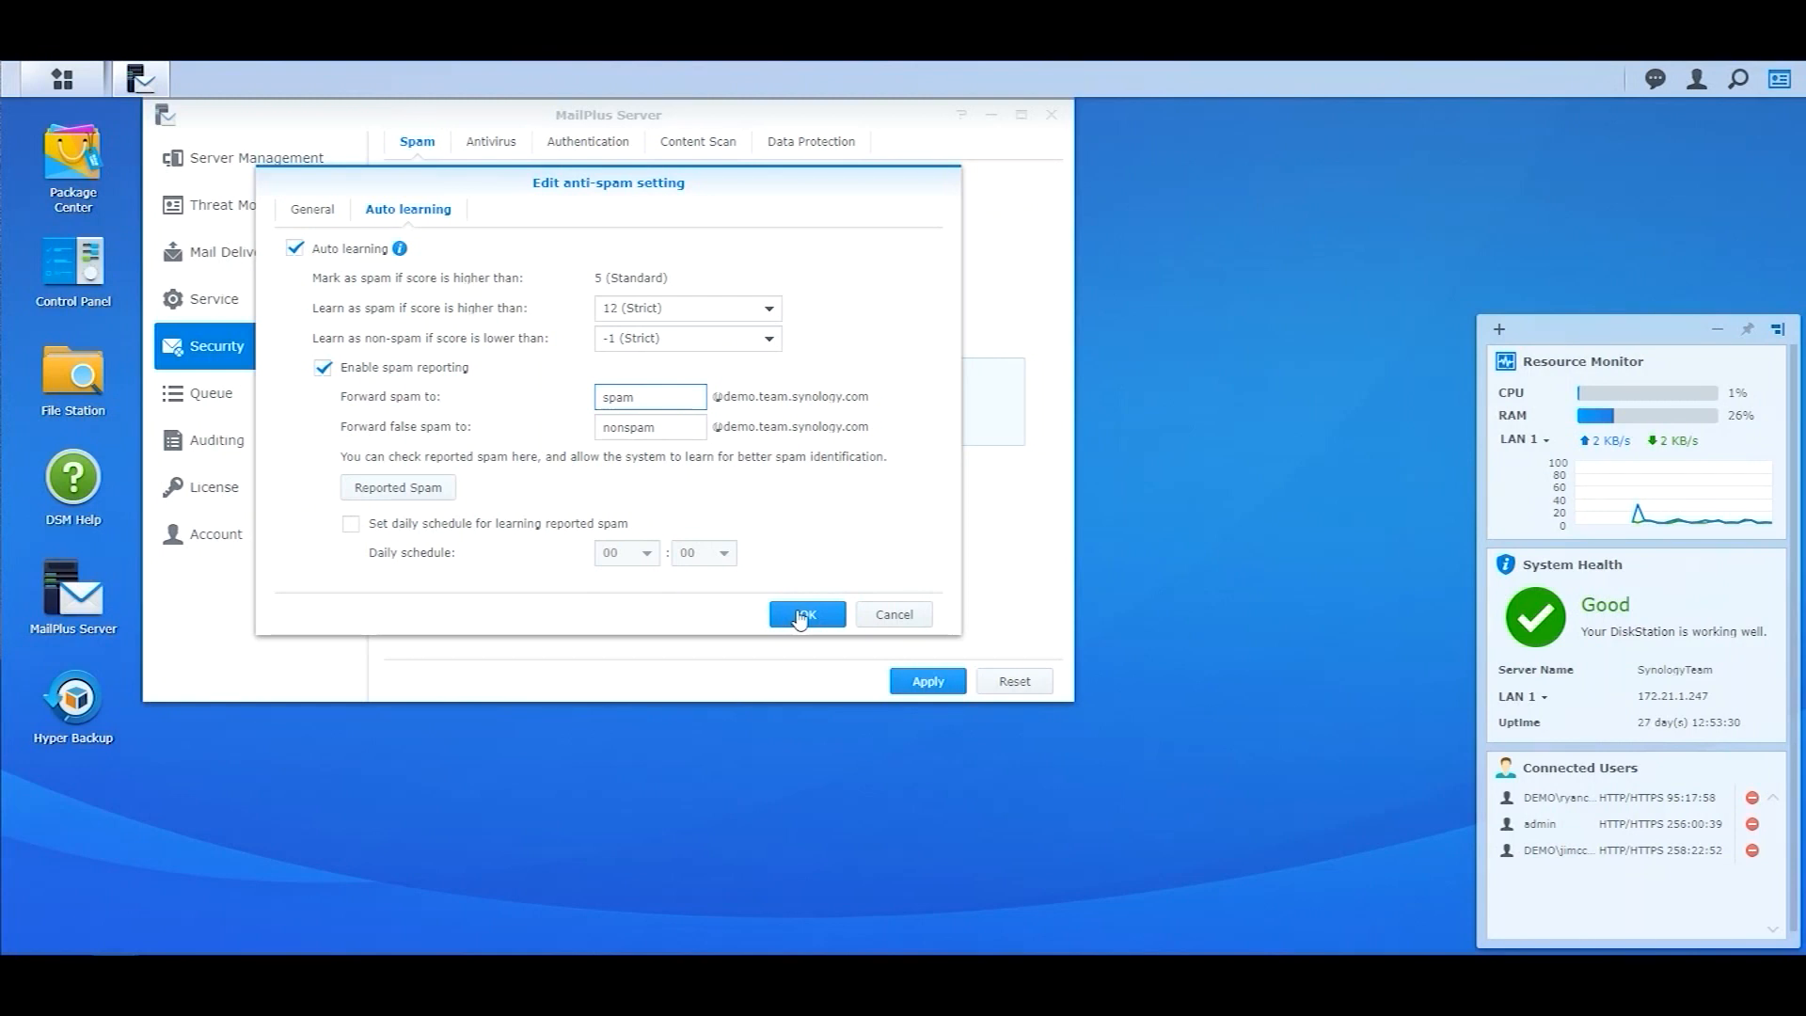
# Save the anti-spam settings and enable postscreen spam protection
pyautogui.click(805, 615)
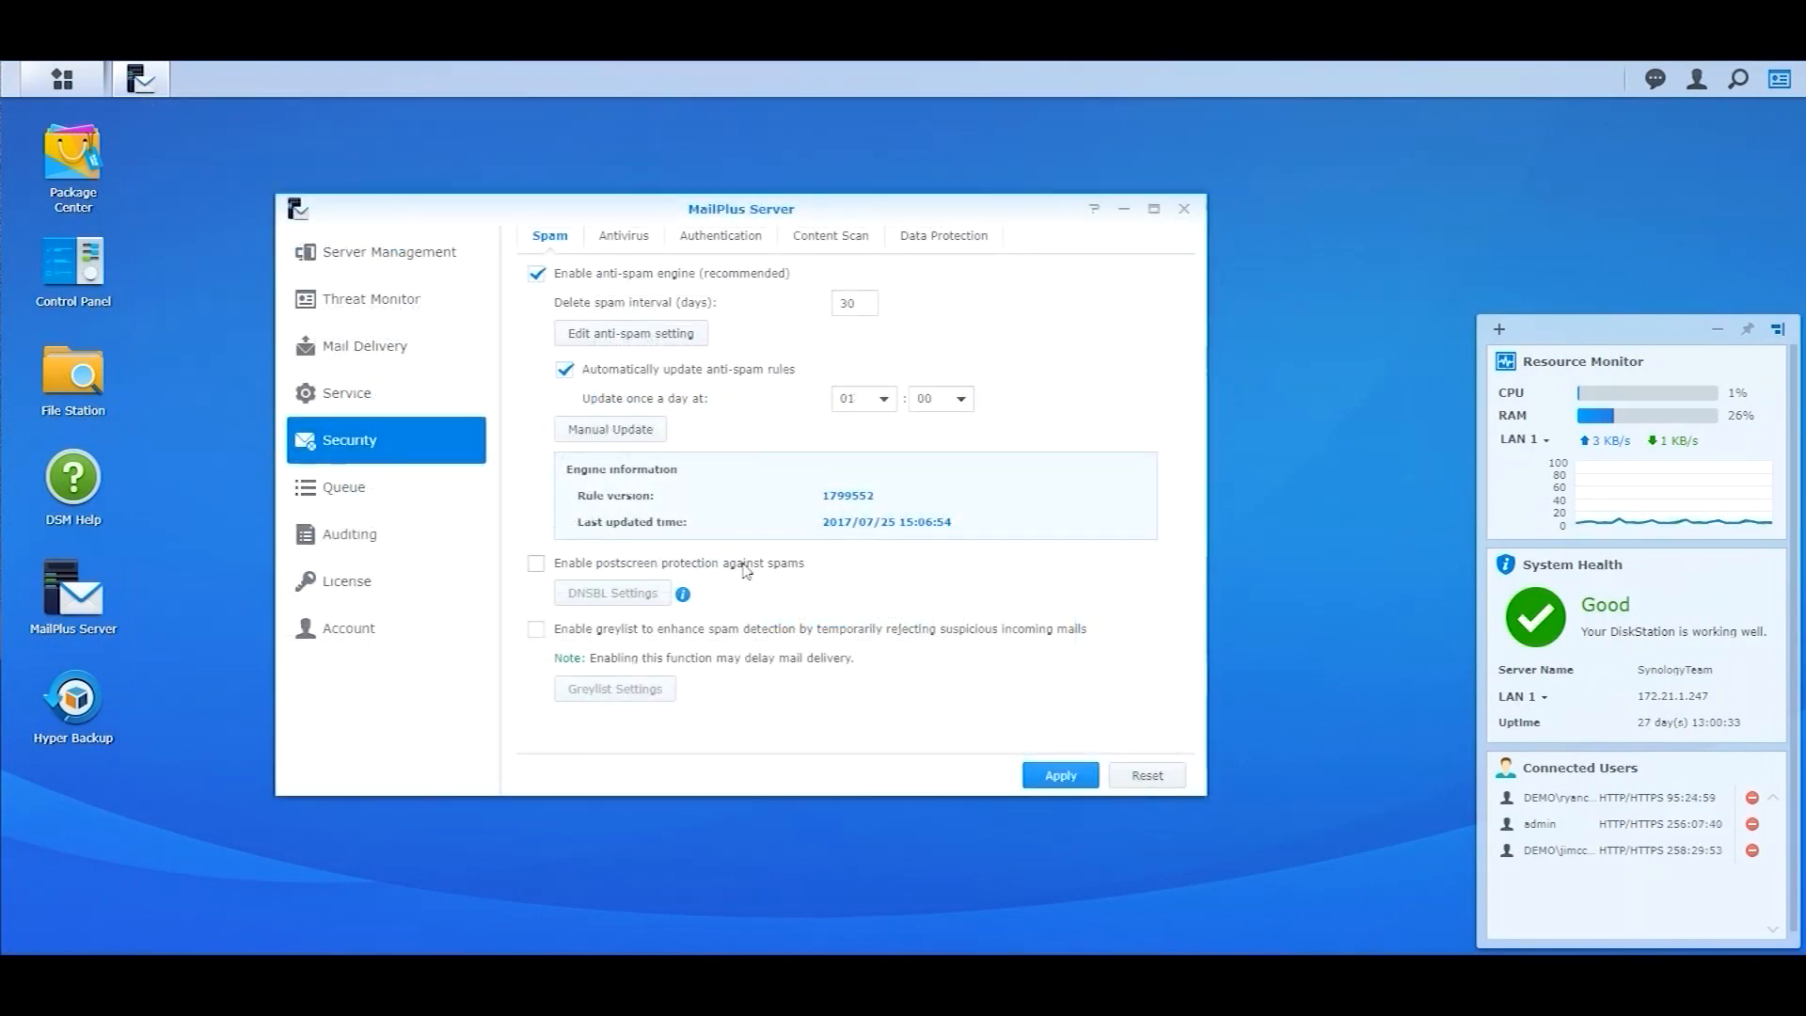
pyautogui.click(536, 564)
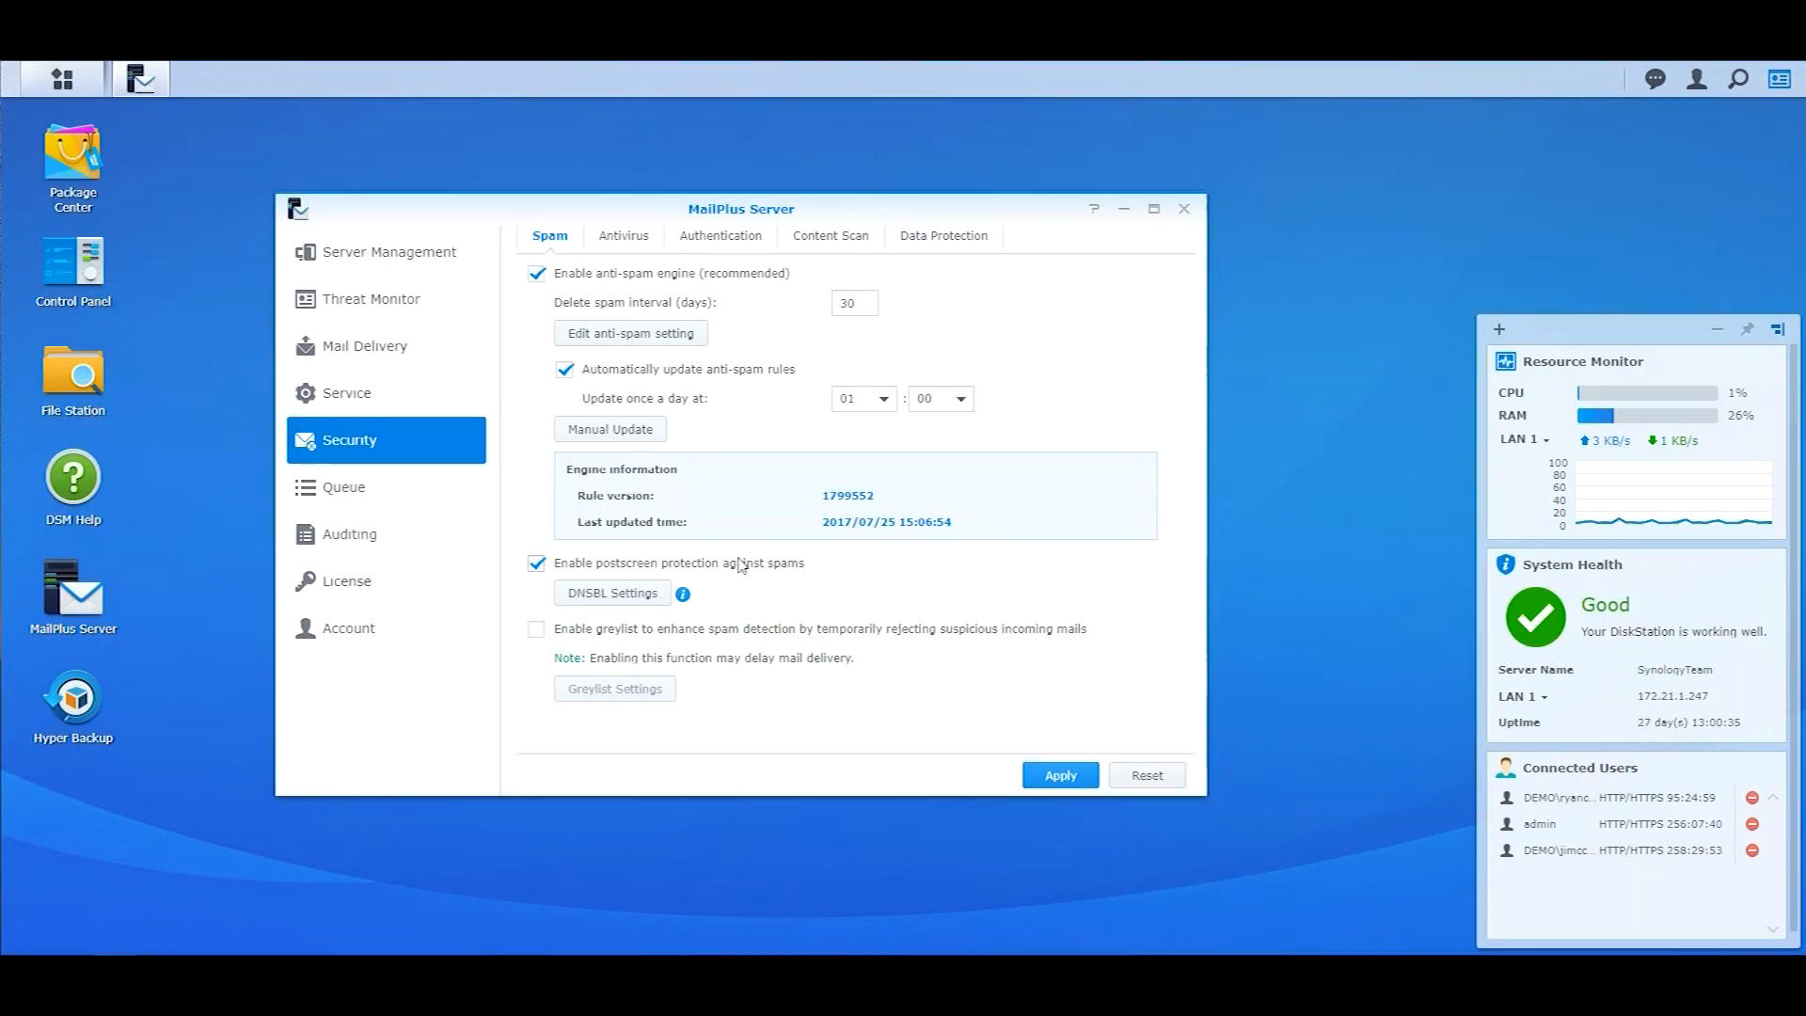
pyautogui.moveTo(635, 607)
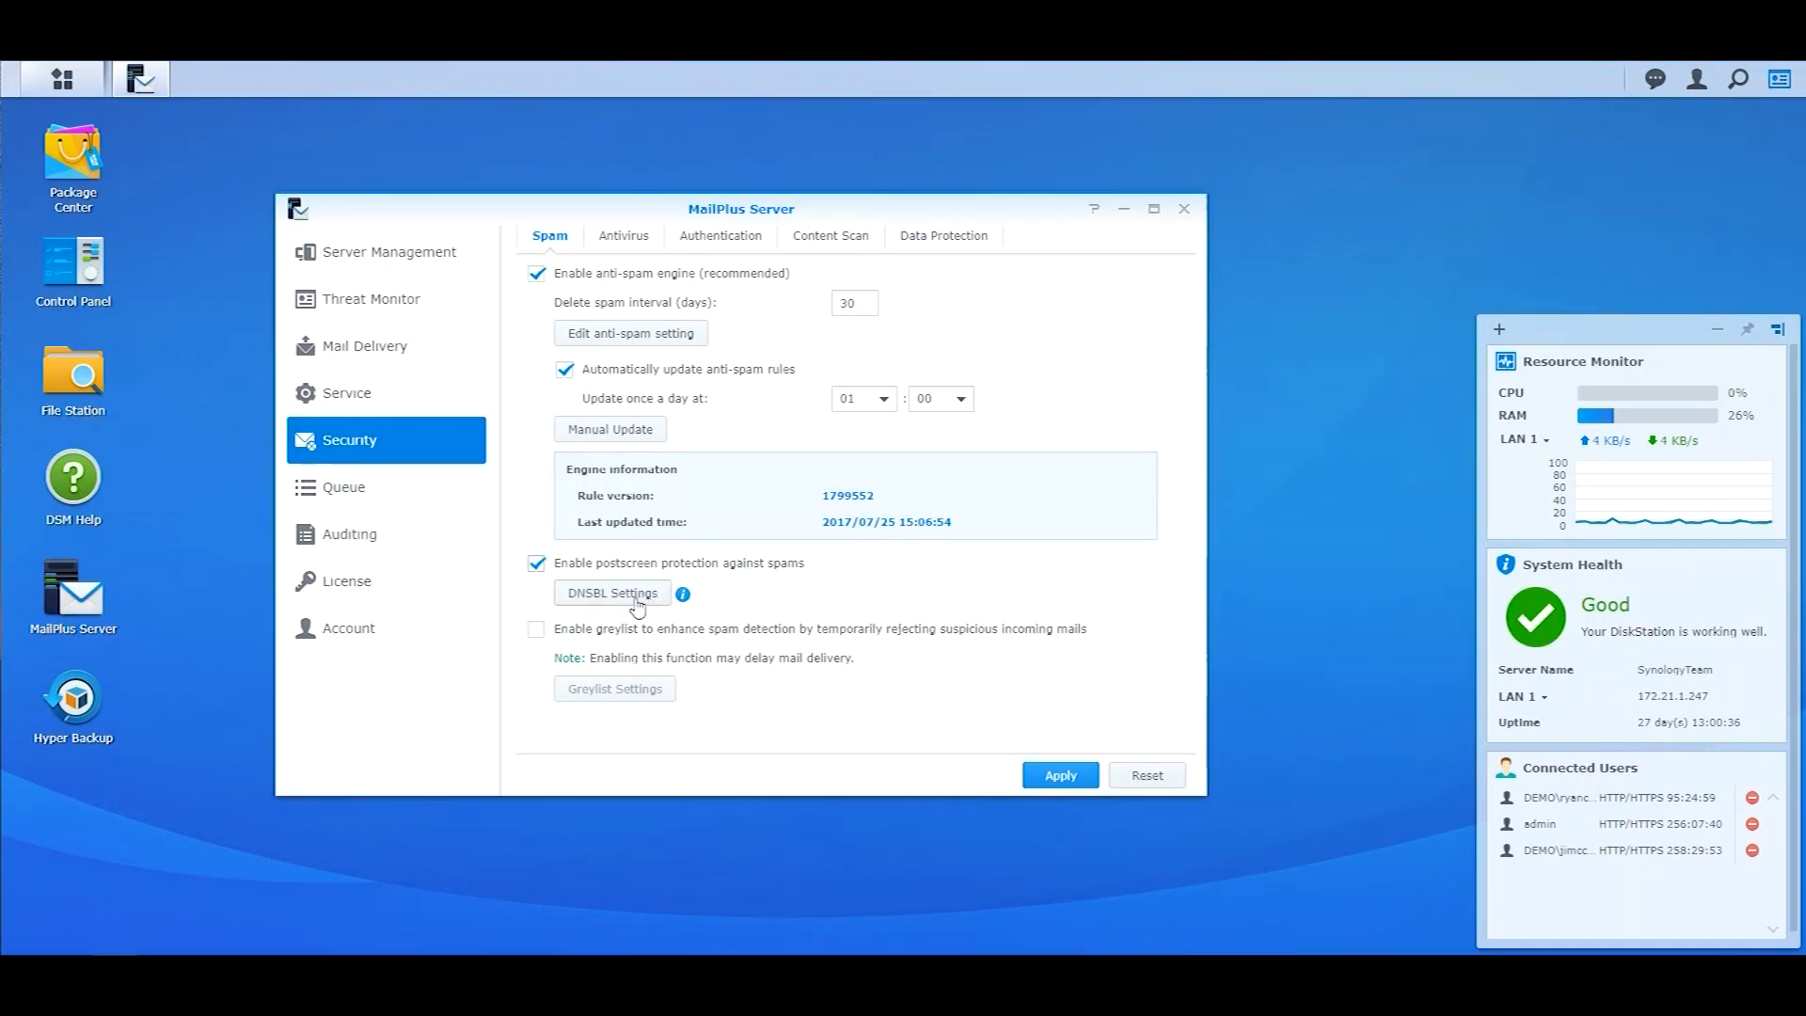
pyautogui.click(611, 592)
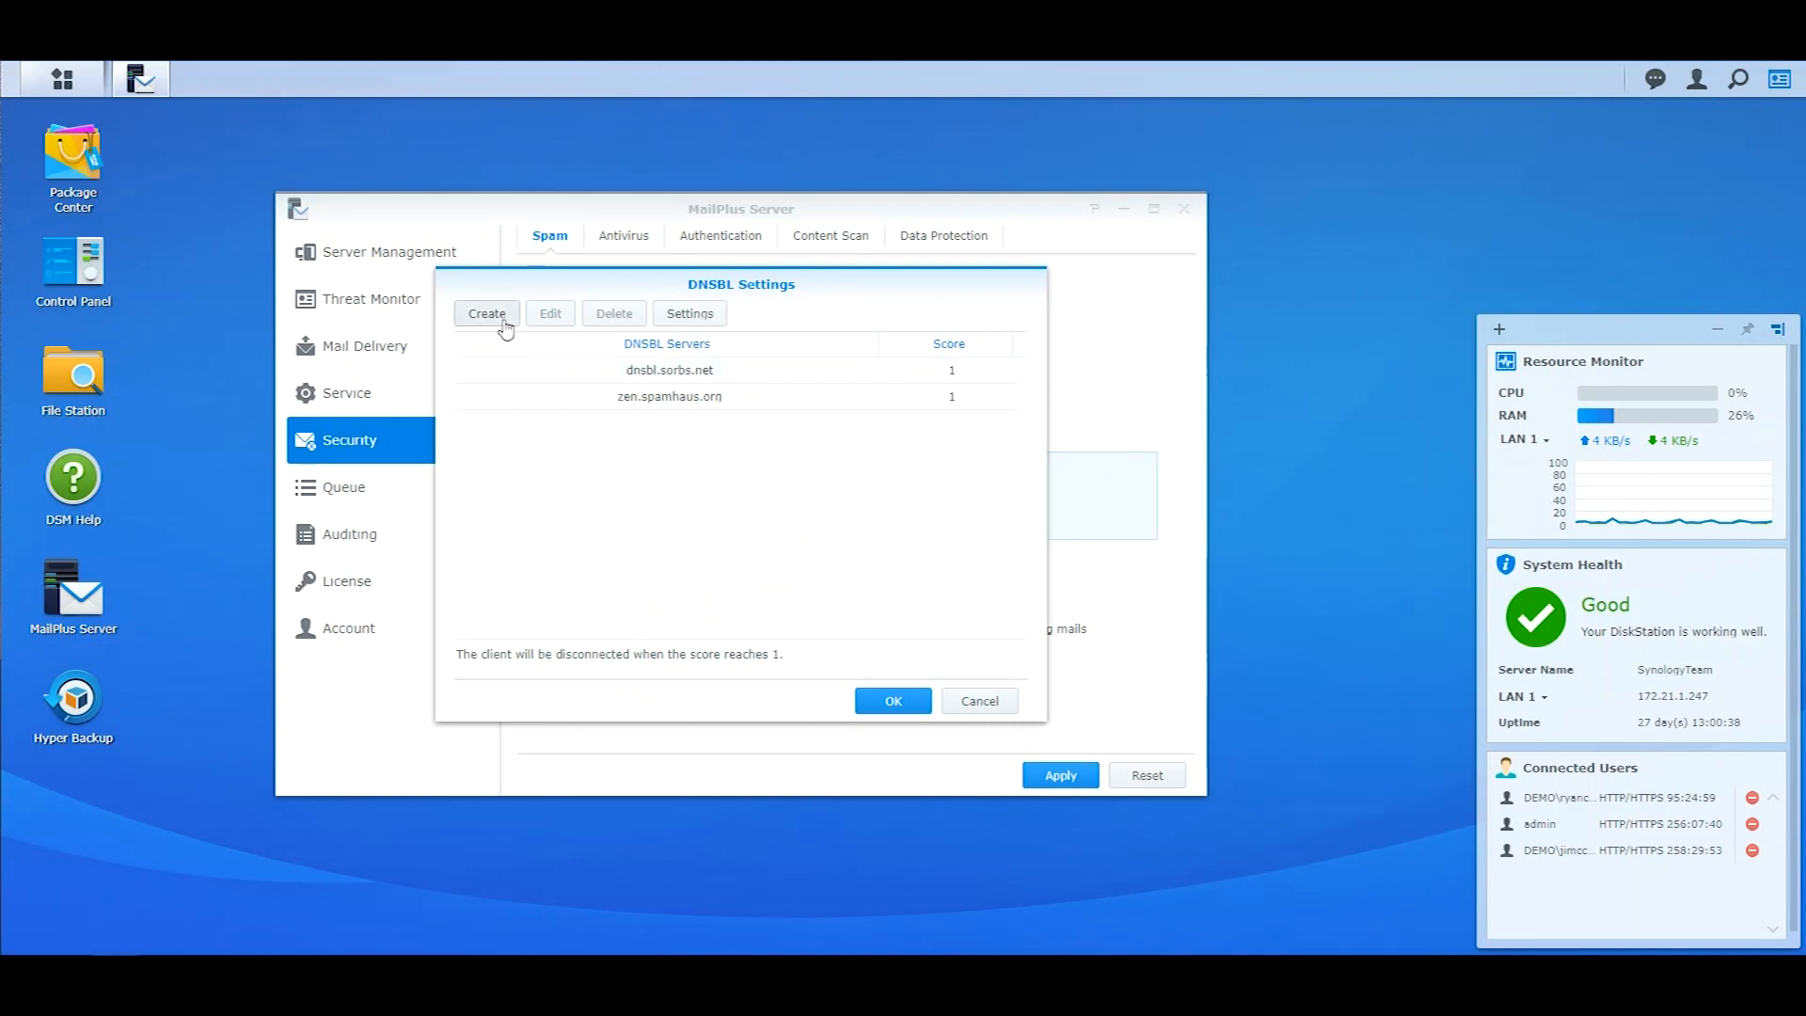
# Add sbl.spamhaus.org as a DNSBL server with score 1 and save the list
pyautogui.click(486, 314)
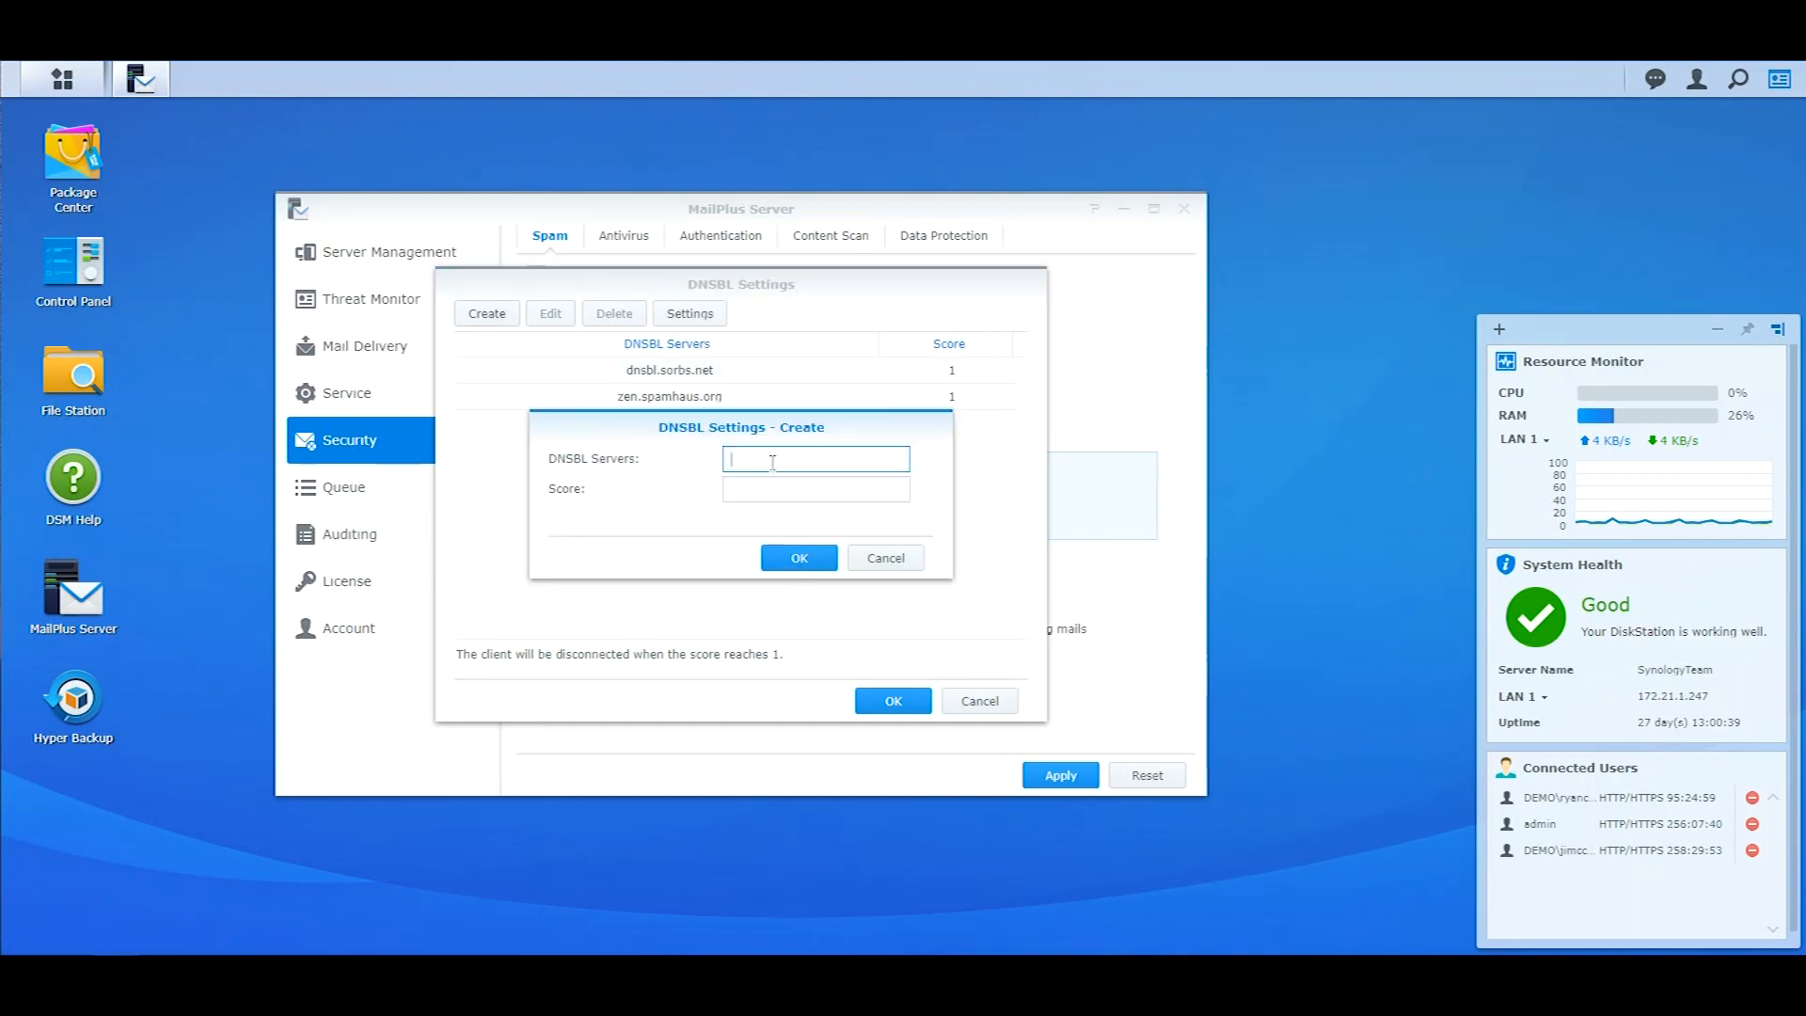
pyautogui.write('sbl.spamhaus.org')
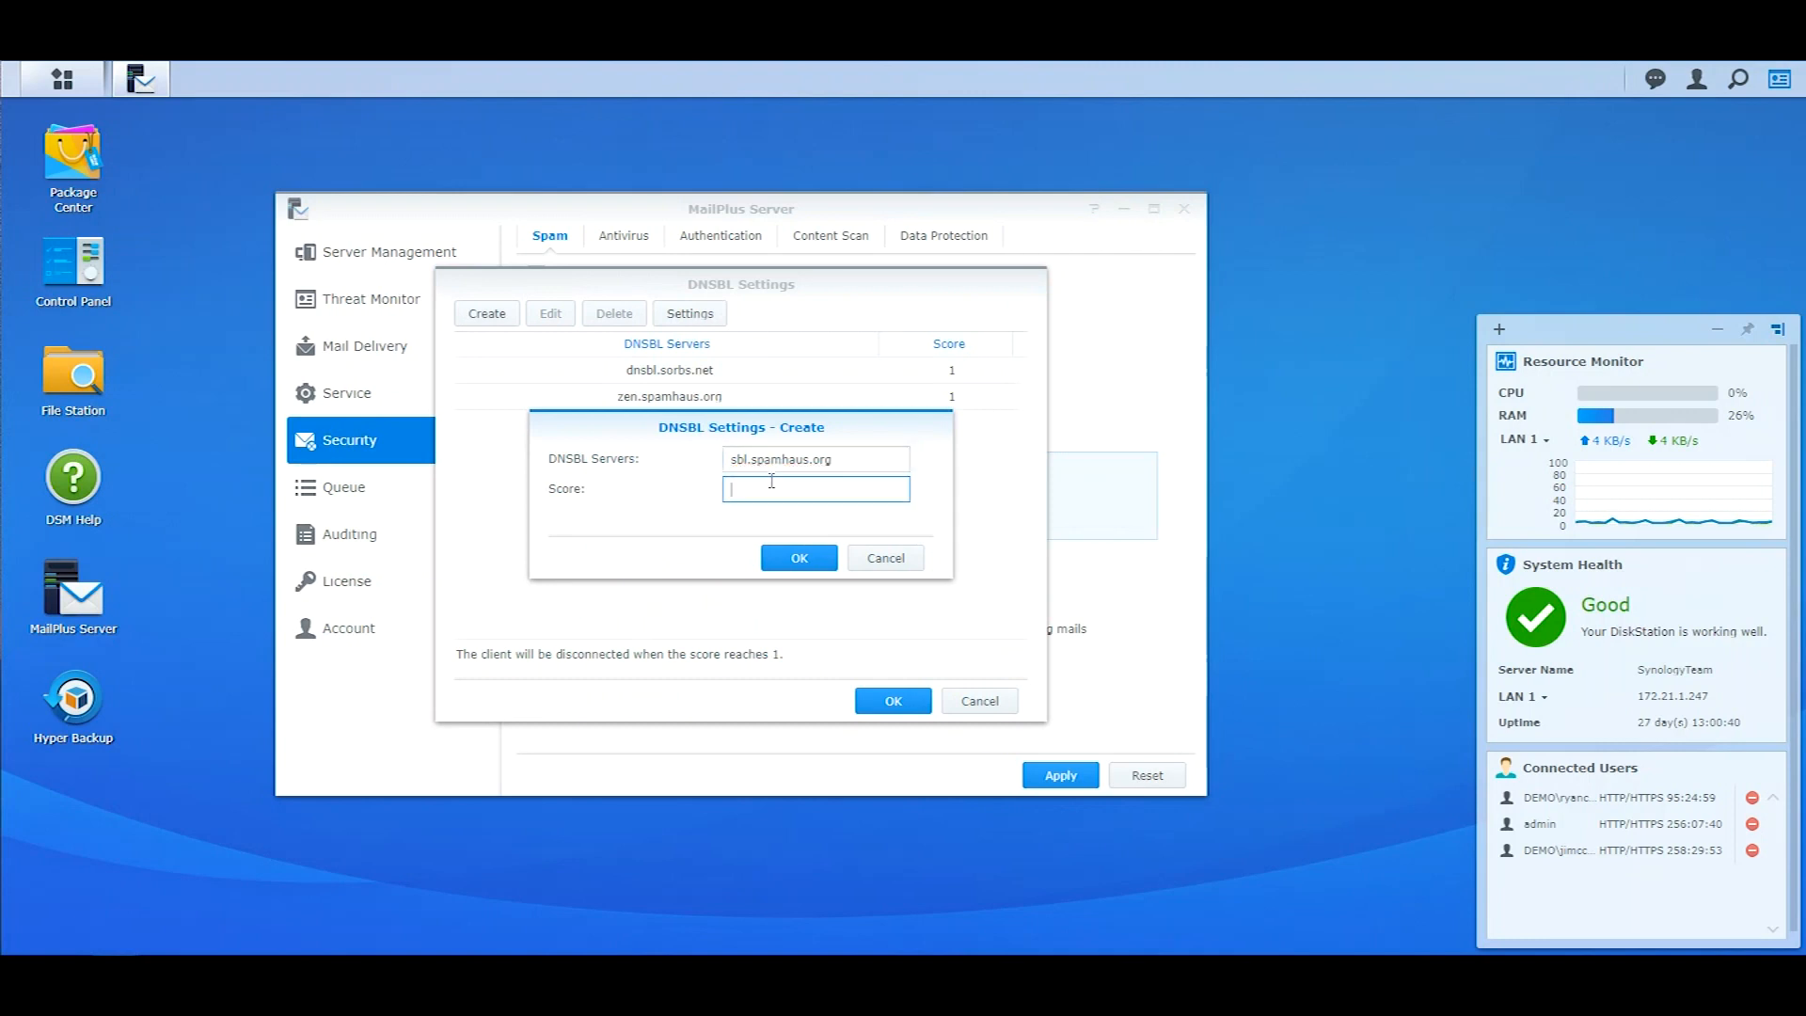
pyautogui.write('1')
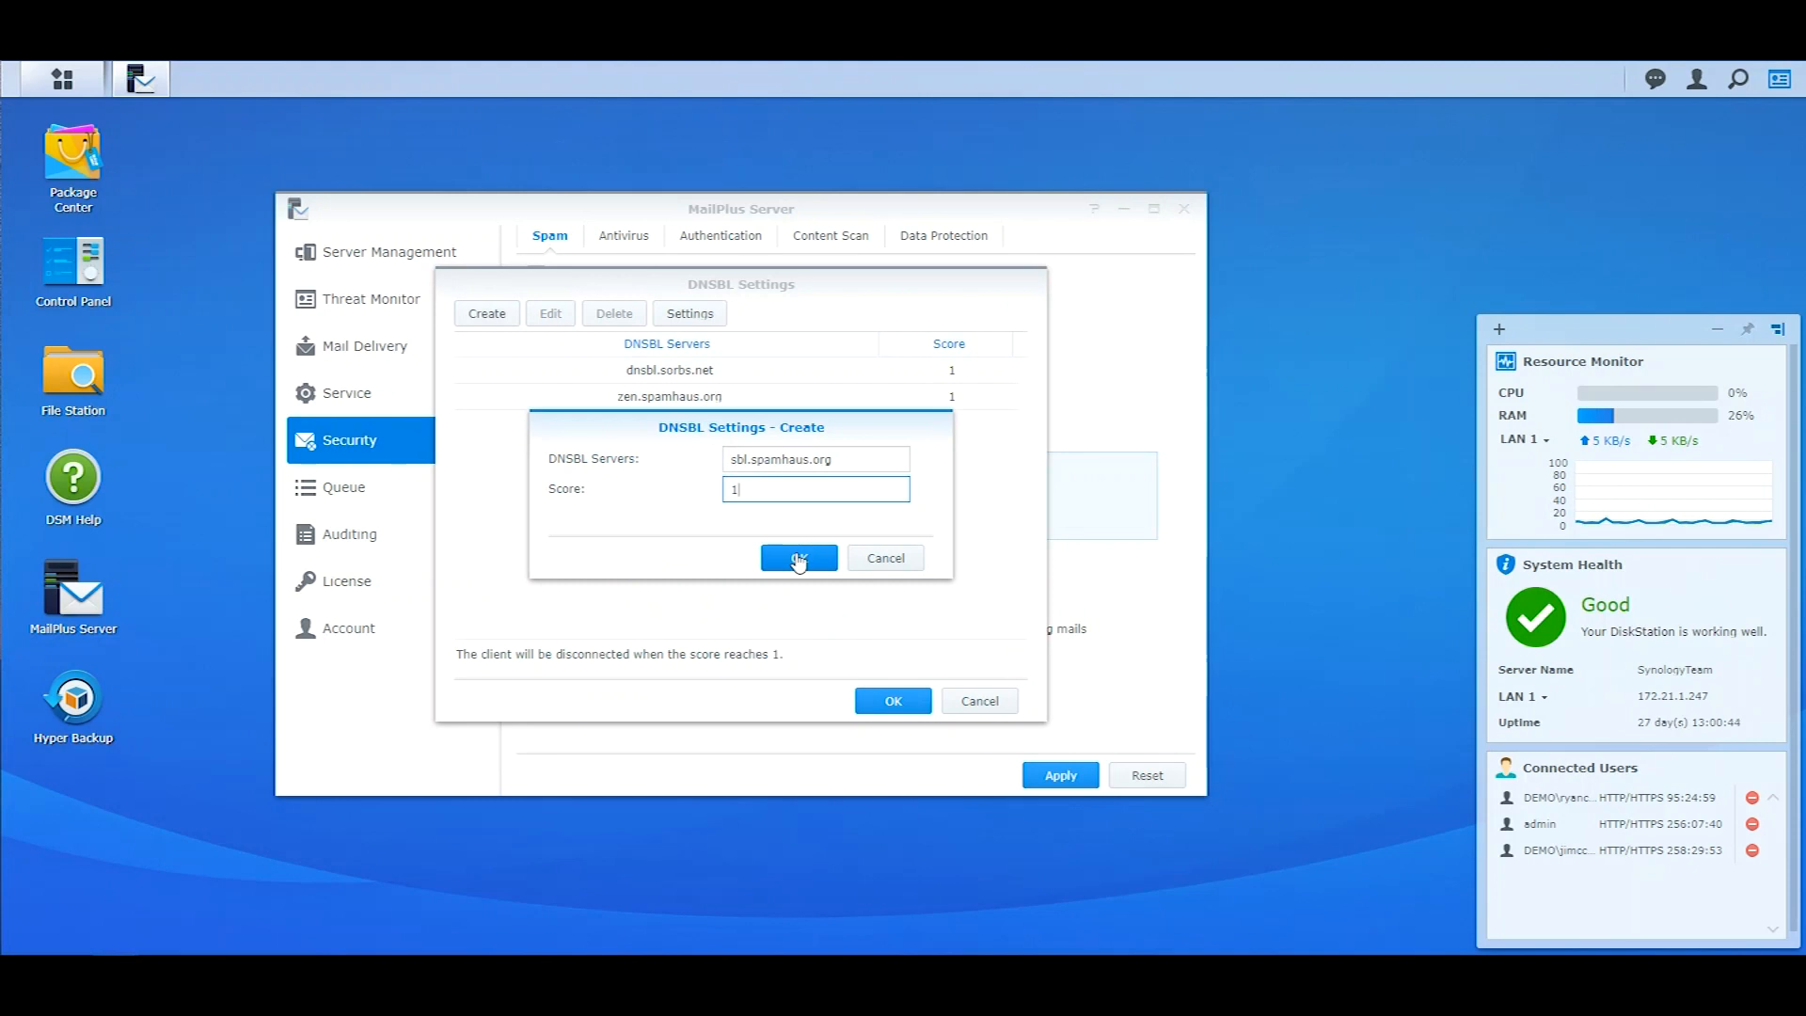
pyautogui.click(798, 558)
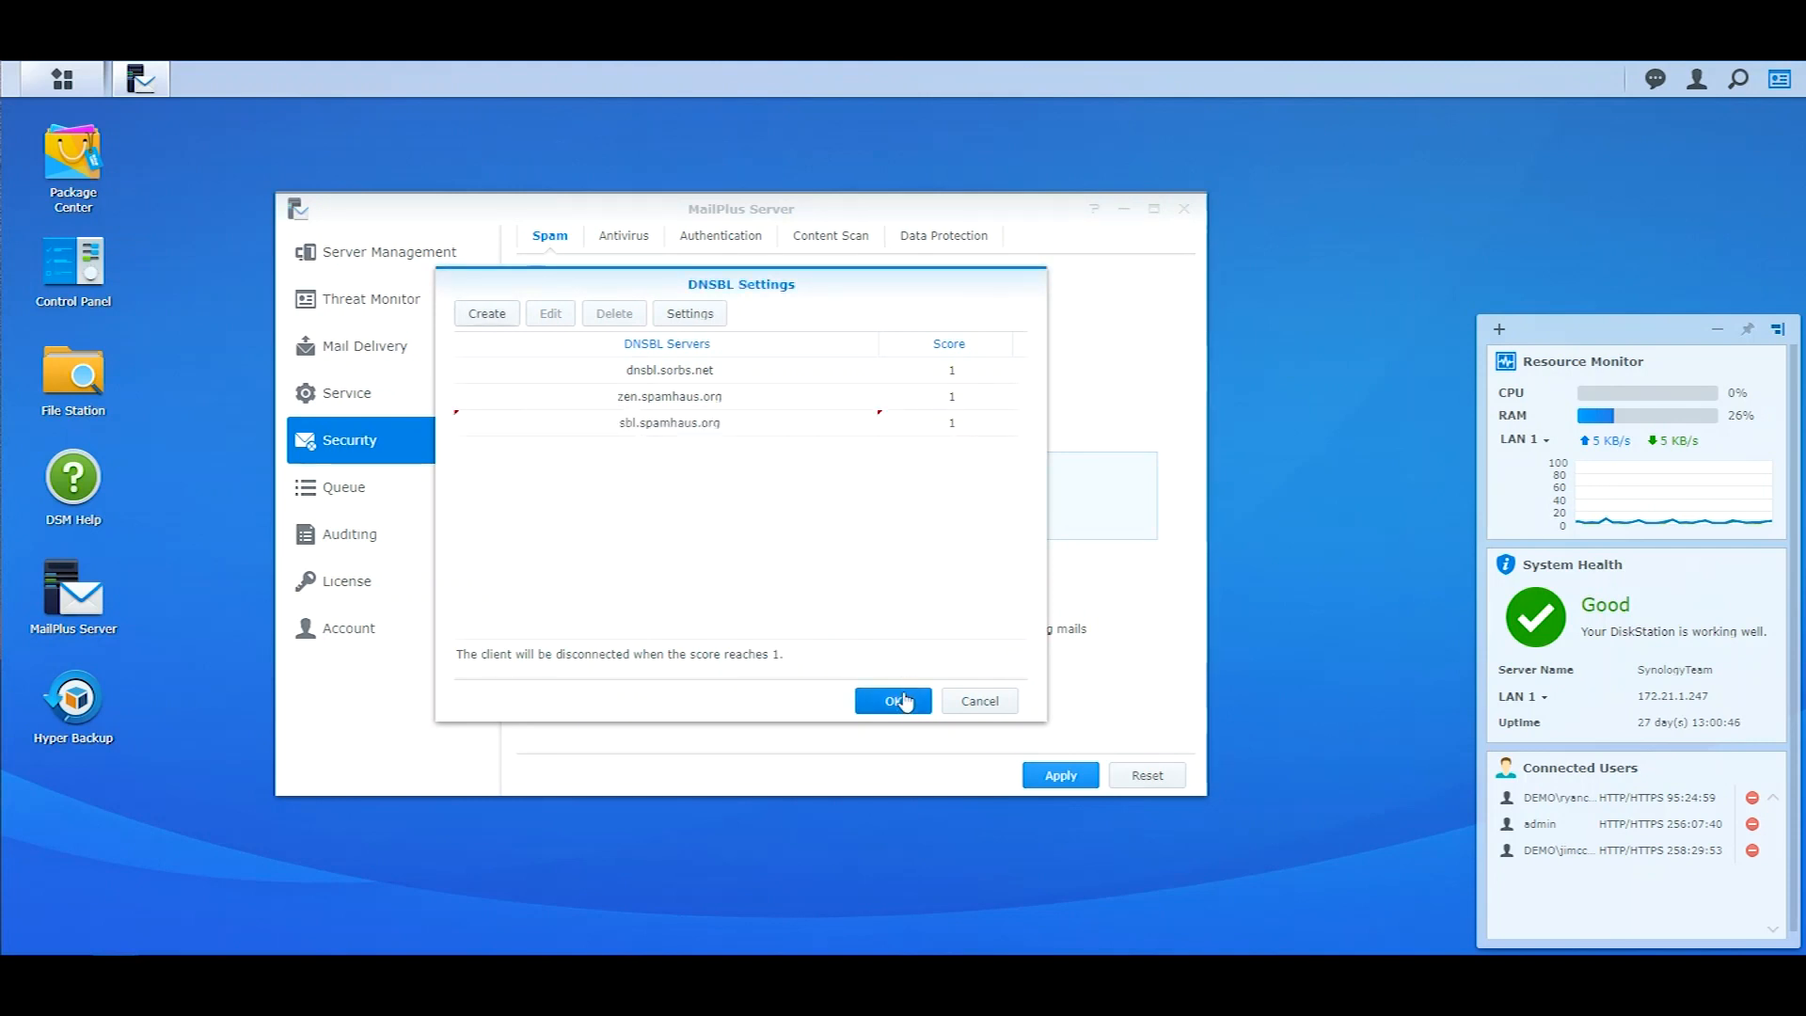
pyautogui.click(892, 700)
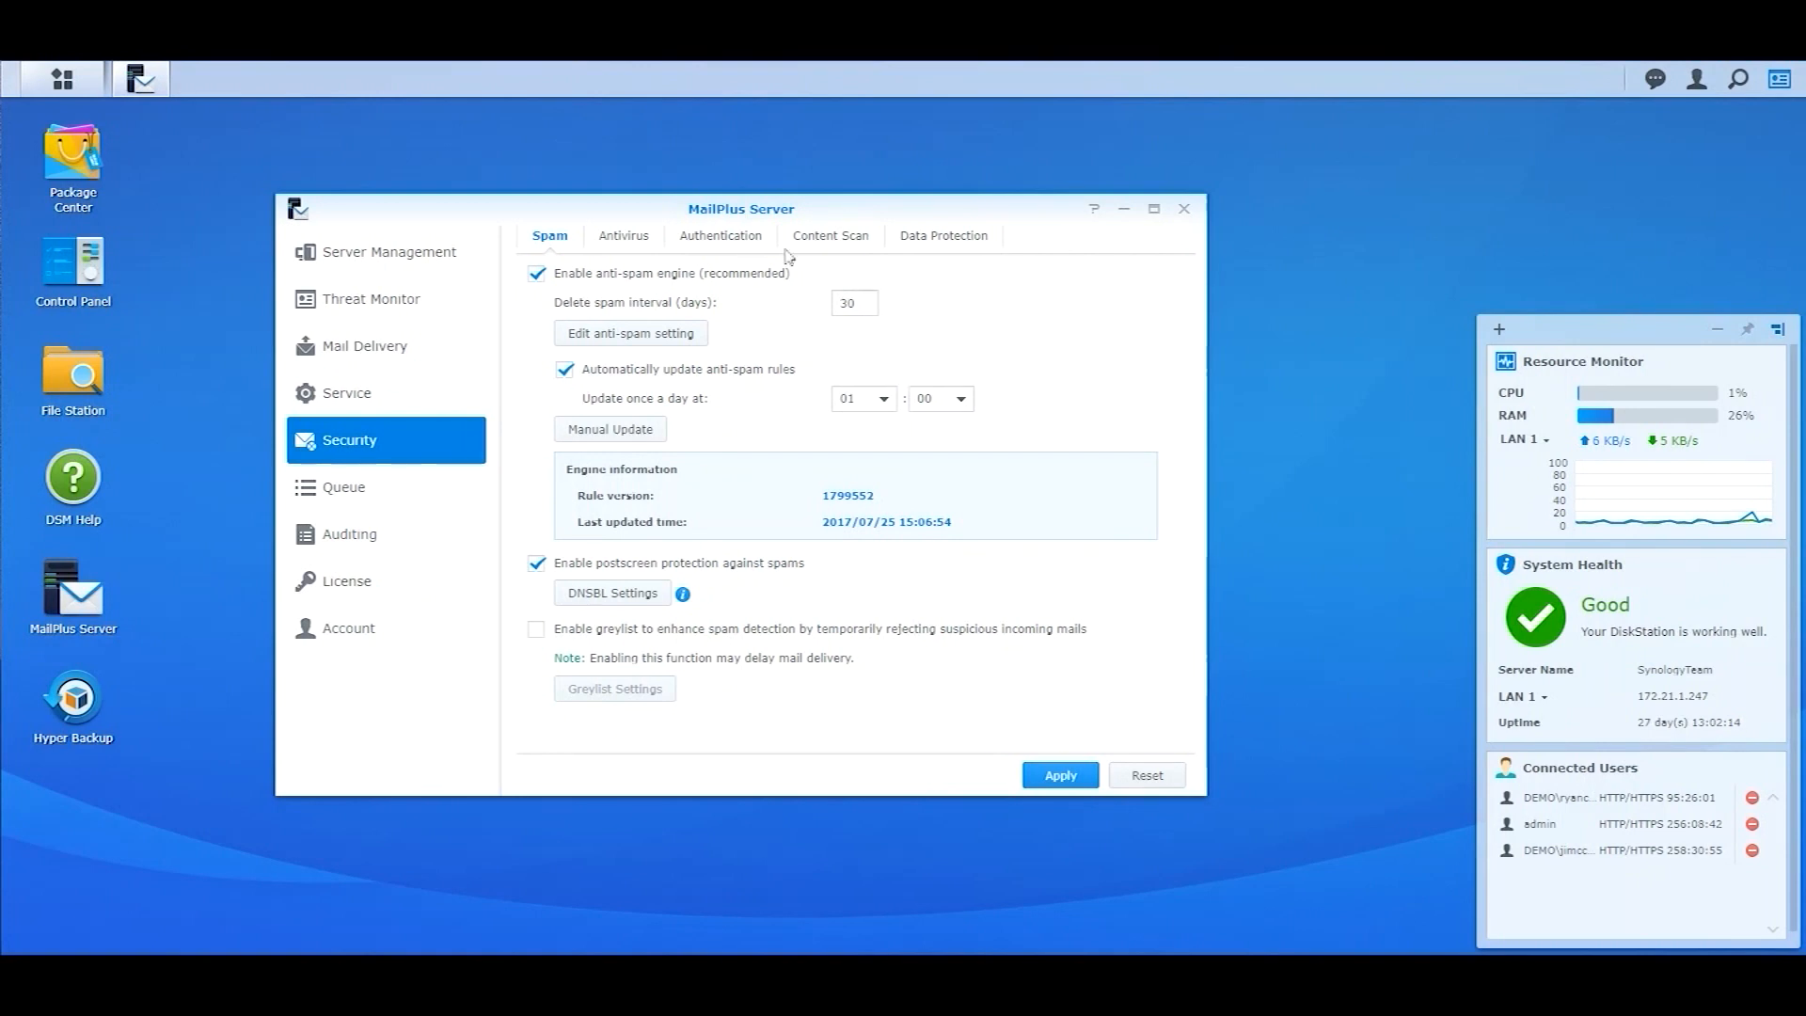
pyautogui.click(720, 236)
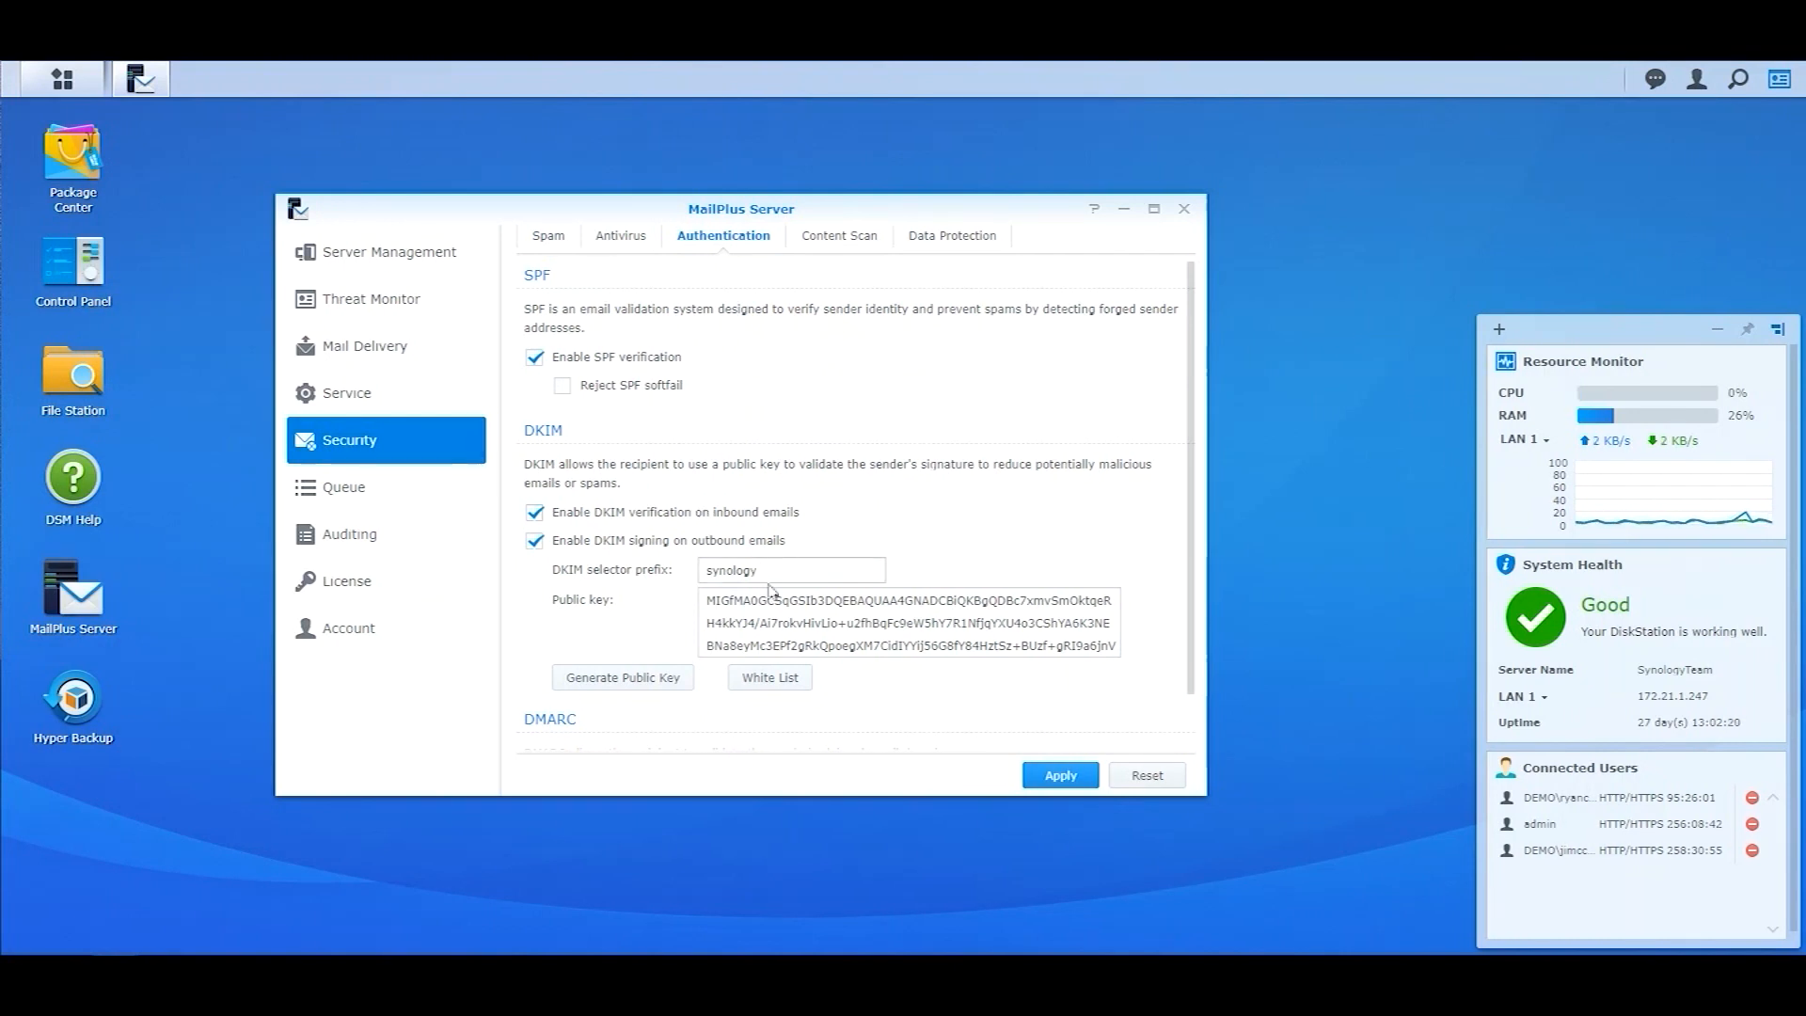
# Select the entire DKIM public key in the Authentication settings
pyautogui.tripleClick(908, 622)
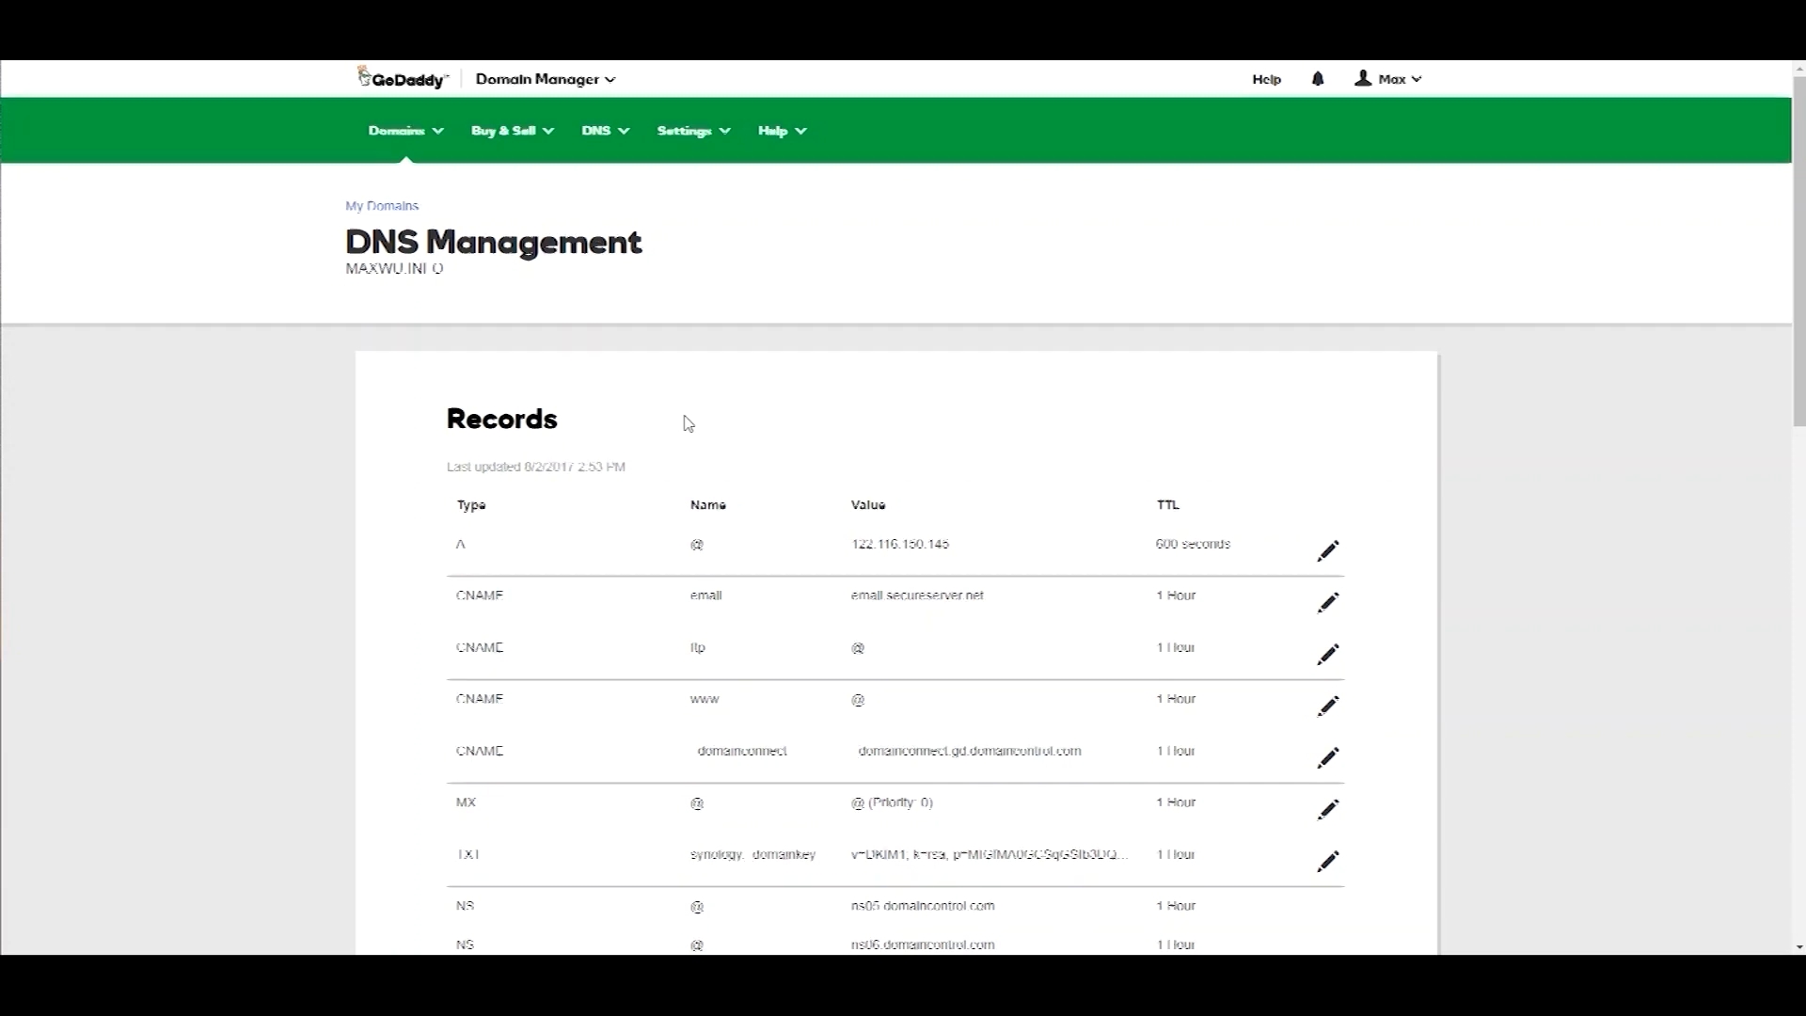
# Change the DKIM TXT record host in GoDaddy to synology._domainkey
pyautogui.scroll(-3)
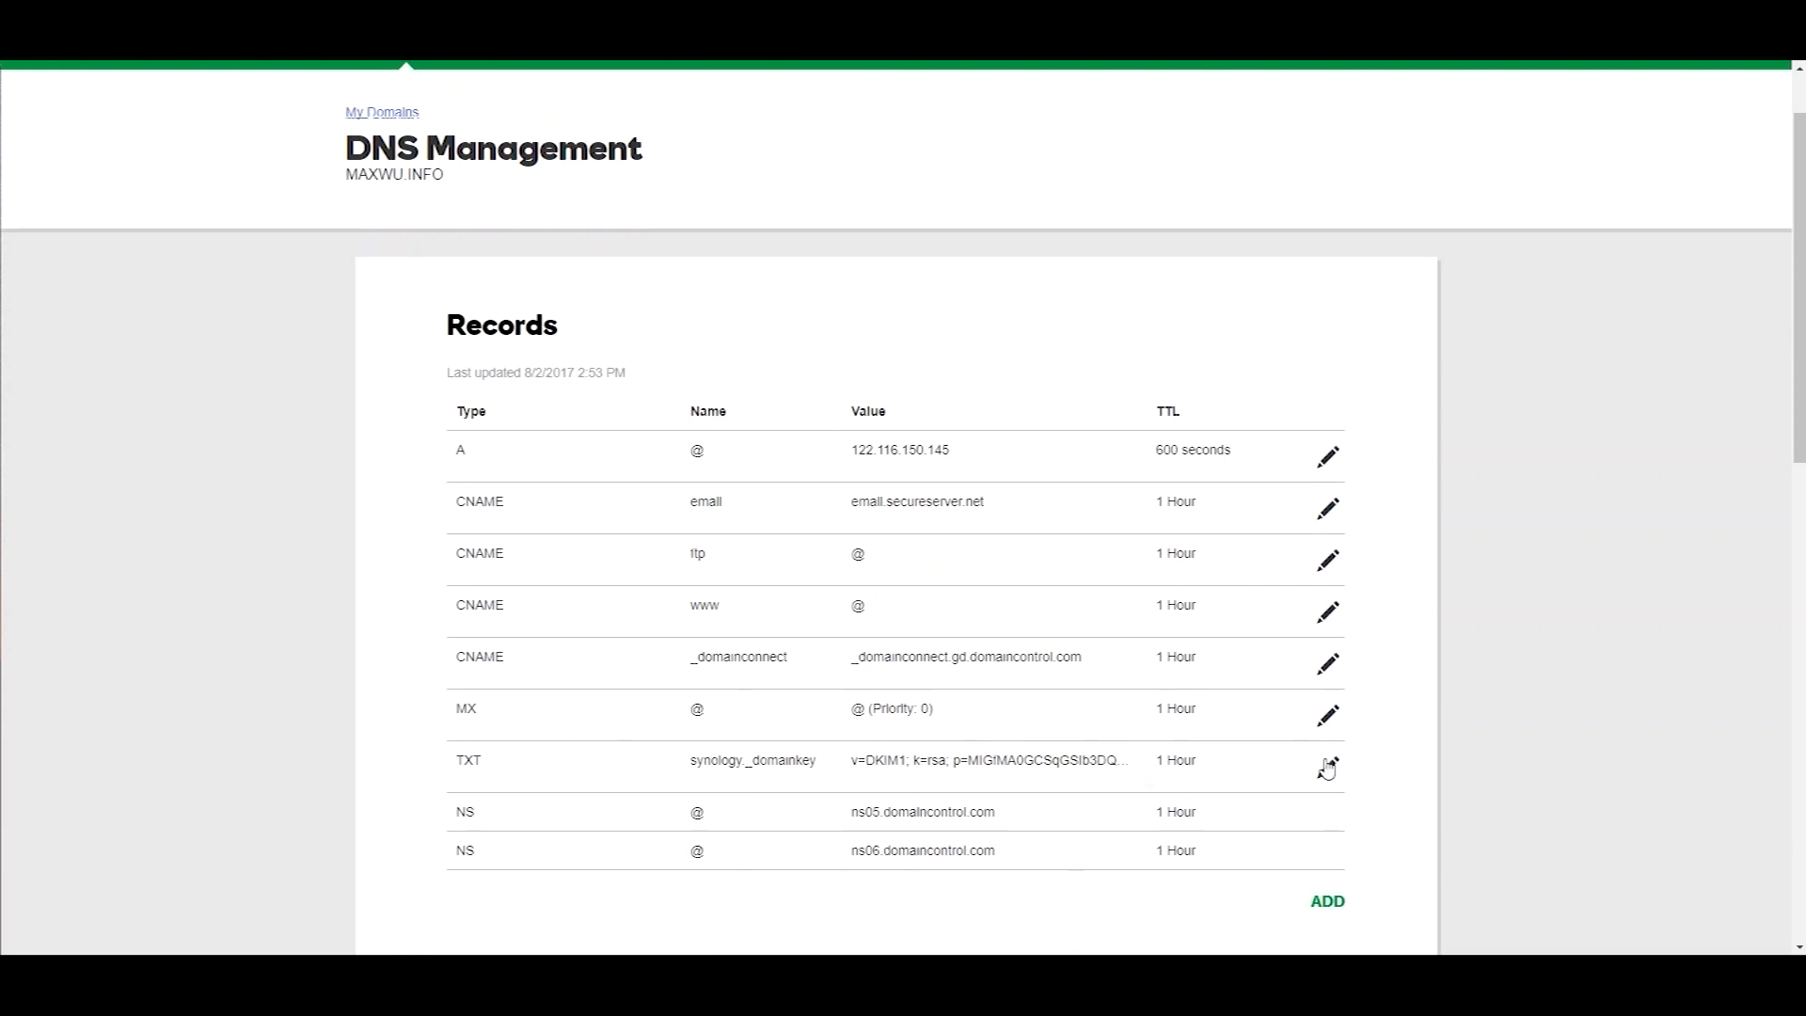
pyautogui.click(1327, 768)
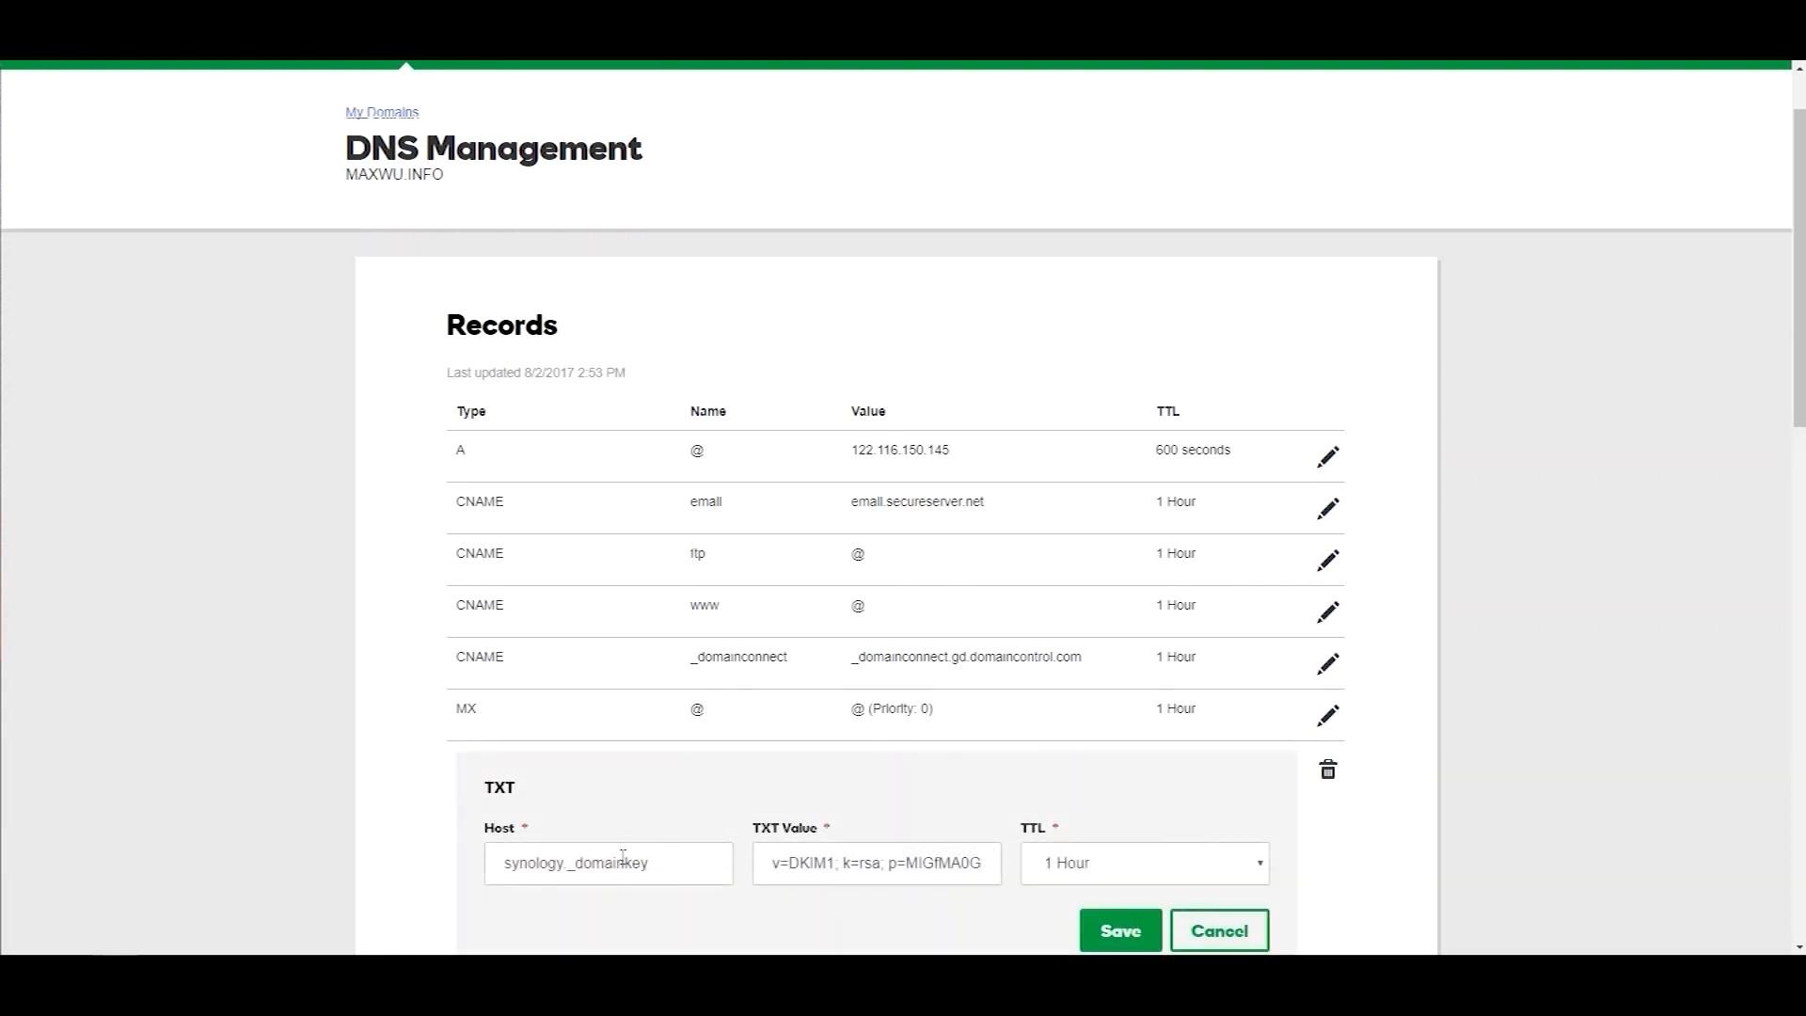
pyautogui.doubleClick(530, 862)
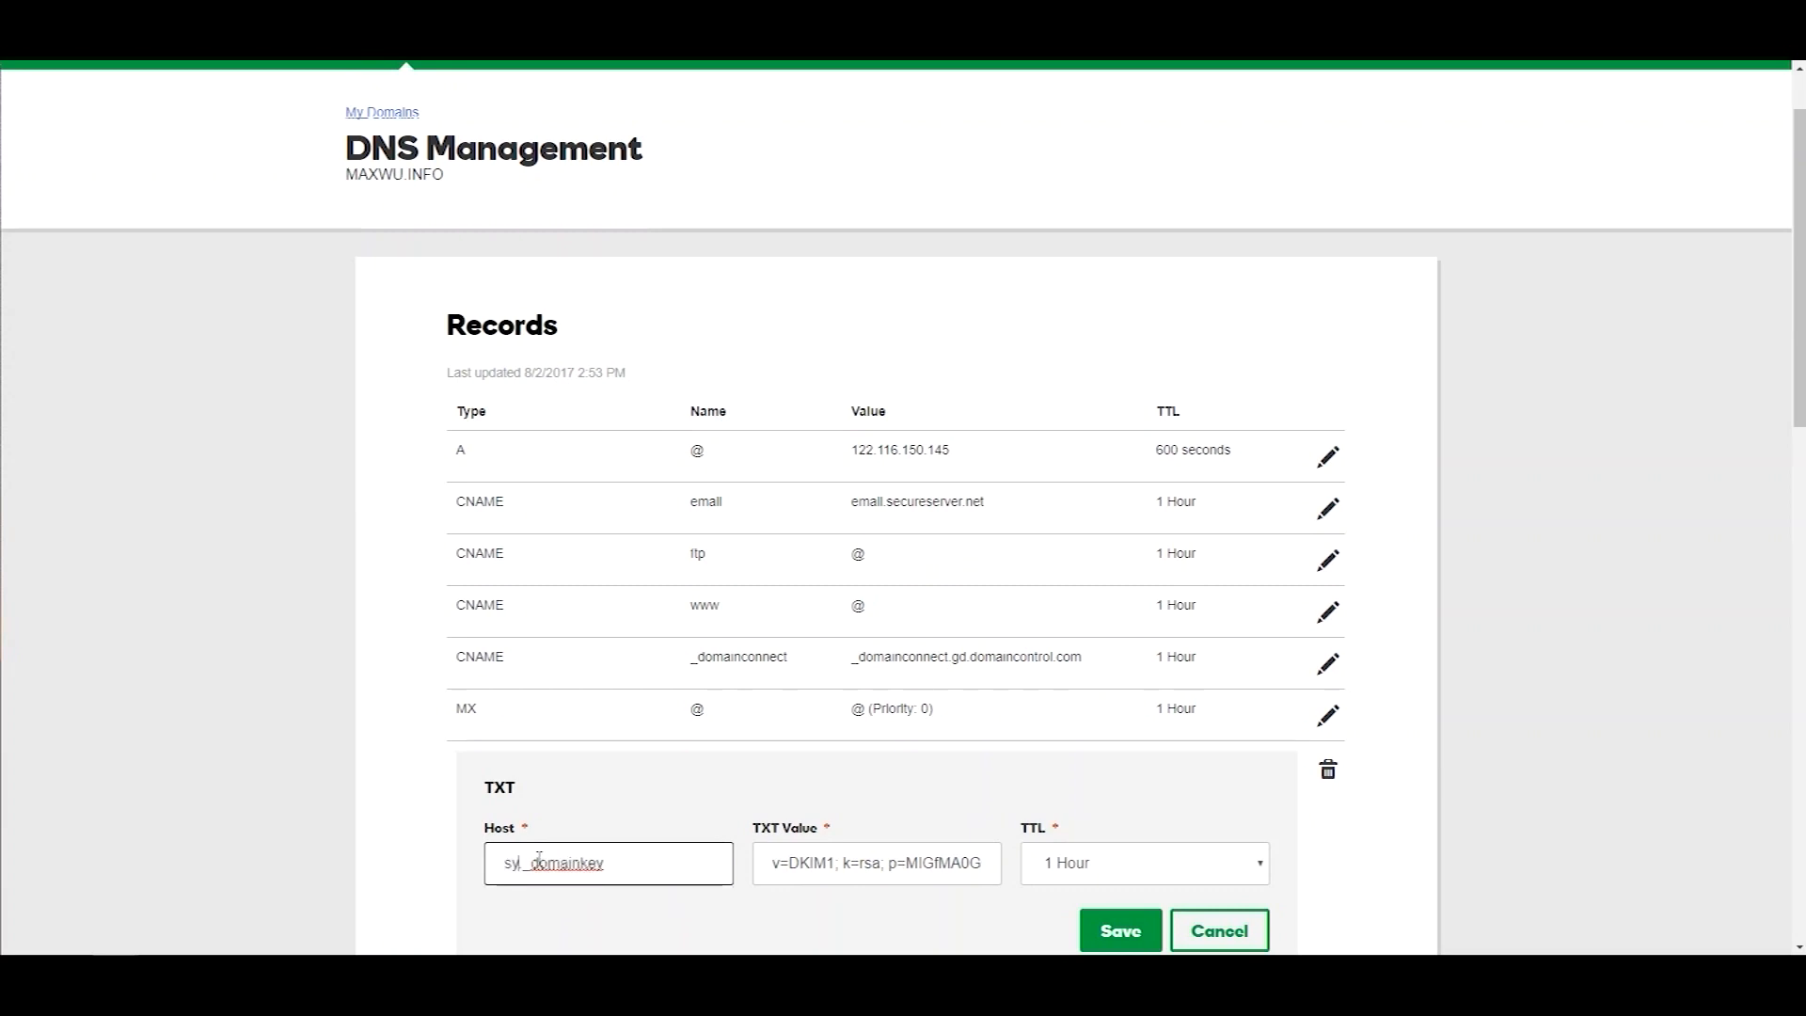
pyautogui.write('synology')
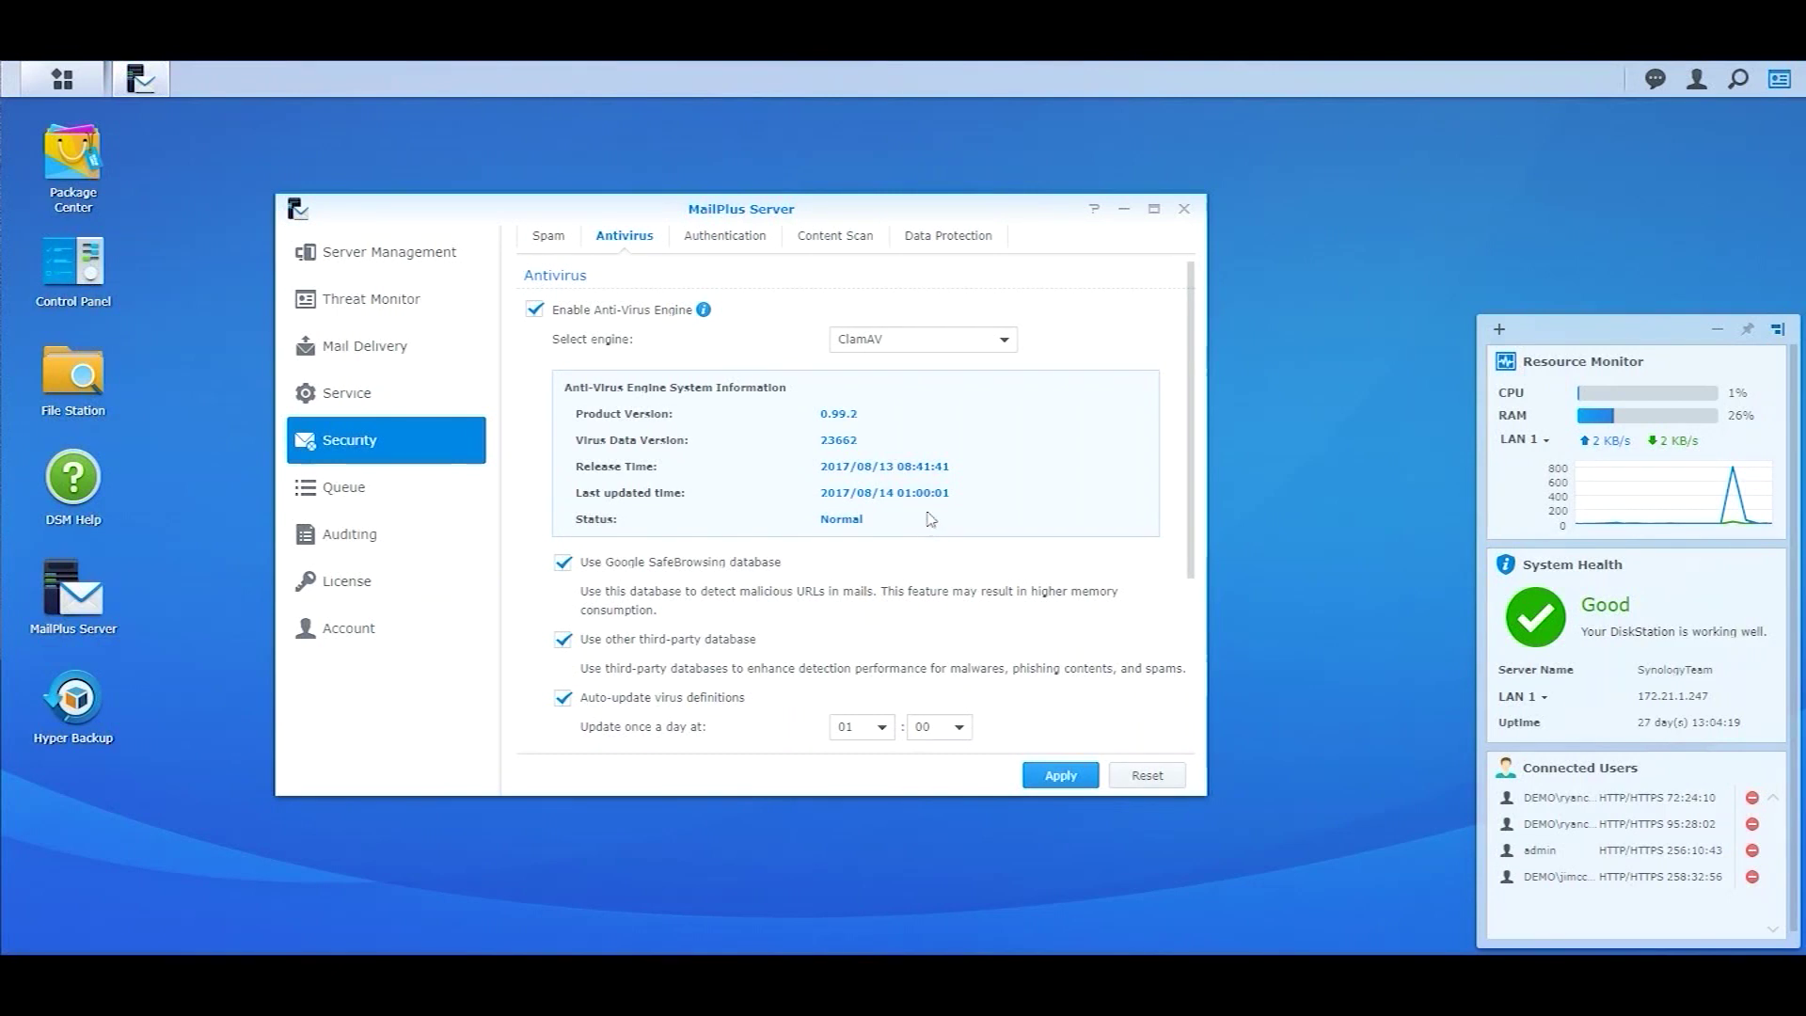
pyautogui.moveTo(627, 343)
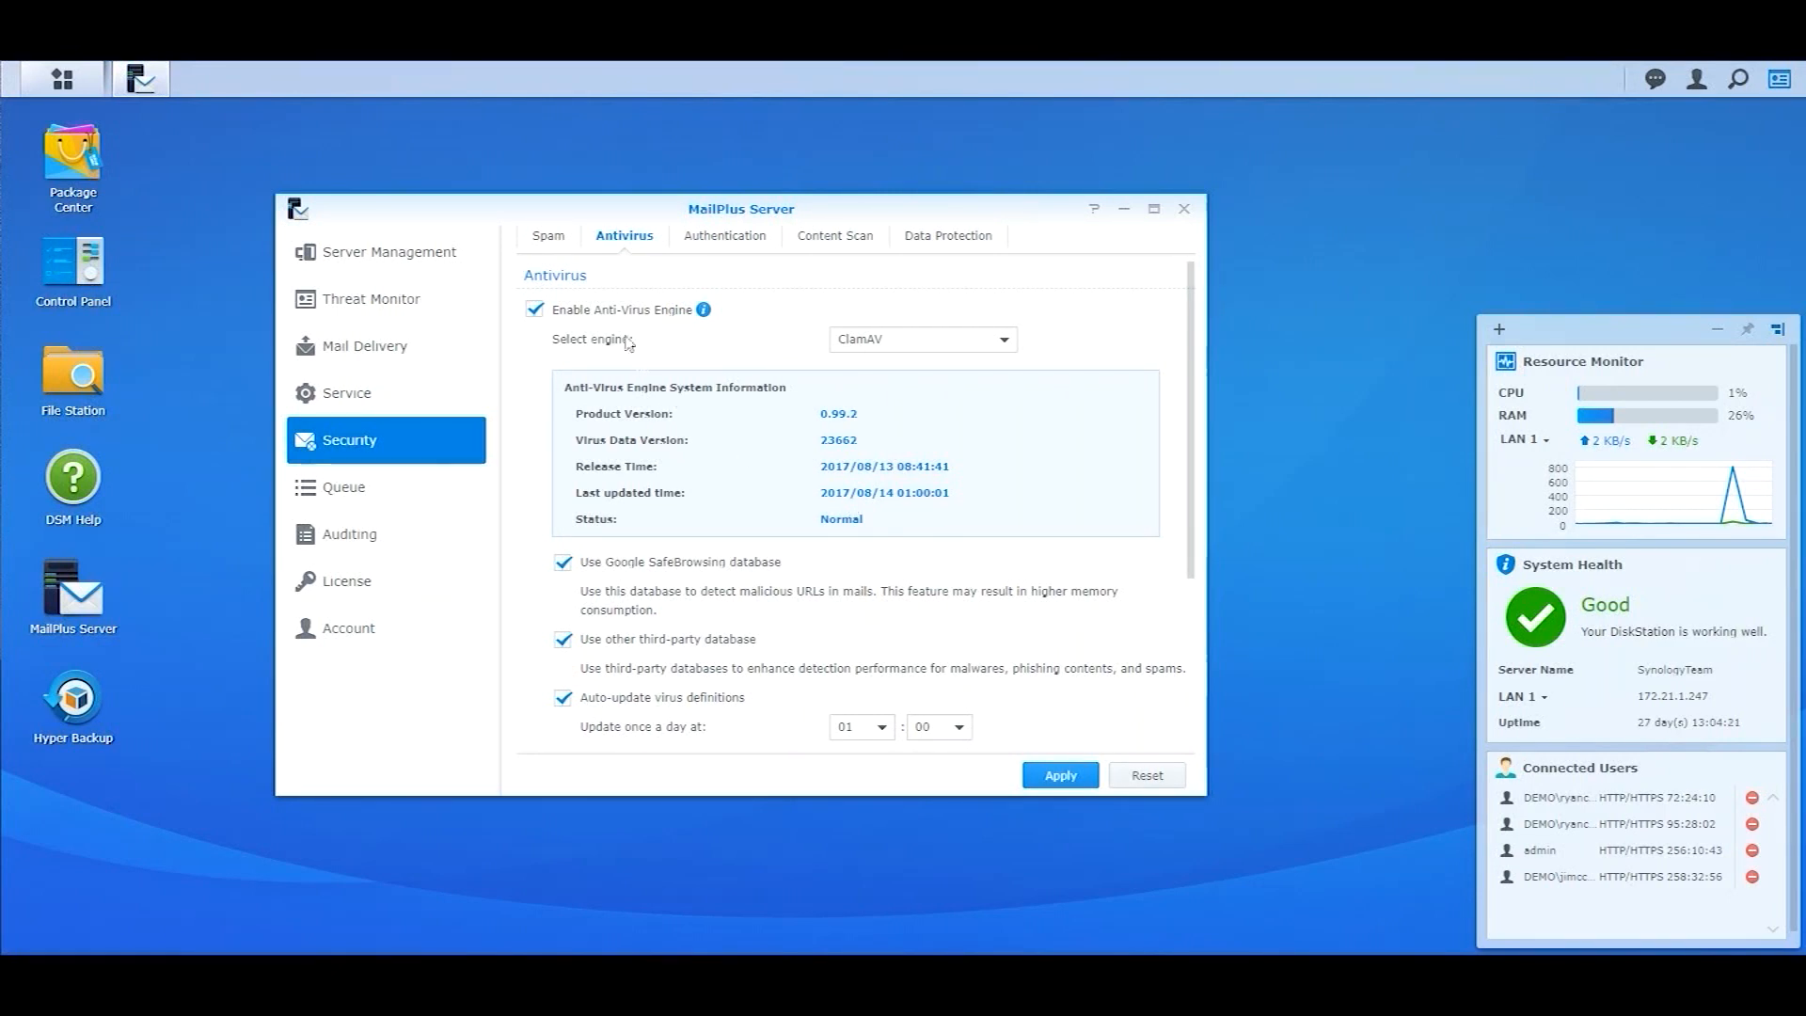
pyautogui.moveTo(634, 312)
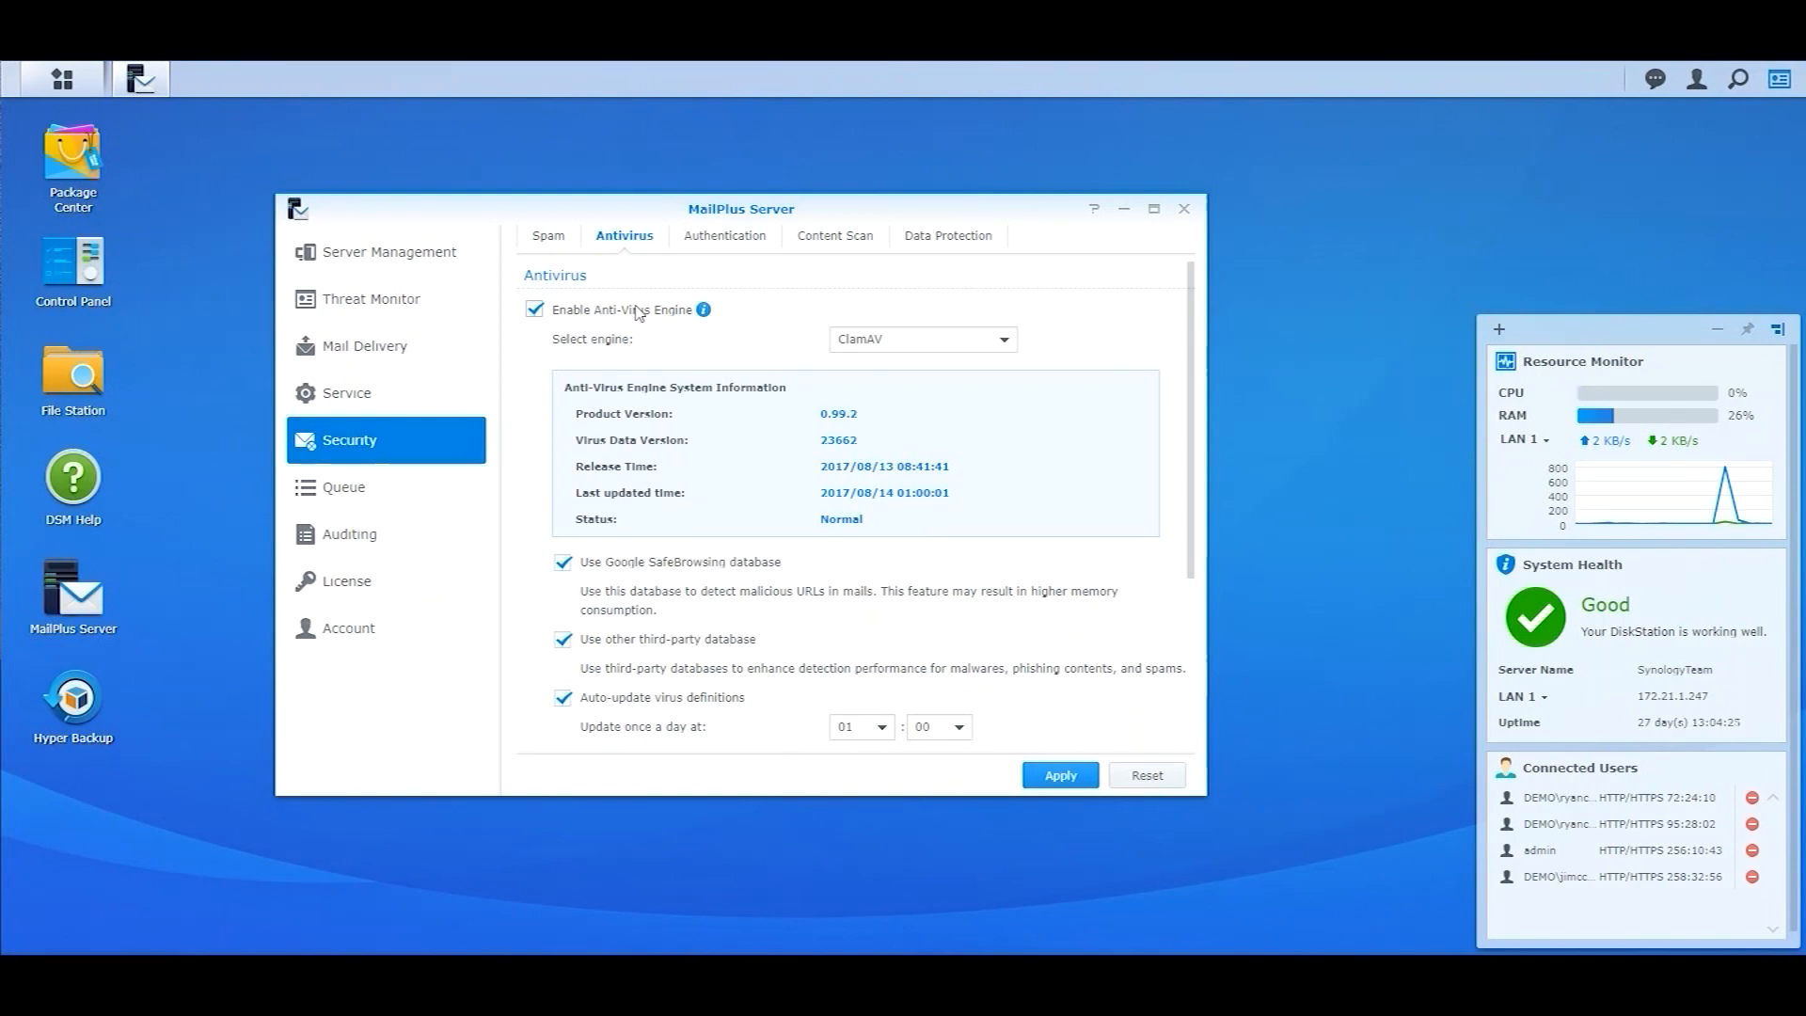
pyautogui.click(1000, 339)
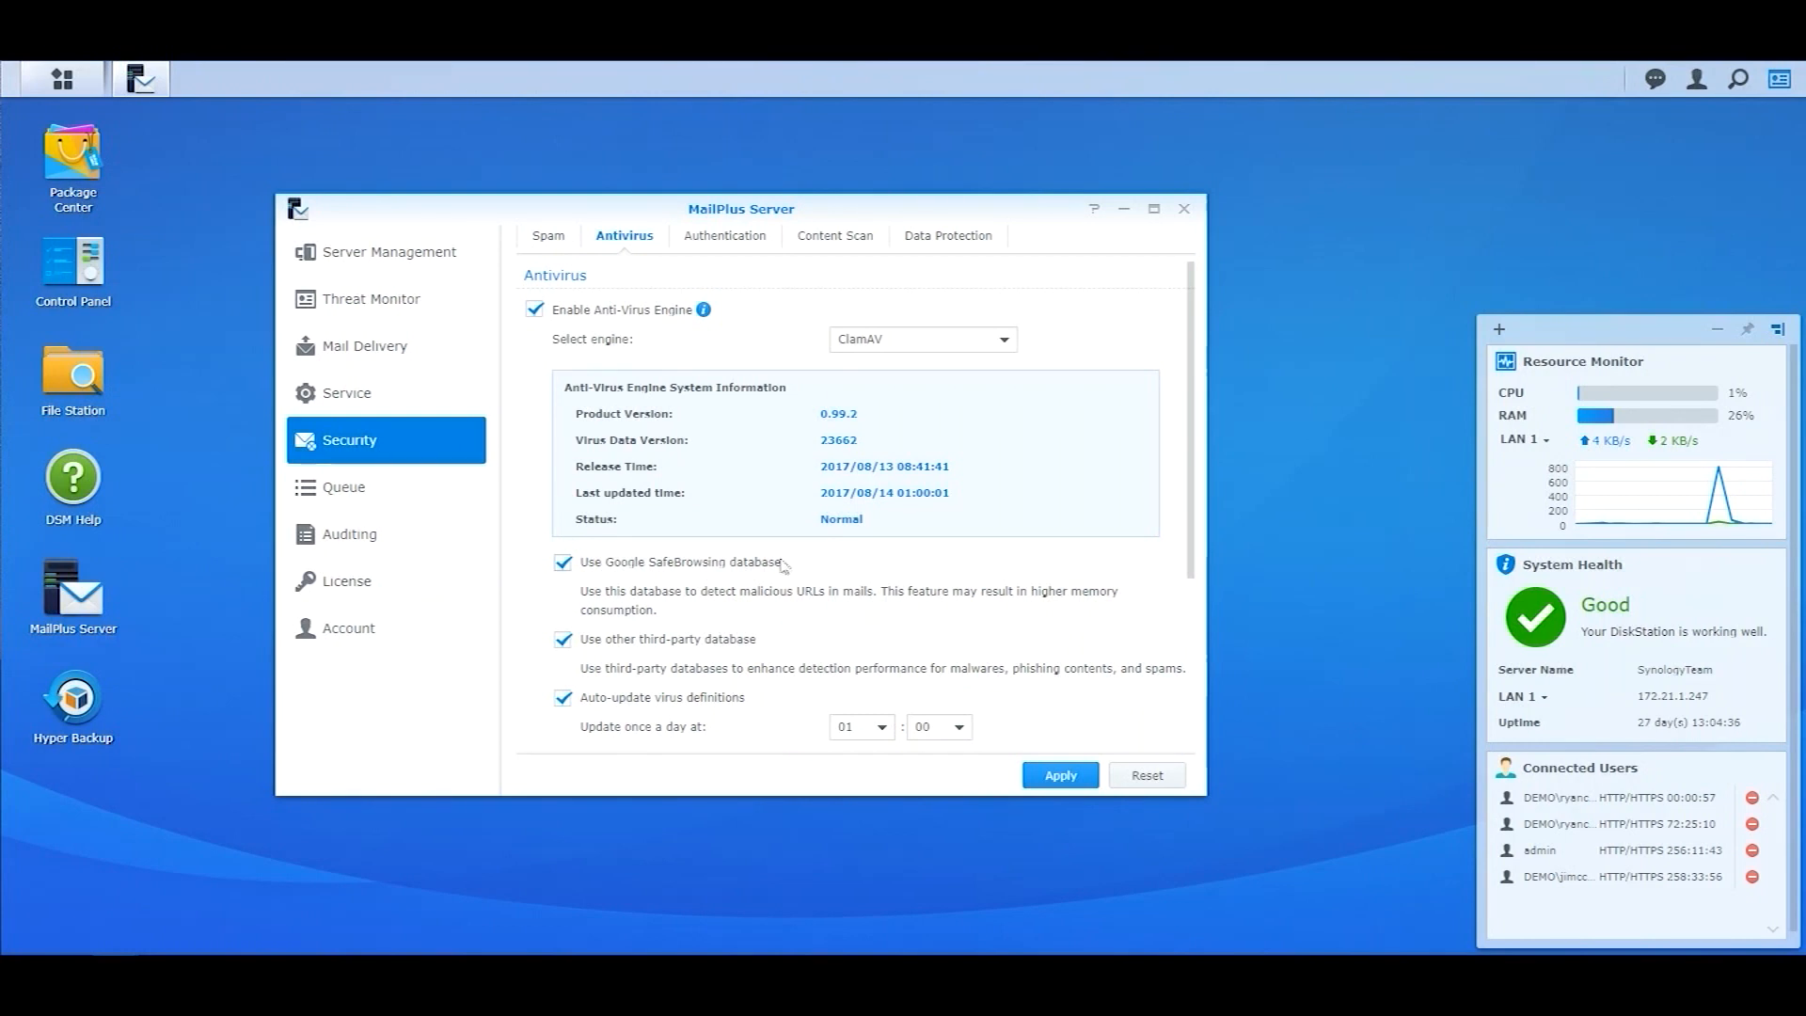
pyautogui.moveTo(779, 567)
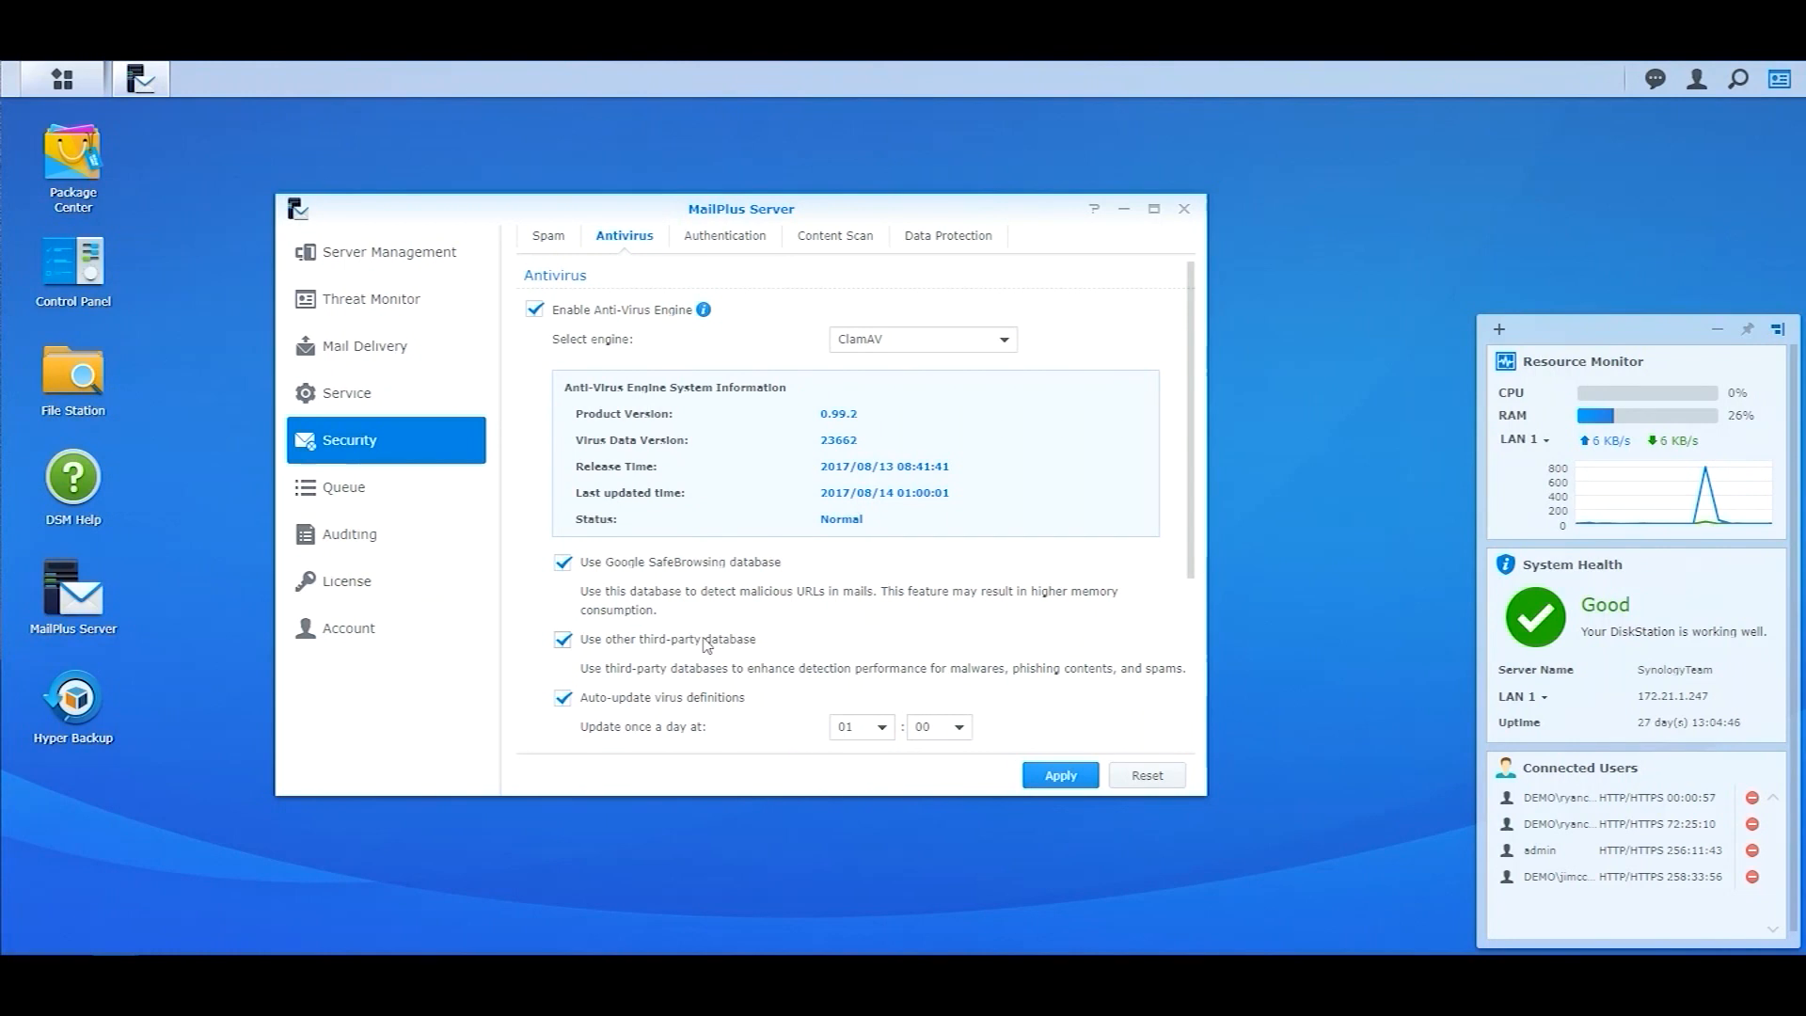
# Save infected mail to quarantine and review the two EICAR test messages
pyautogui.scroll(-3)
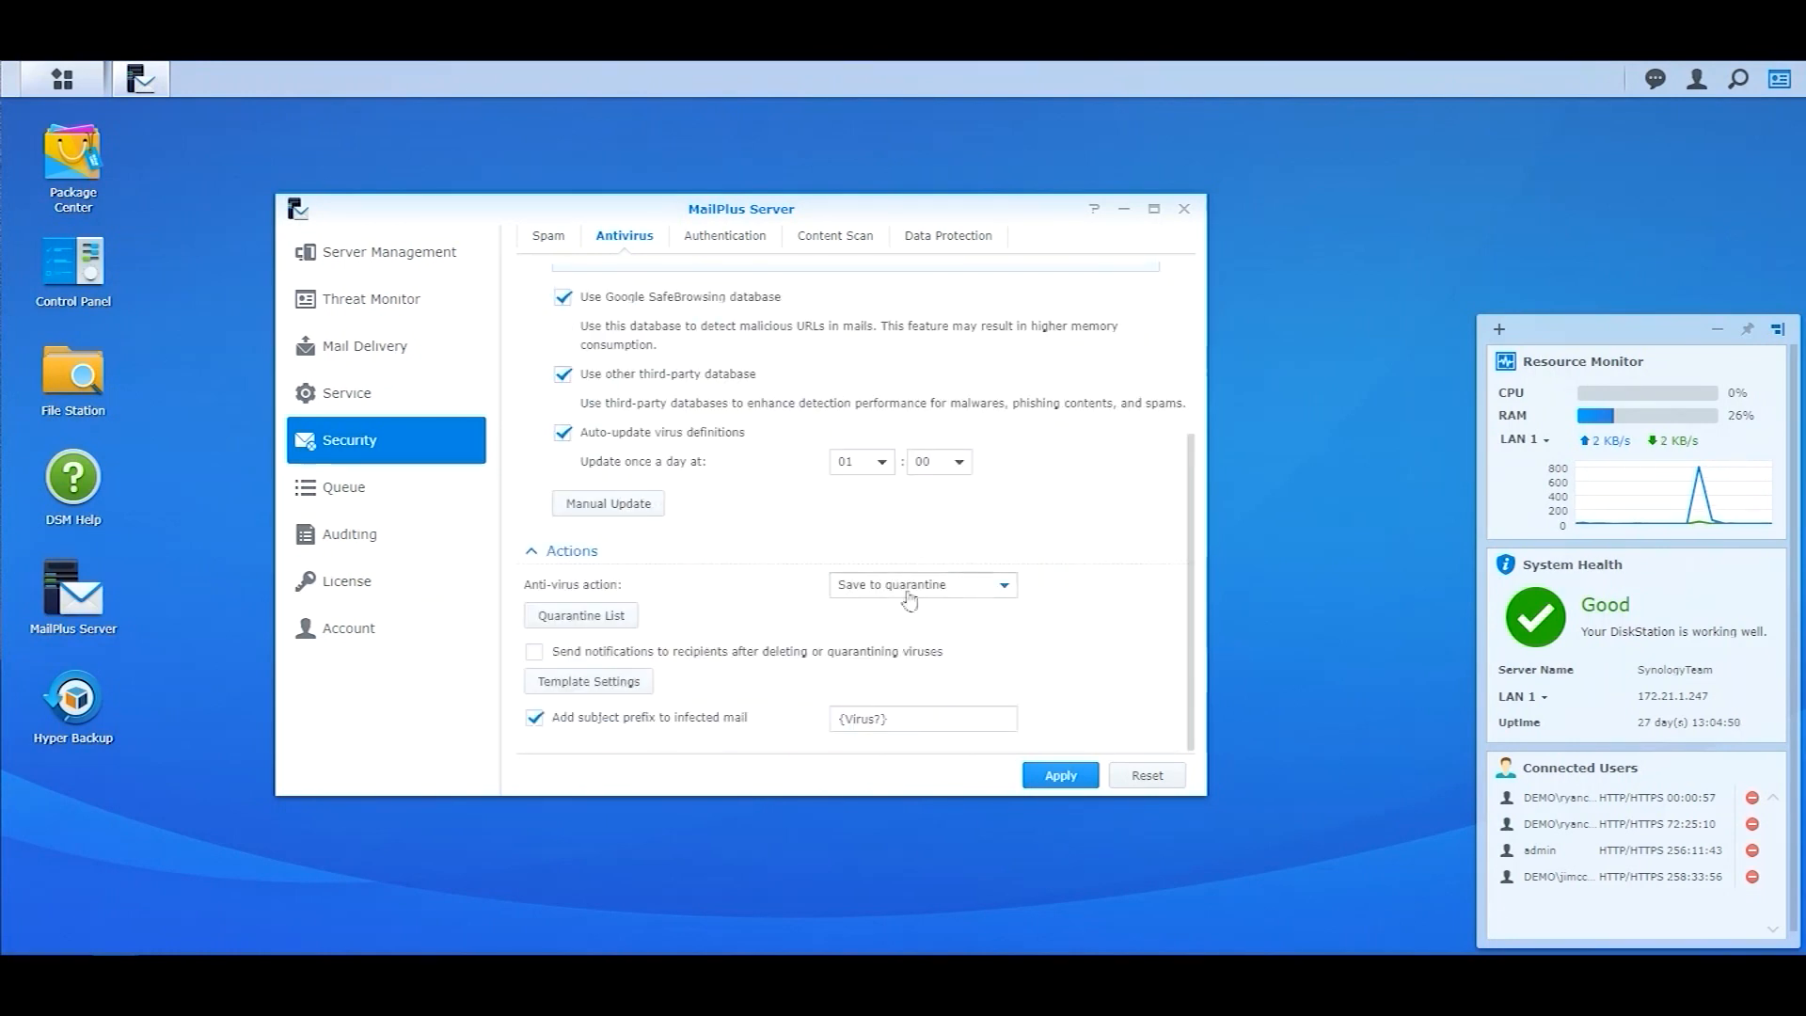
pyautogui.click(919, 584)
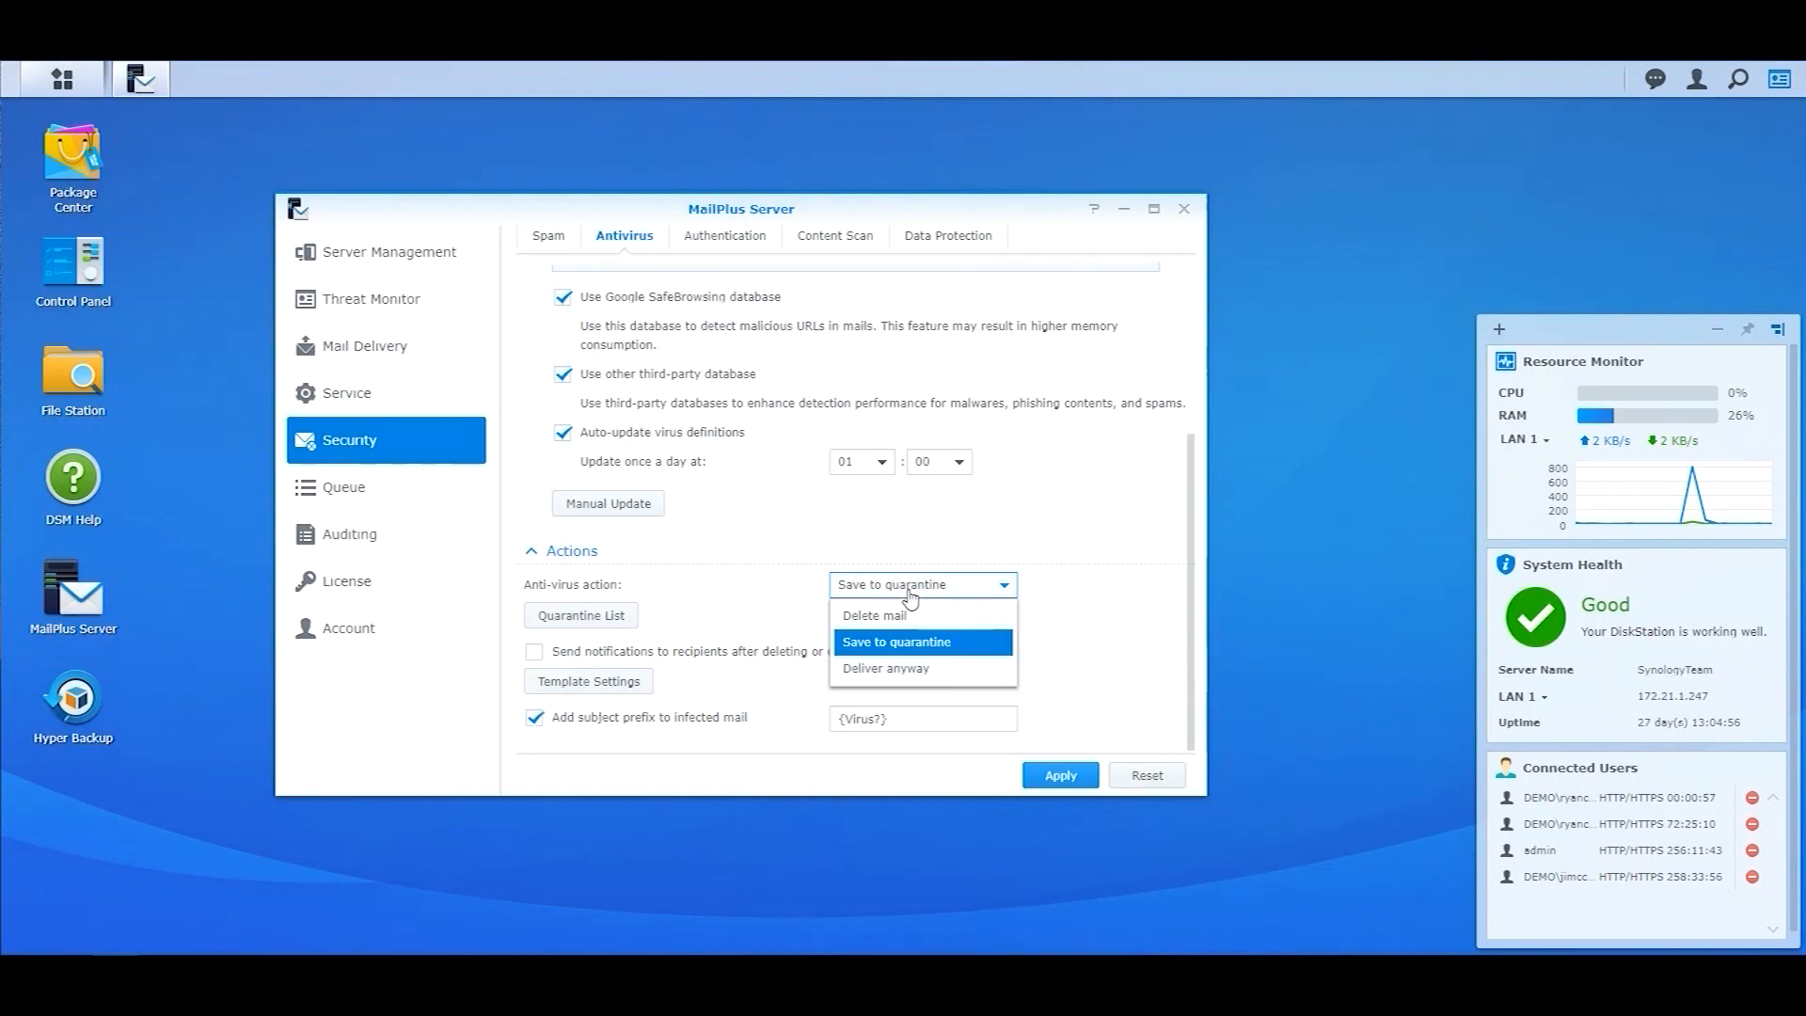
pyautogui.click(579, 615)
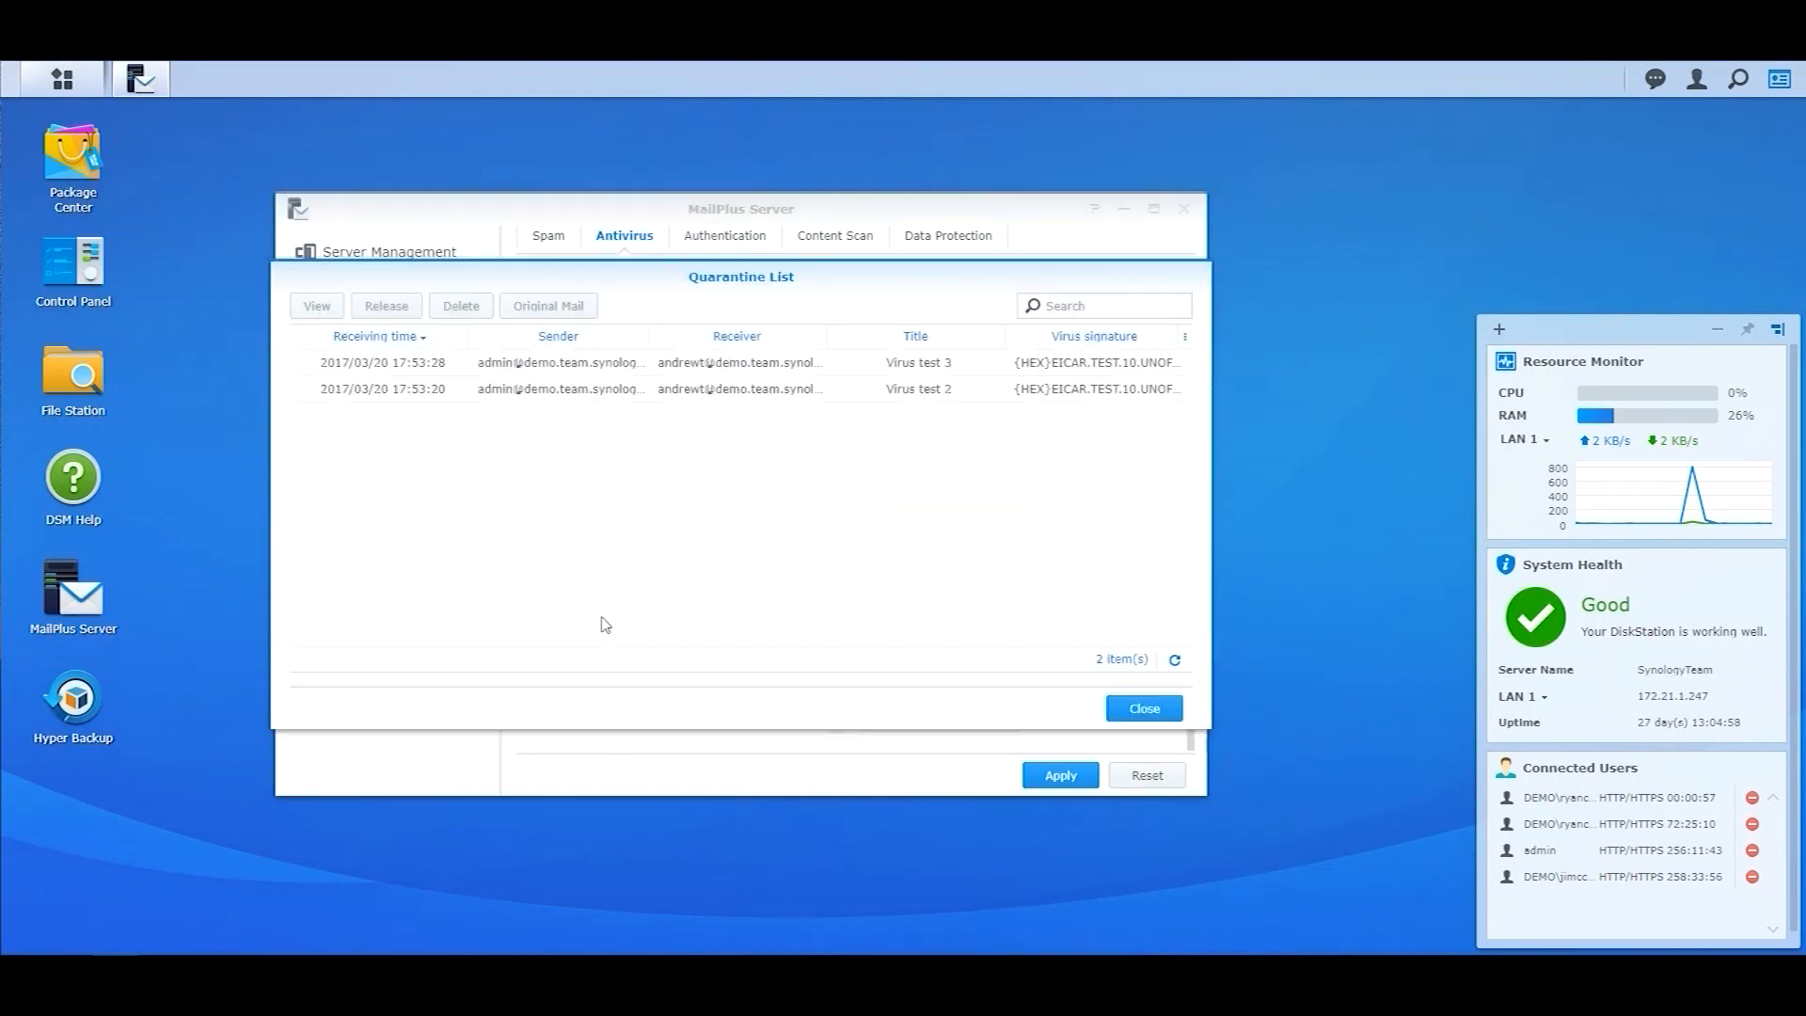
pyautogui.moveTo(1005, 687)
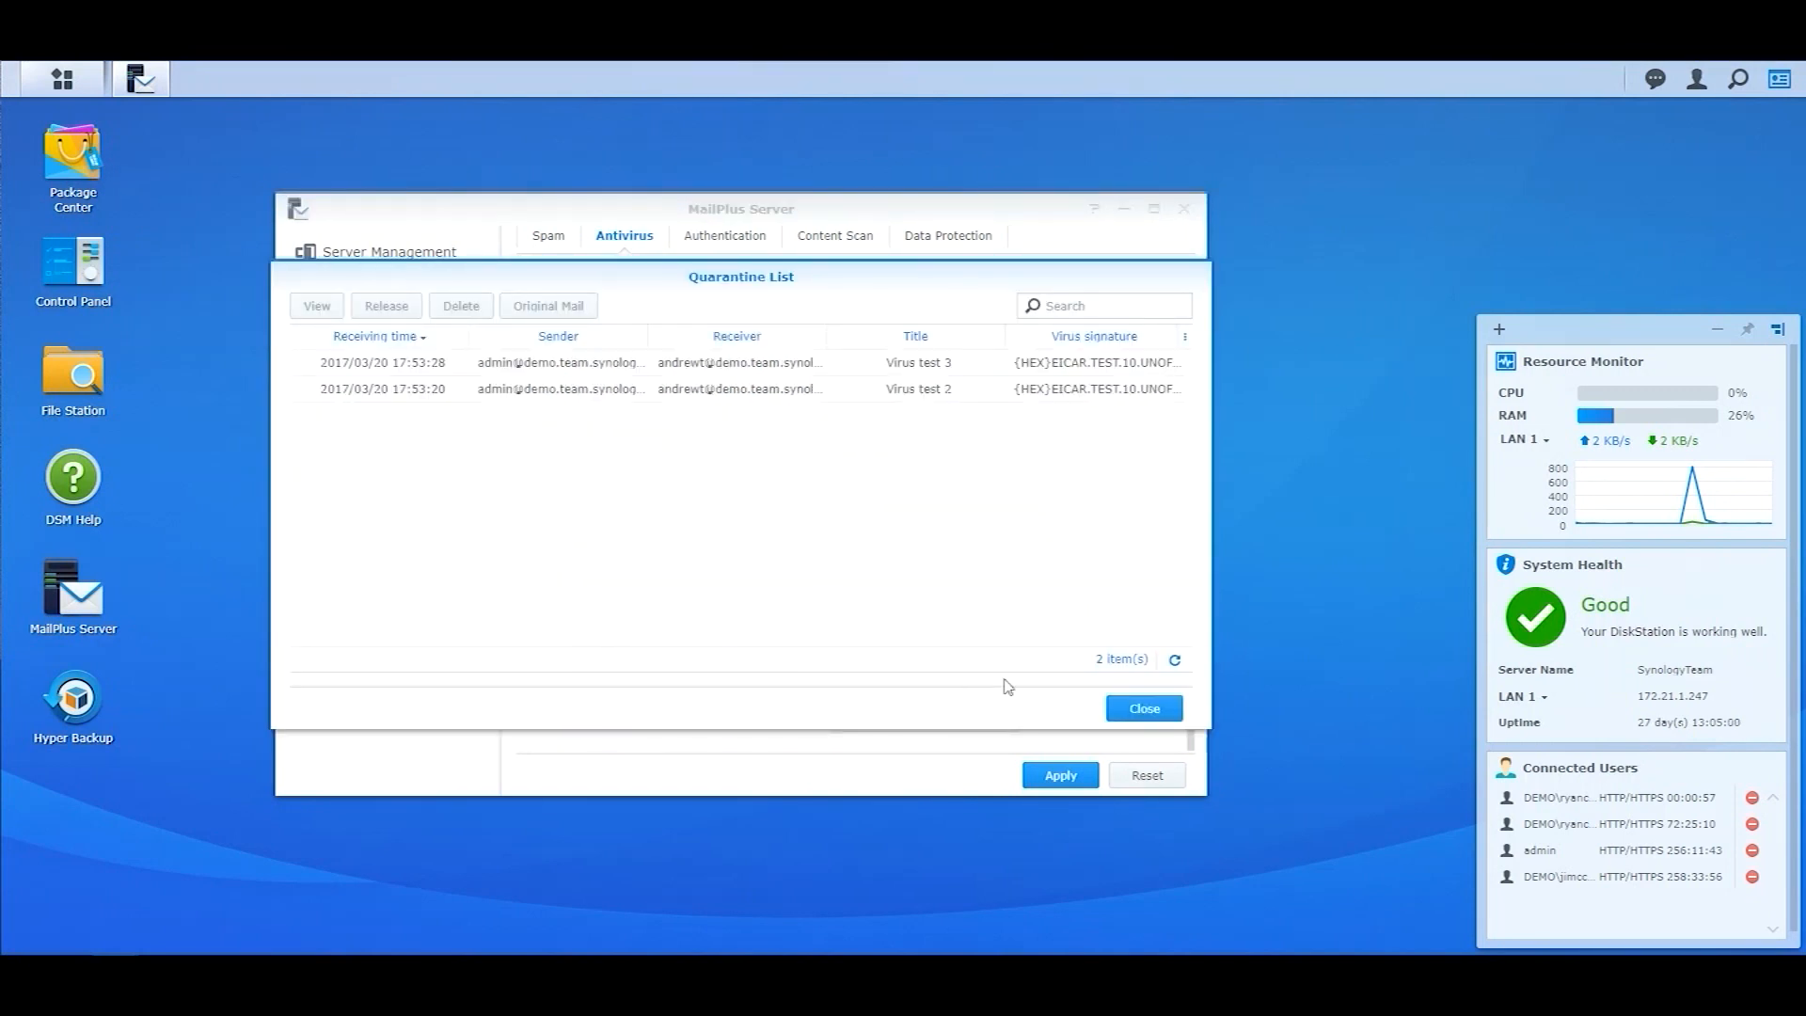
pyautogui.click(1141, 707)
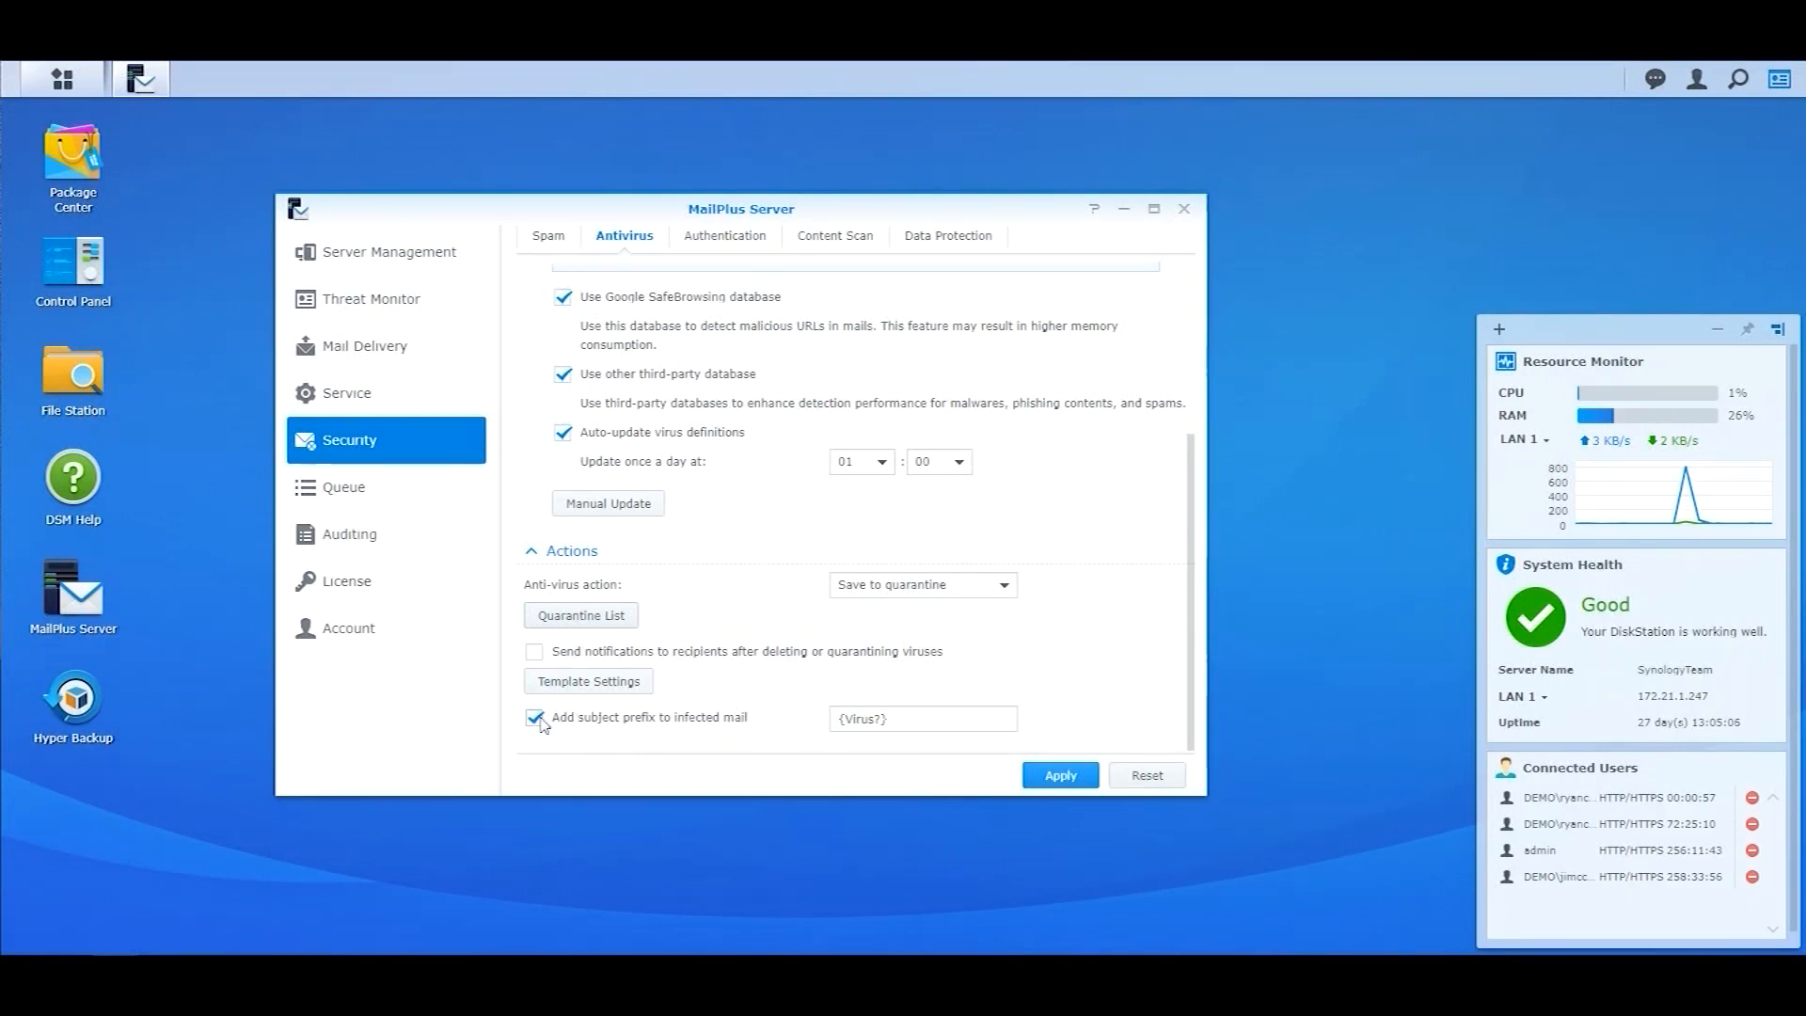
# Enable MCP on the Data Protection tab with a threshold score of 50
pyautogui.click(948, 235)
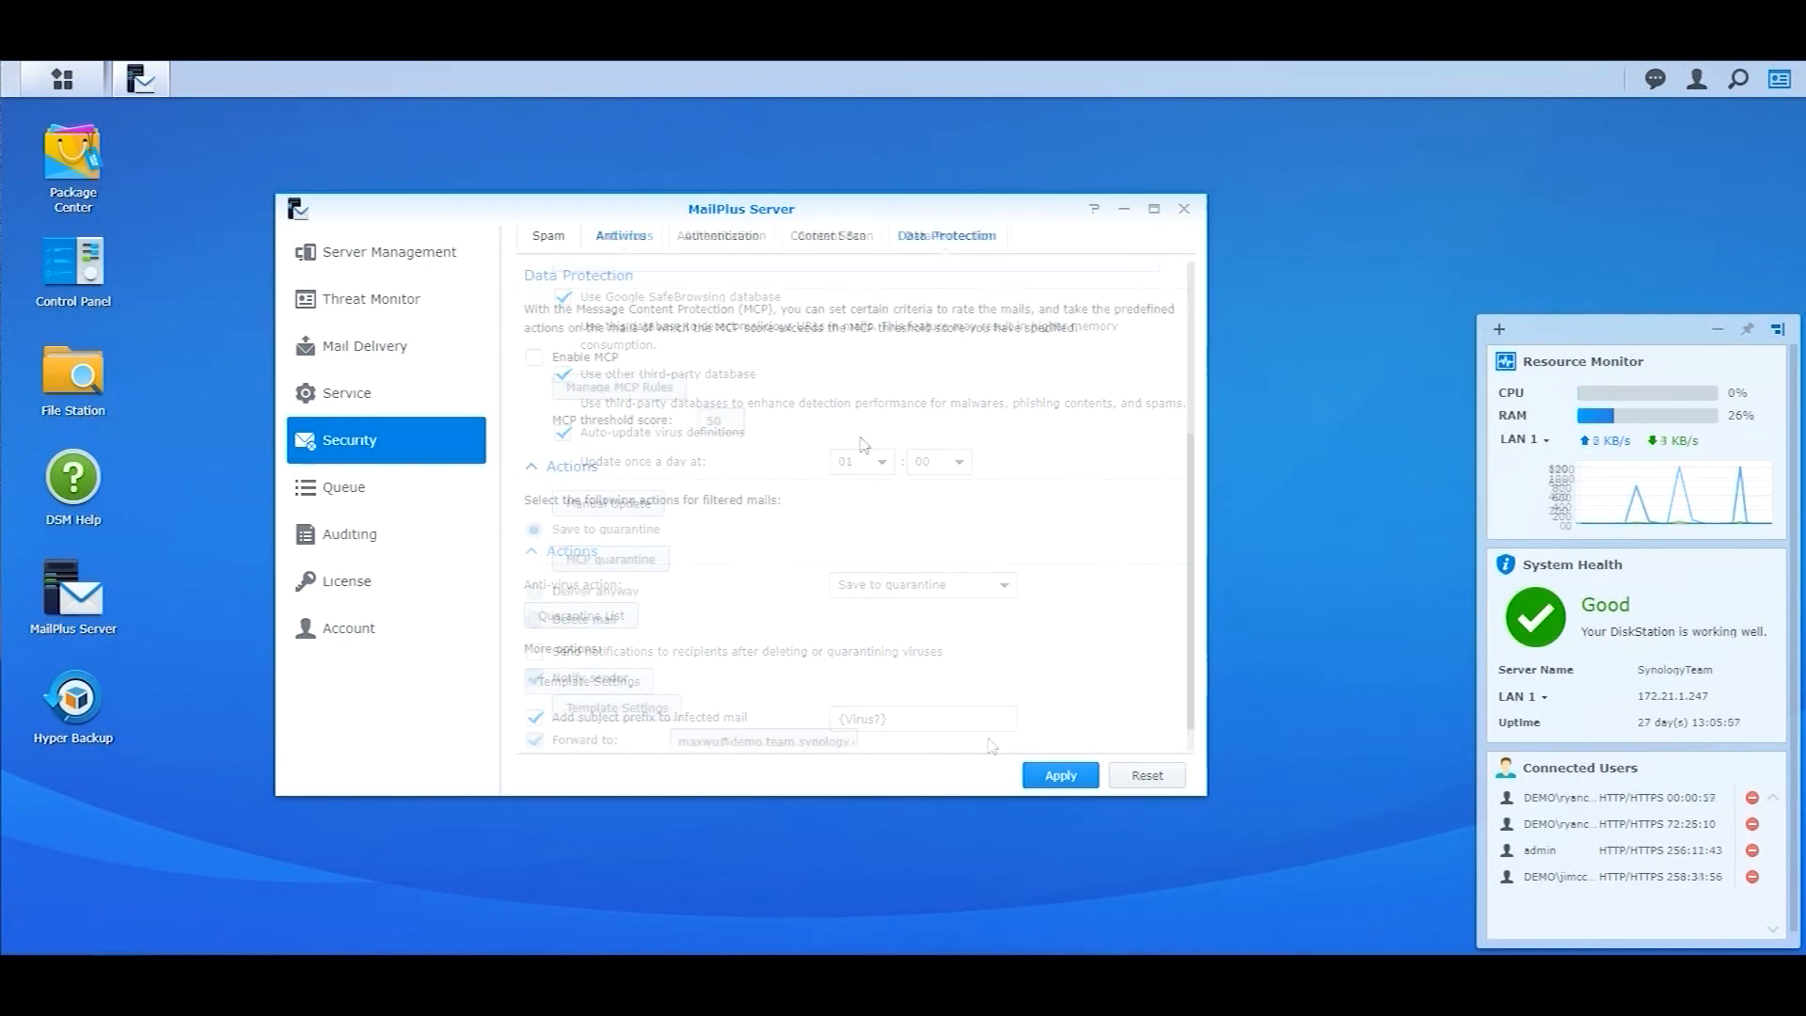
pyautogui.click(946, 235)
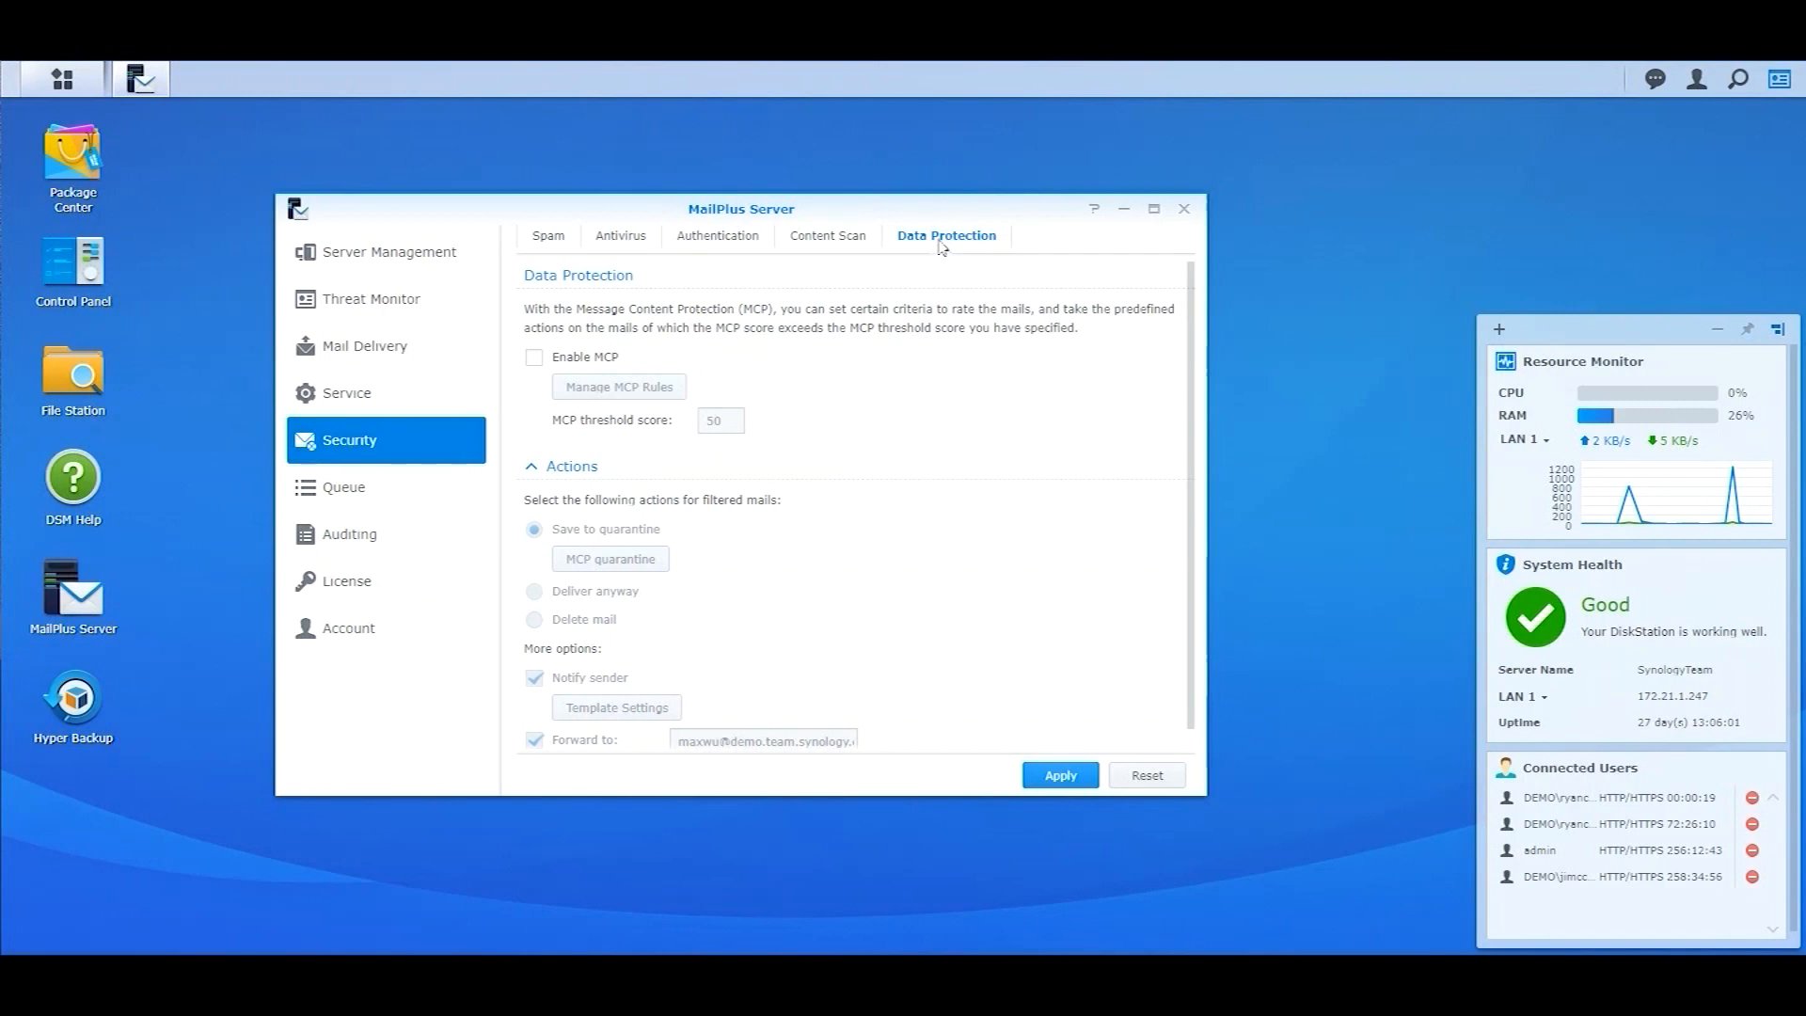
pyautogui.click(534, 359)
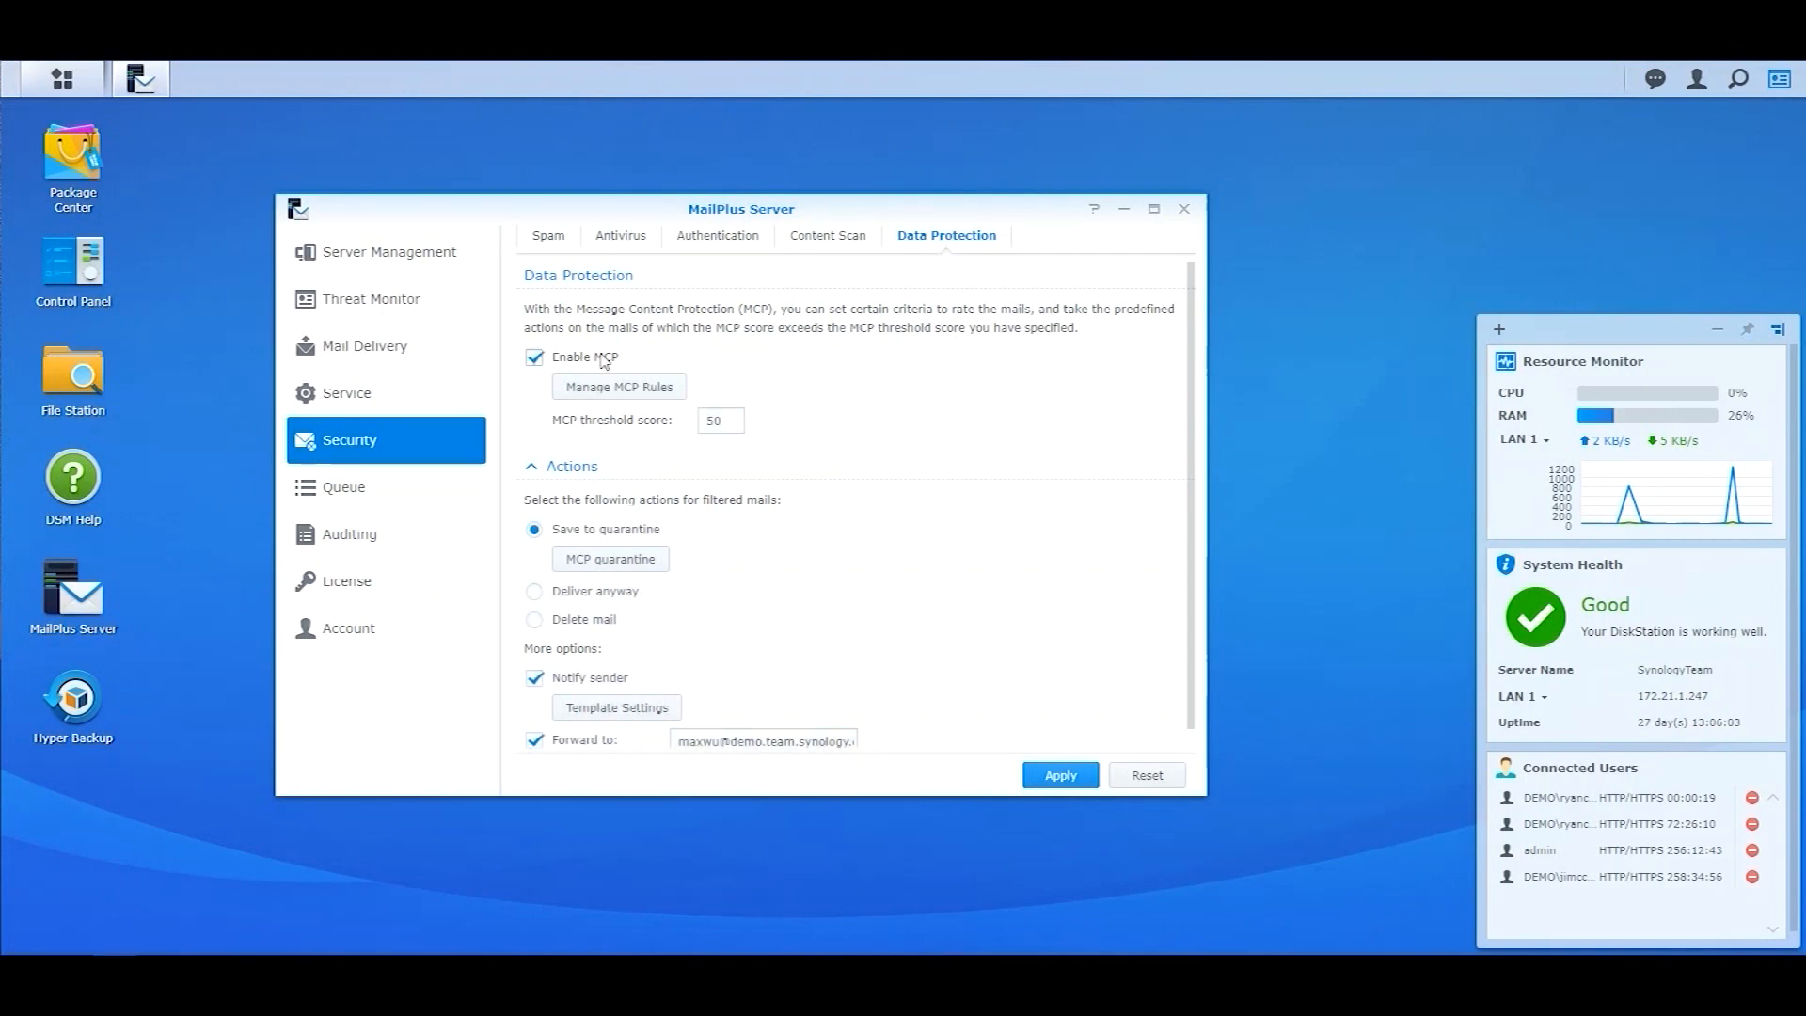
pyautogui.click(720, 420)
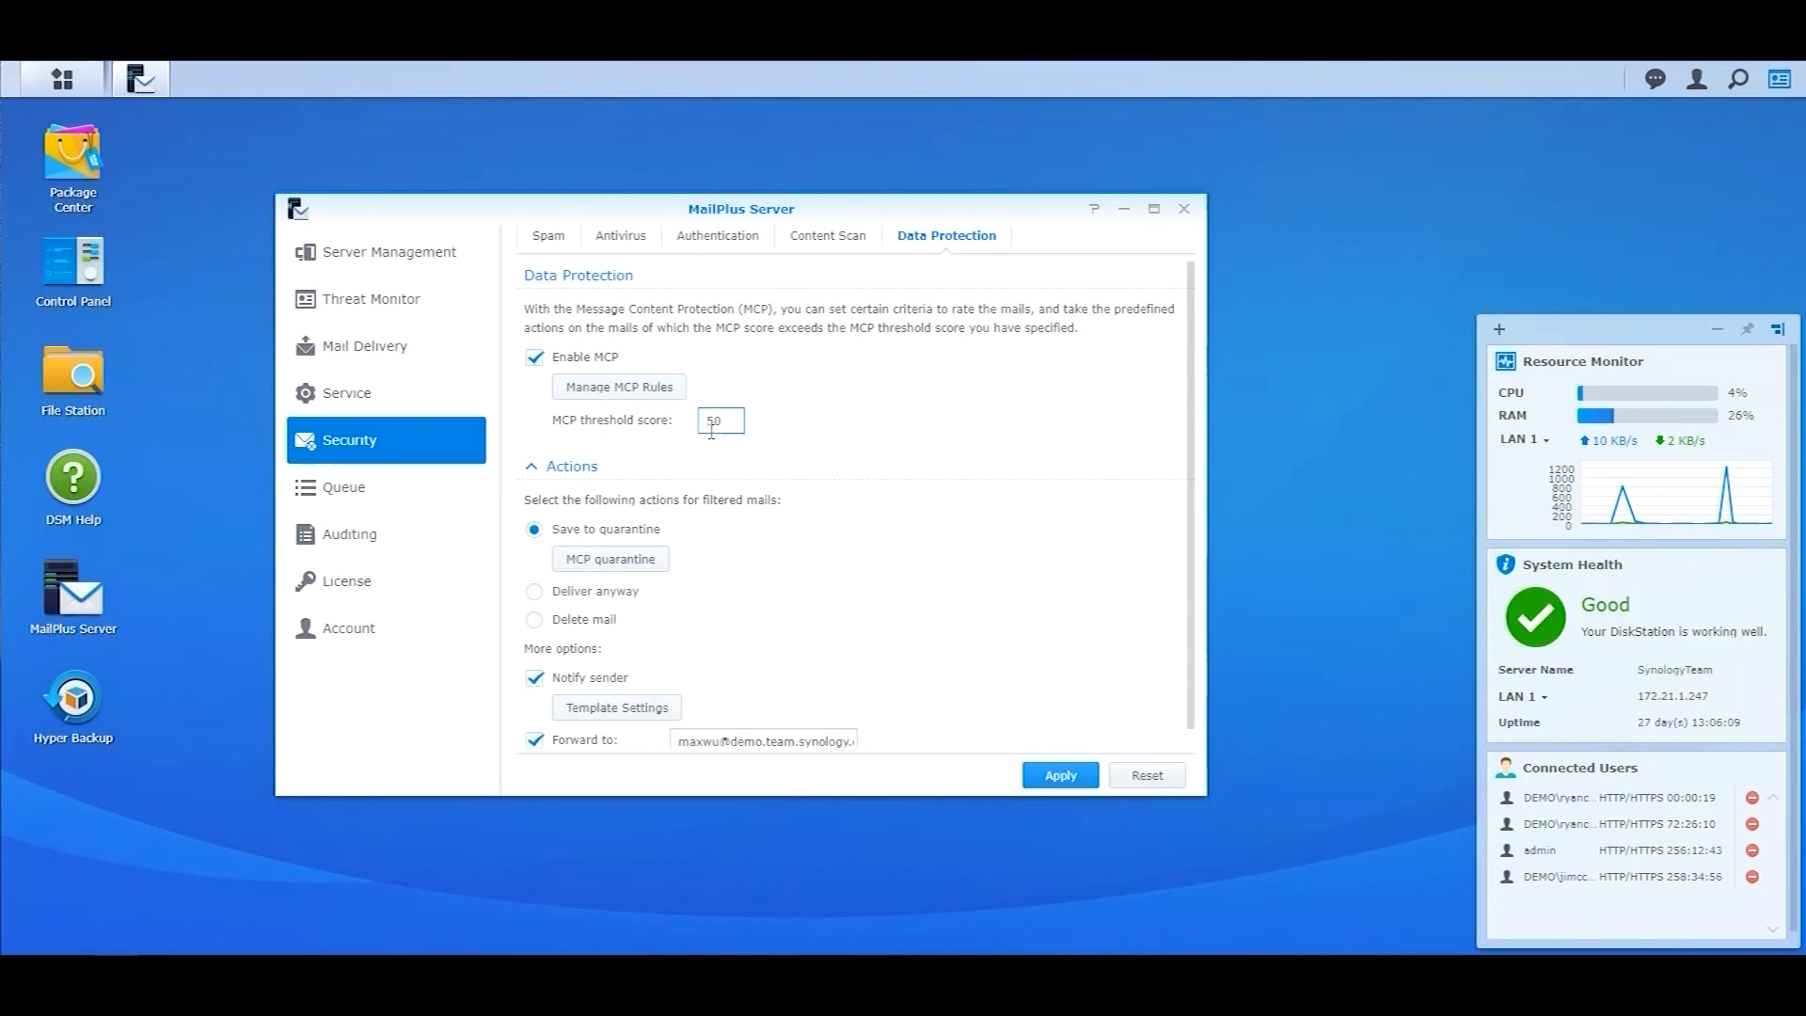
pyautogui.moveTo(711, 461)
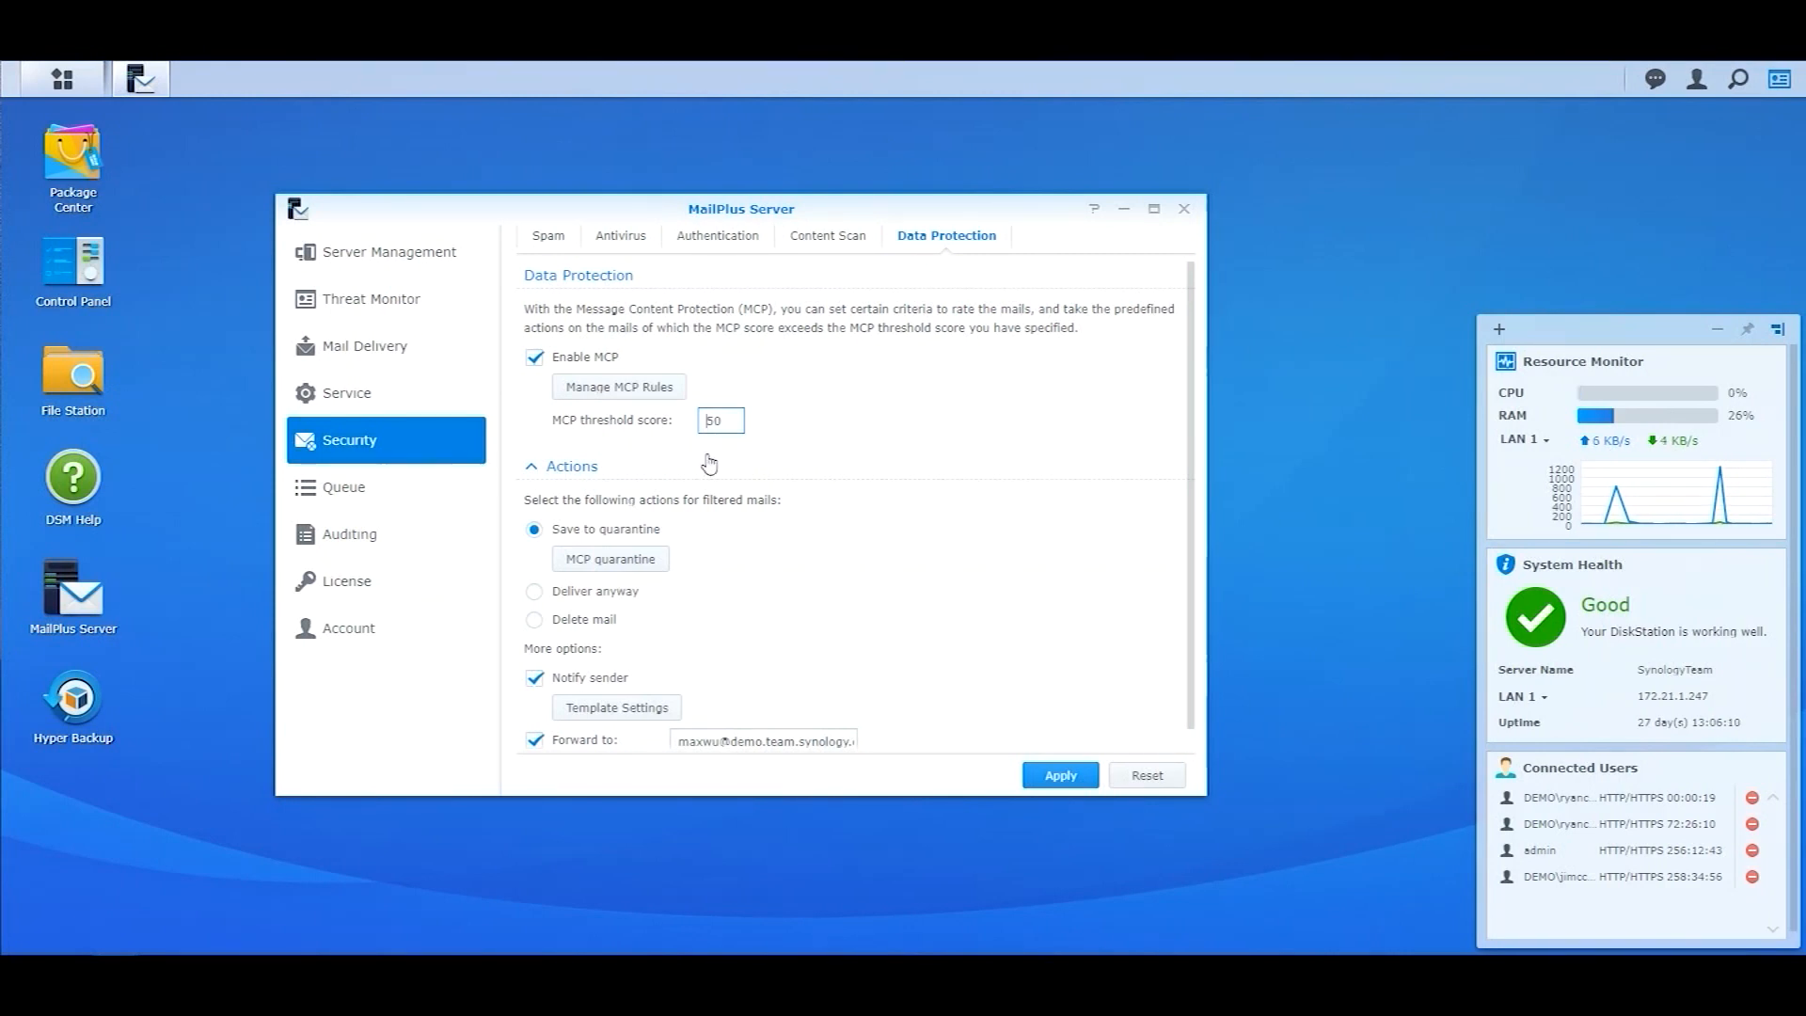
pyautogui.moveTo(617, 412)
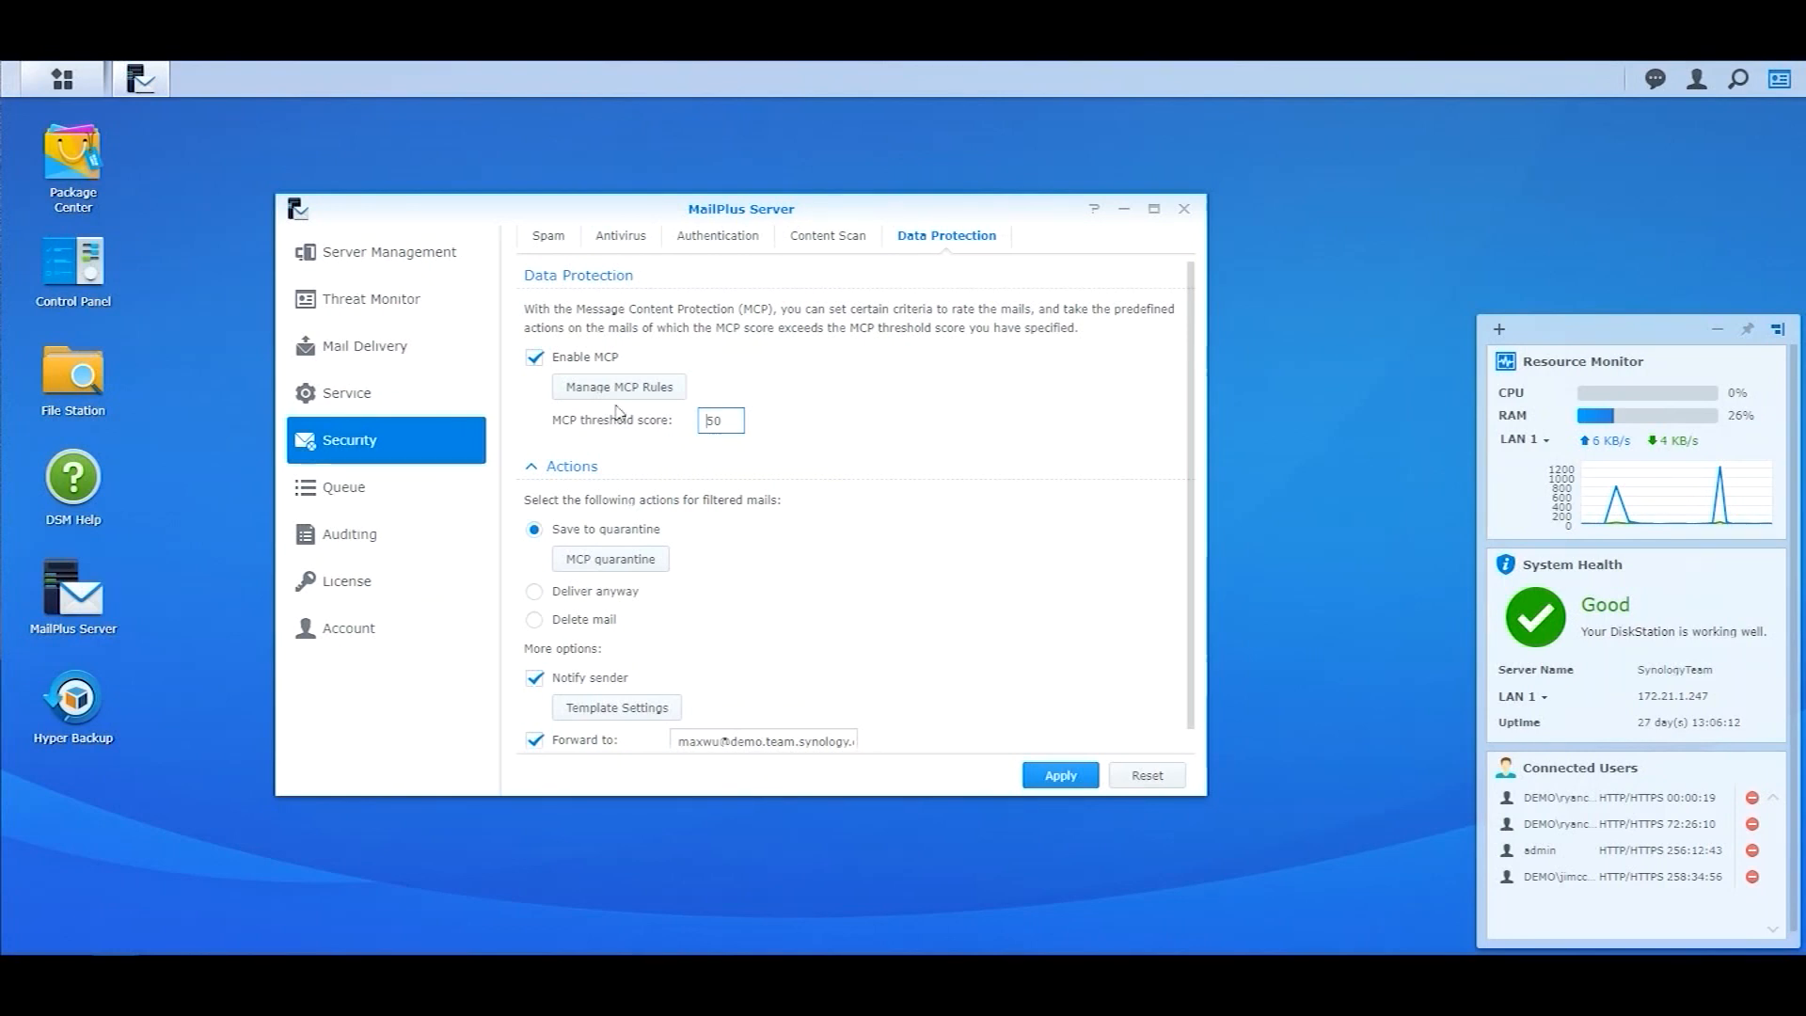
# Inspect the Creadit_card MCP rule's regular-expression settings without changing them
pyautogui.click(617, 385)
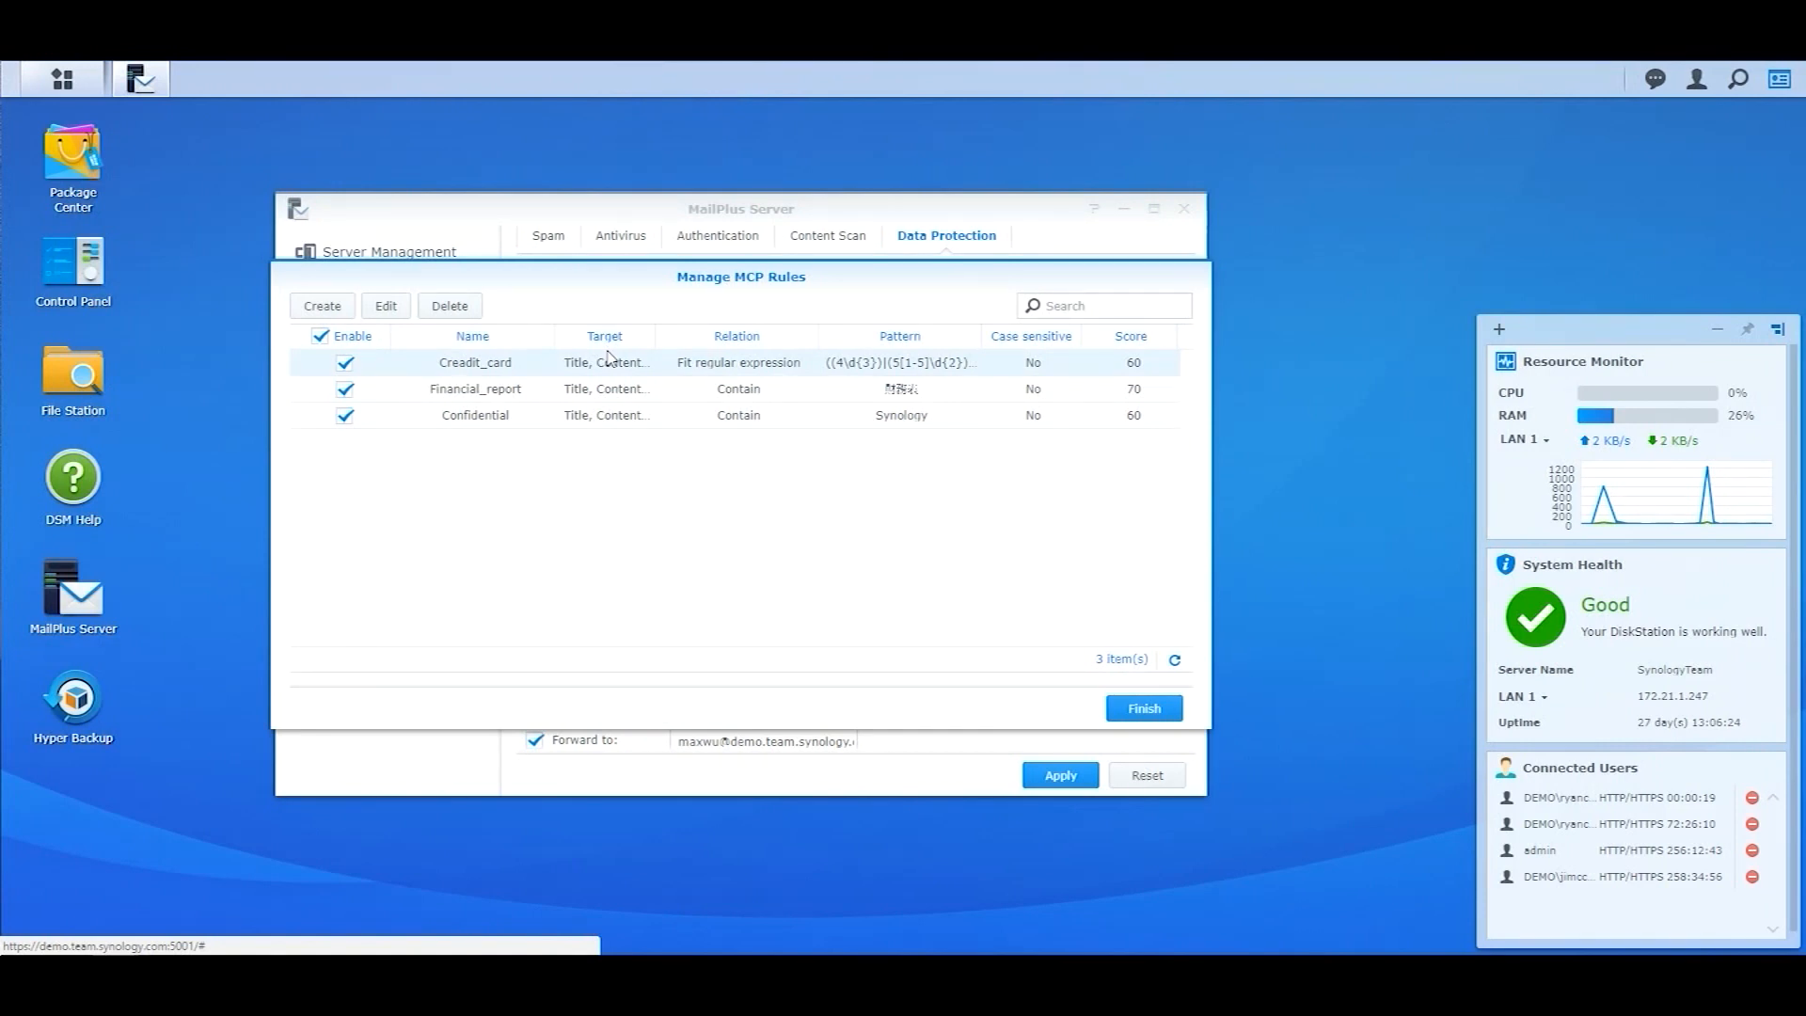
pyautogui.moveTo(385, 304)
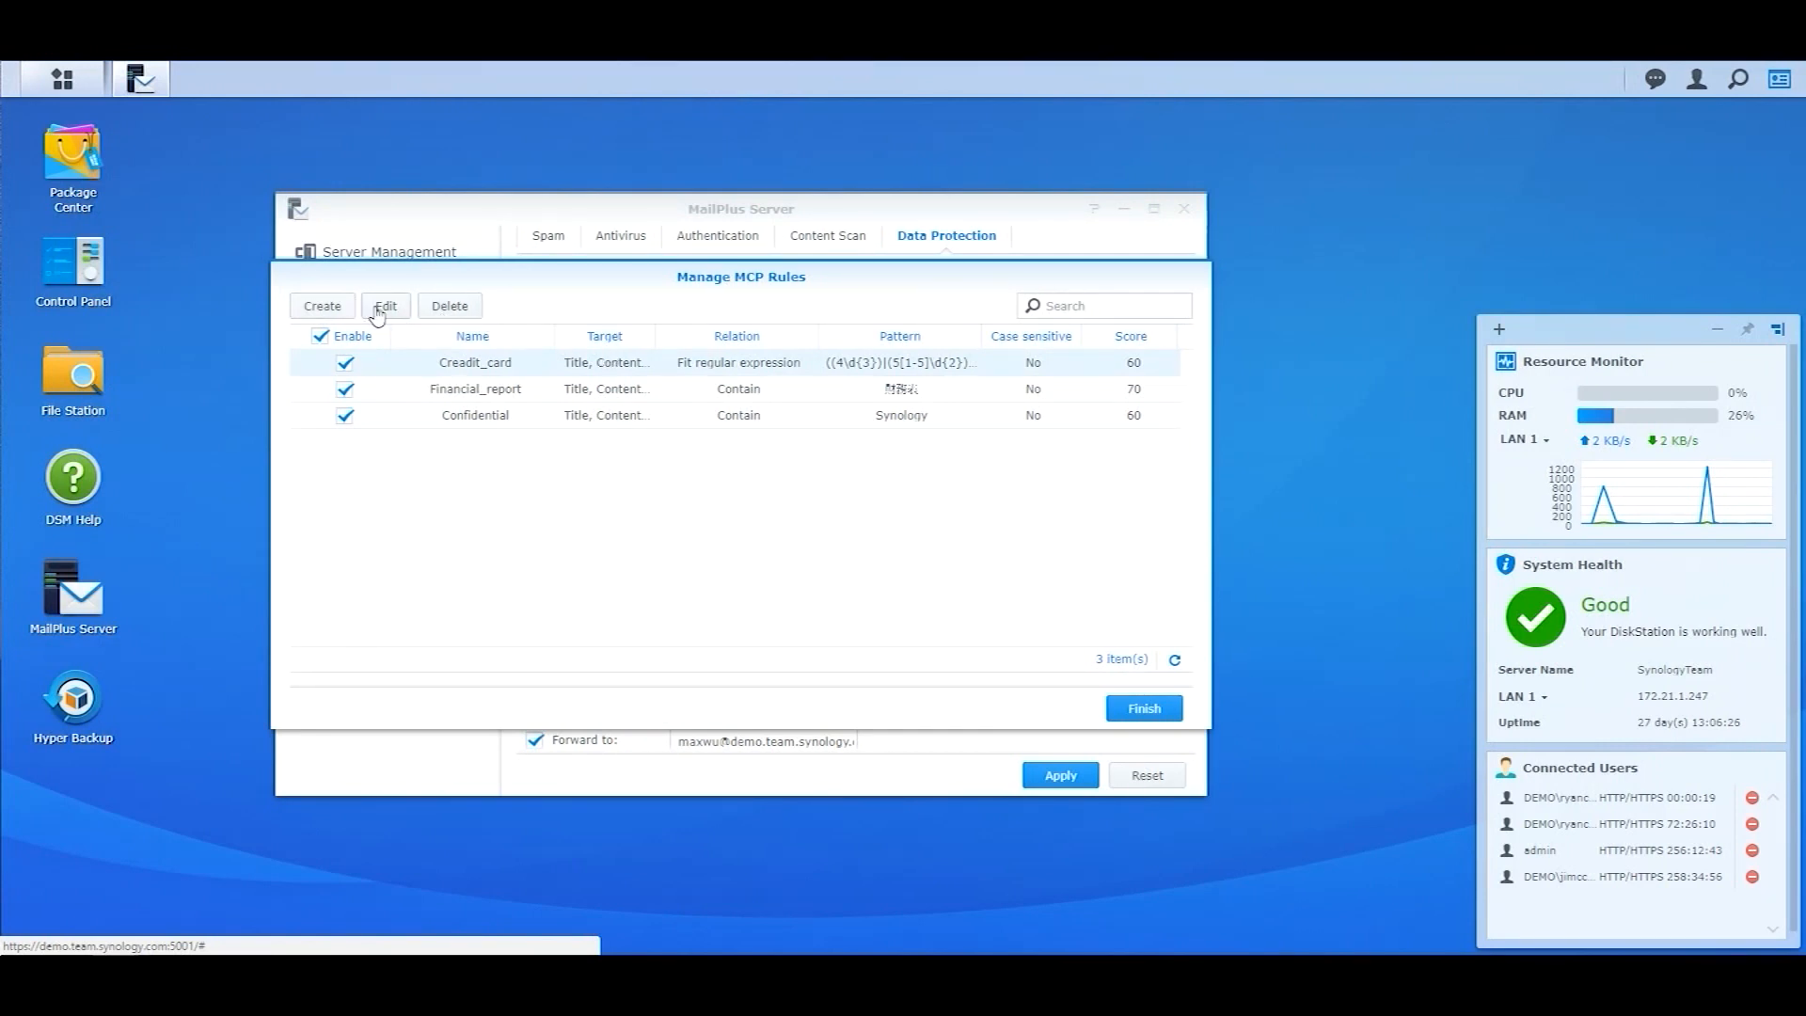
pyautogui.click(385, 304)
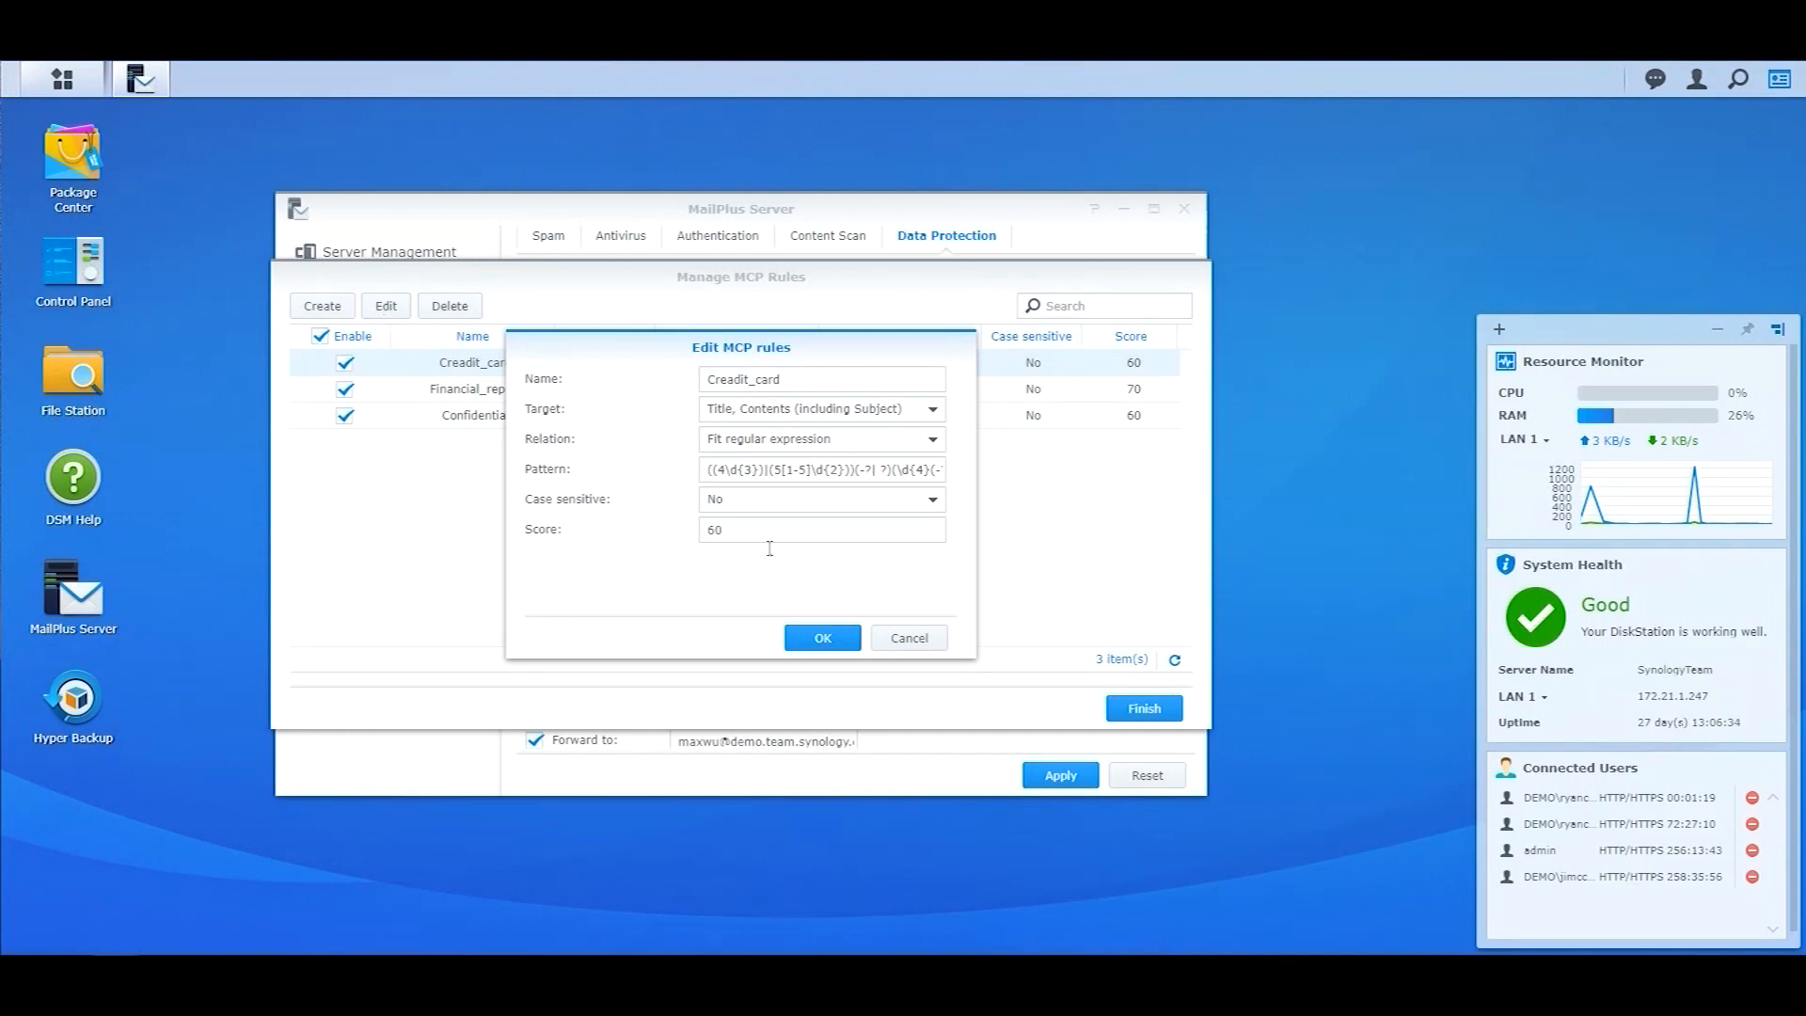
pyautogui.click(821, 637)
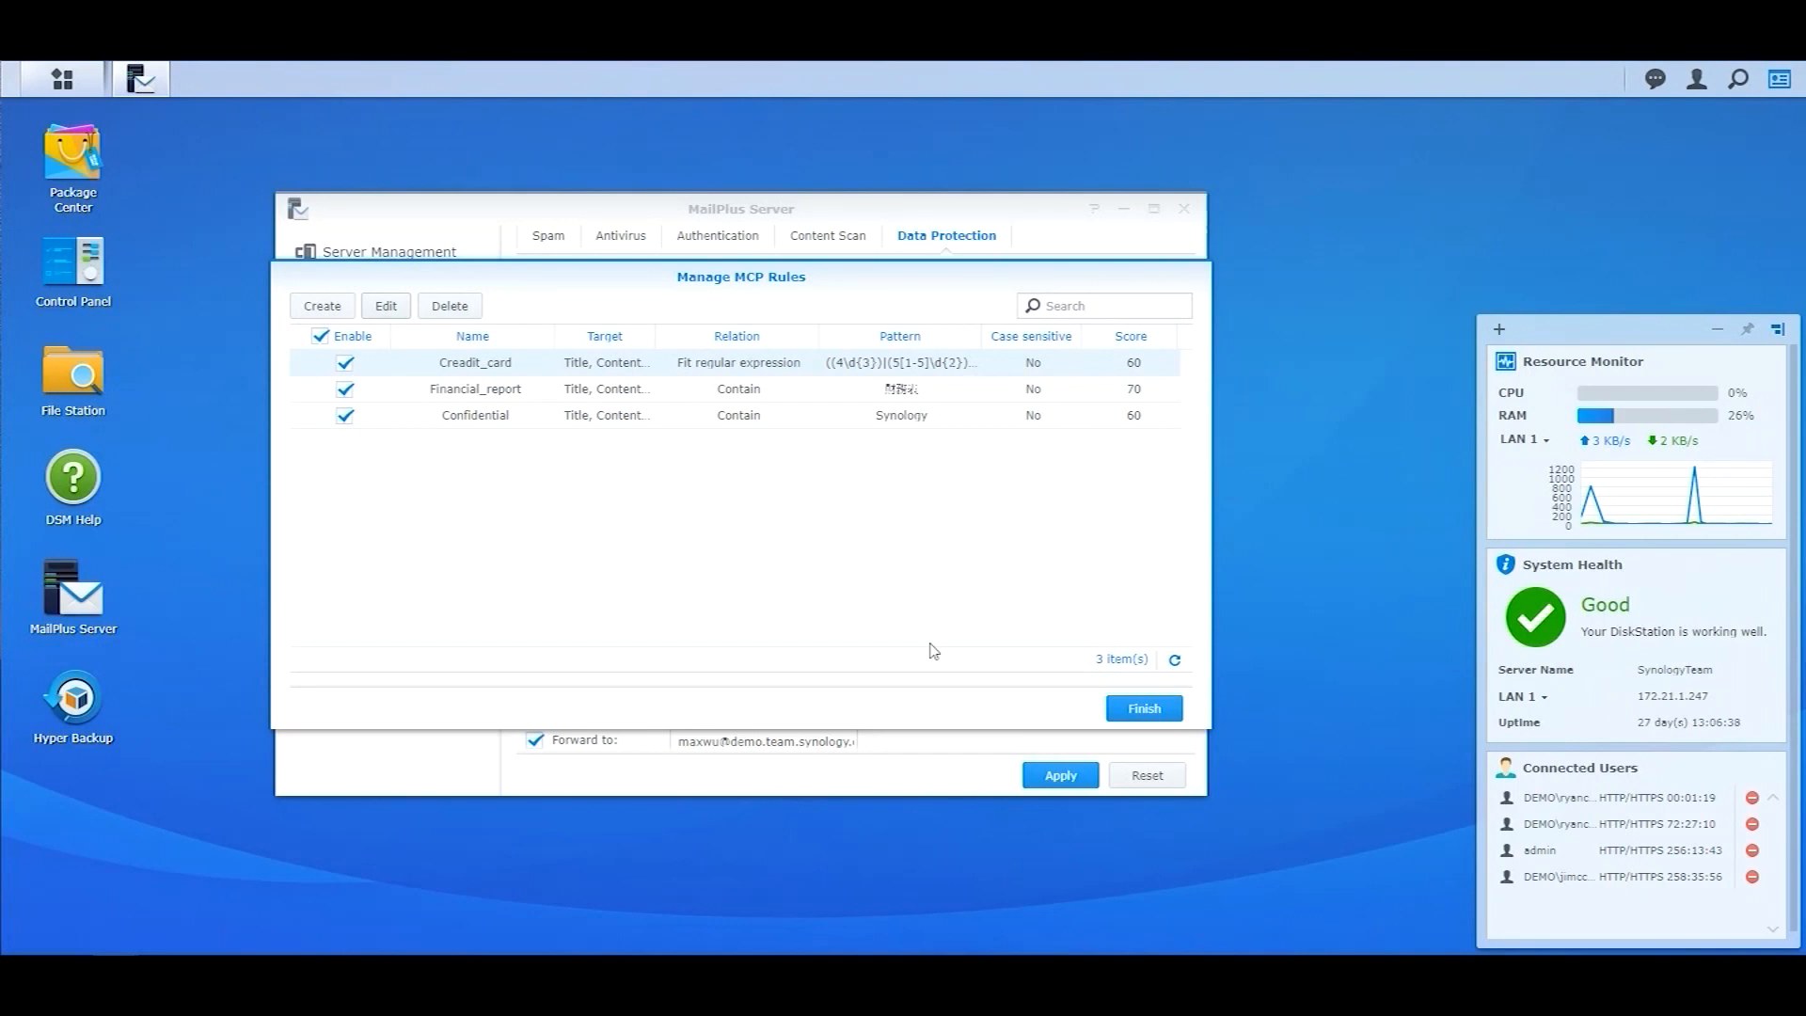
pyautogui.moveTo(1156, 378)
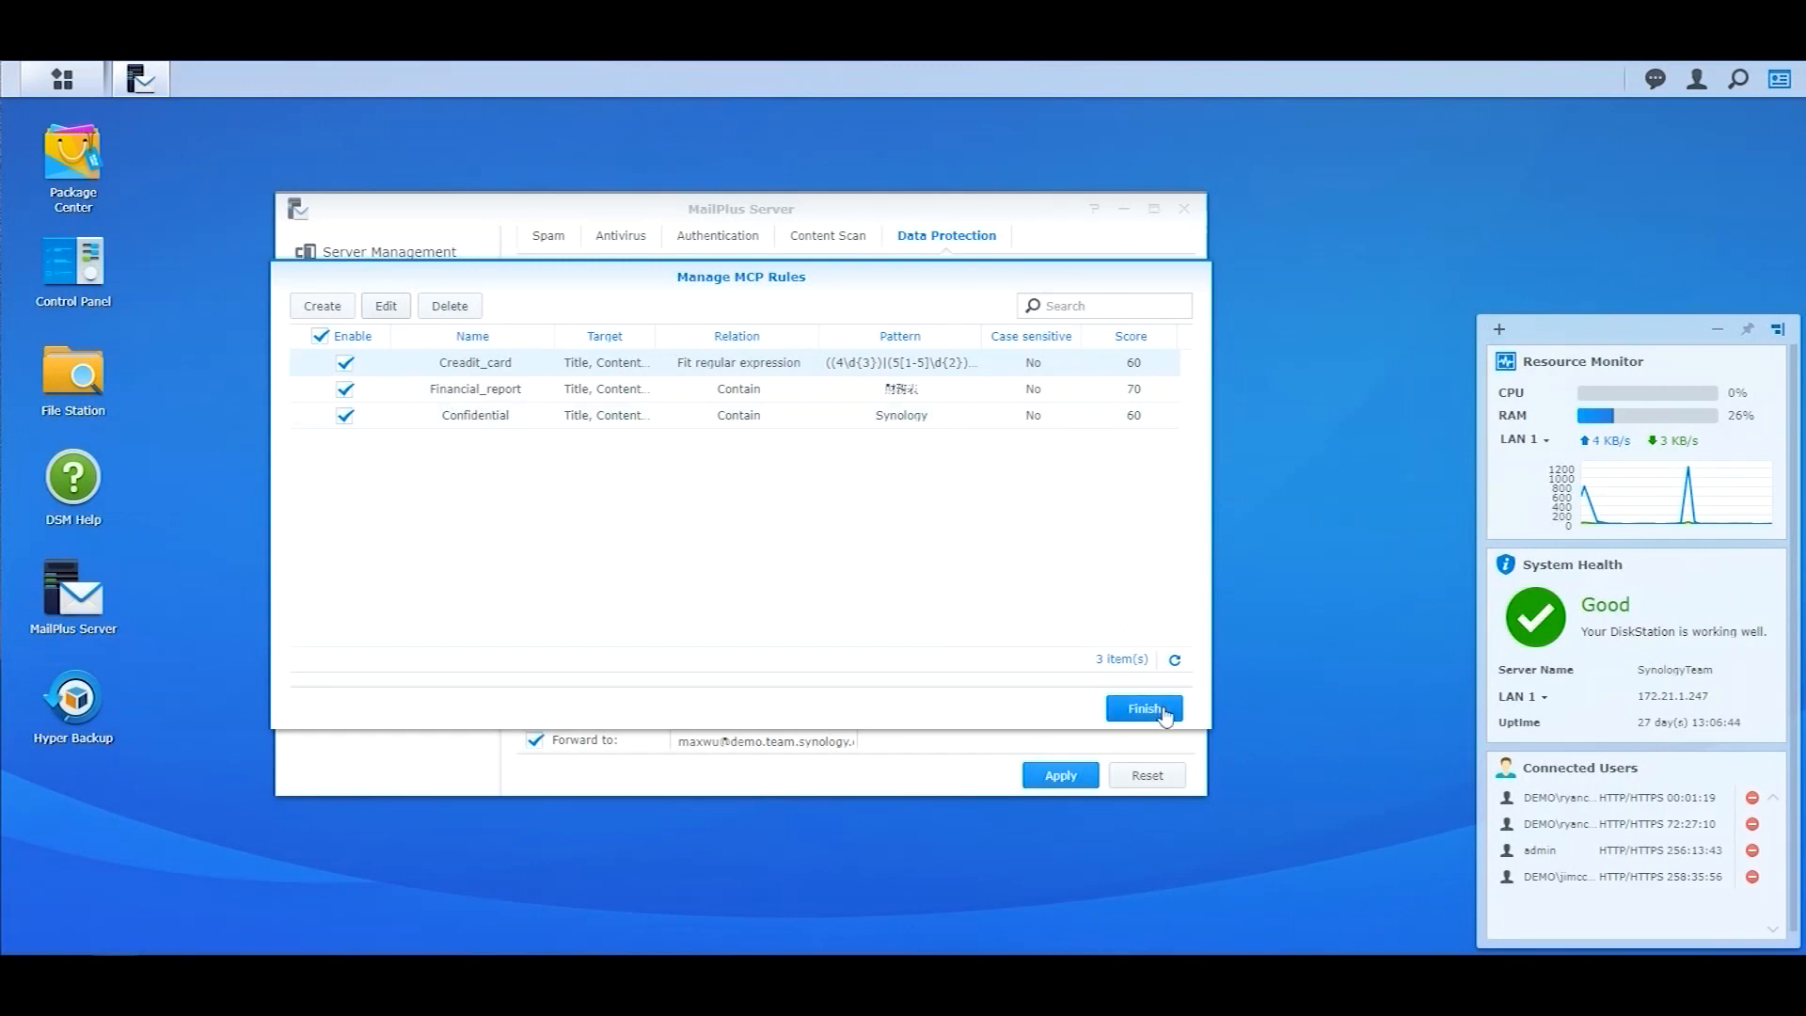
# Inspect the MCP quarantine's one Confidential message, then view the empty Threat Monitor overview
pyautogui.click(1143, 707)
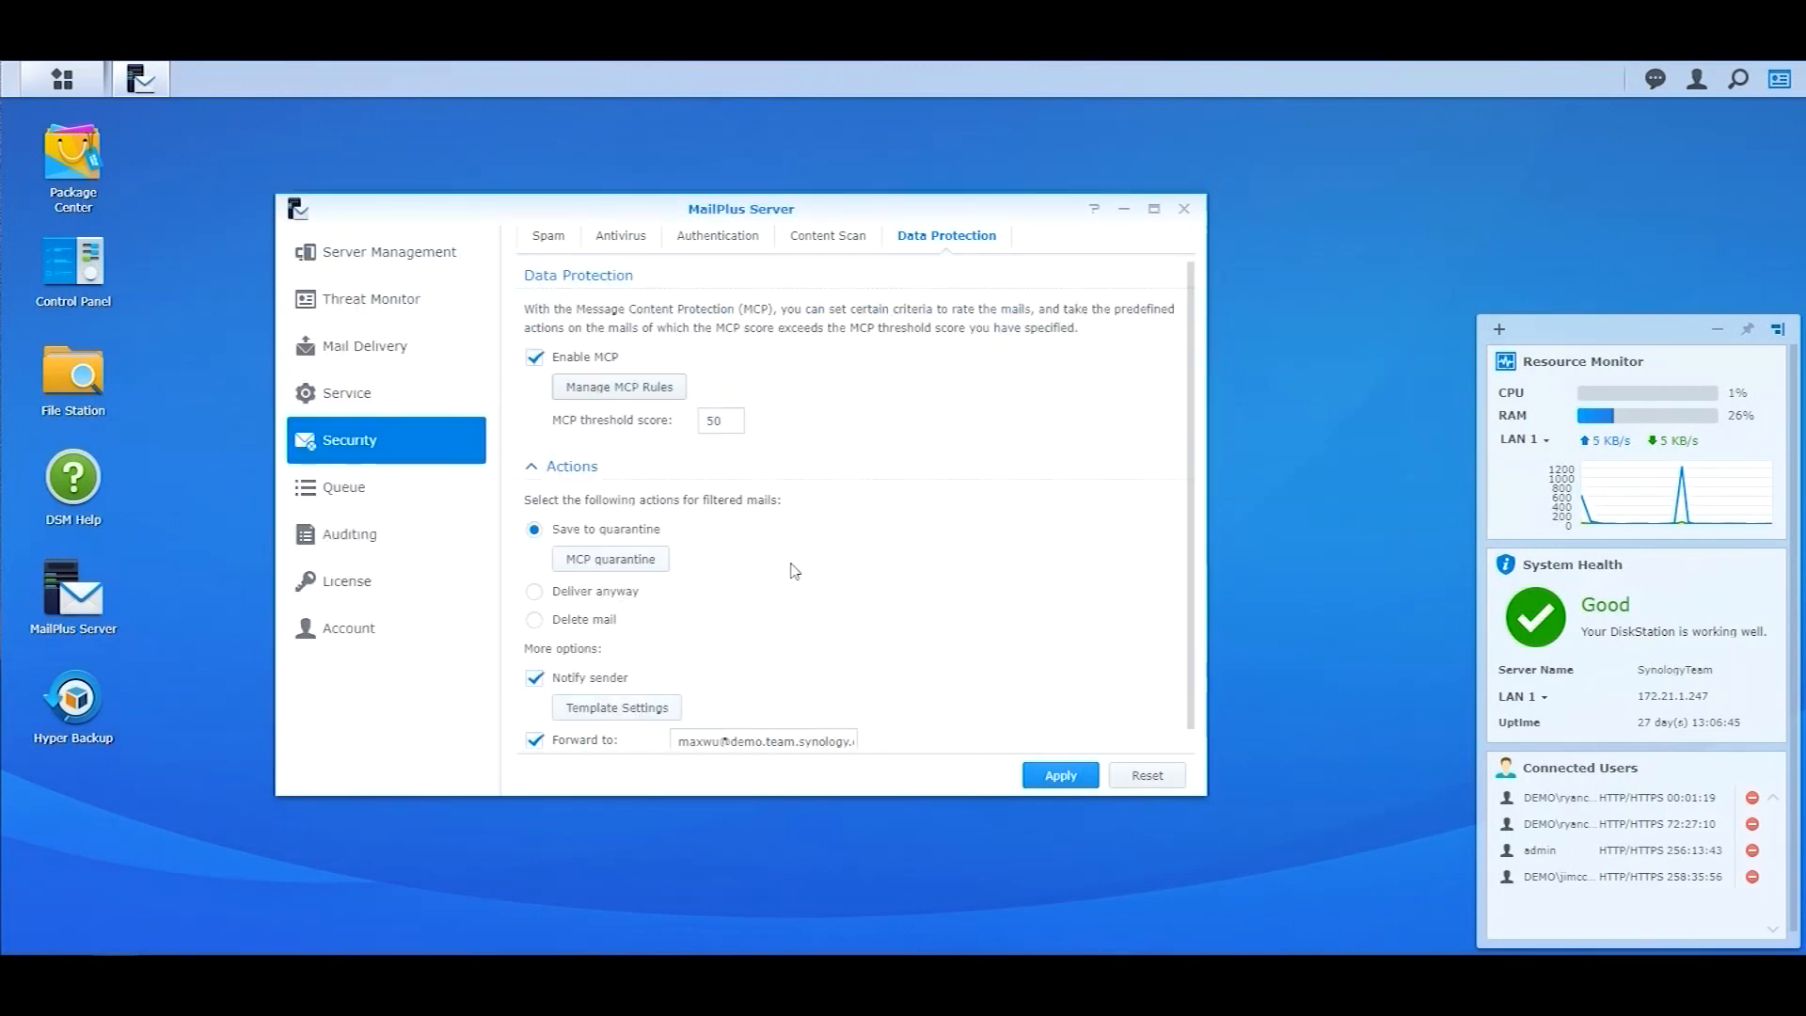
pyautogui.scroll(3)
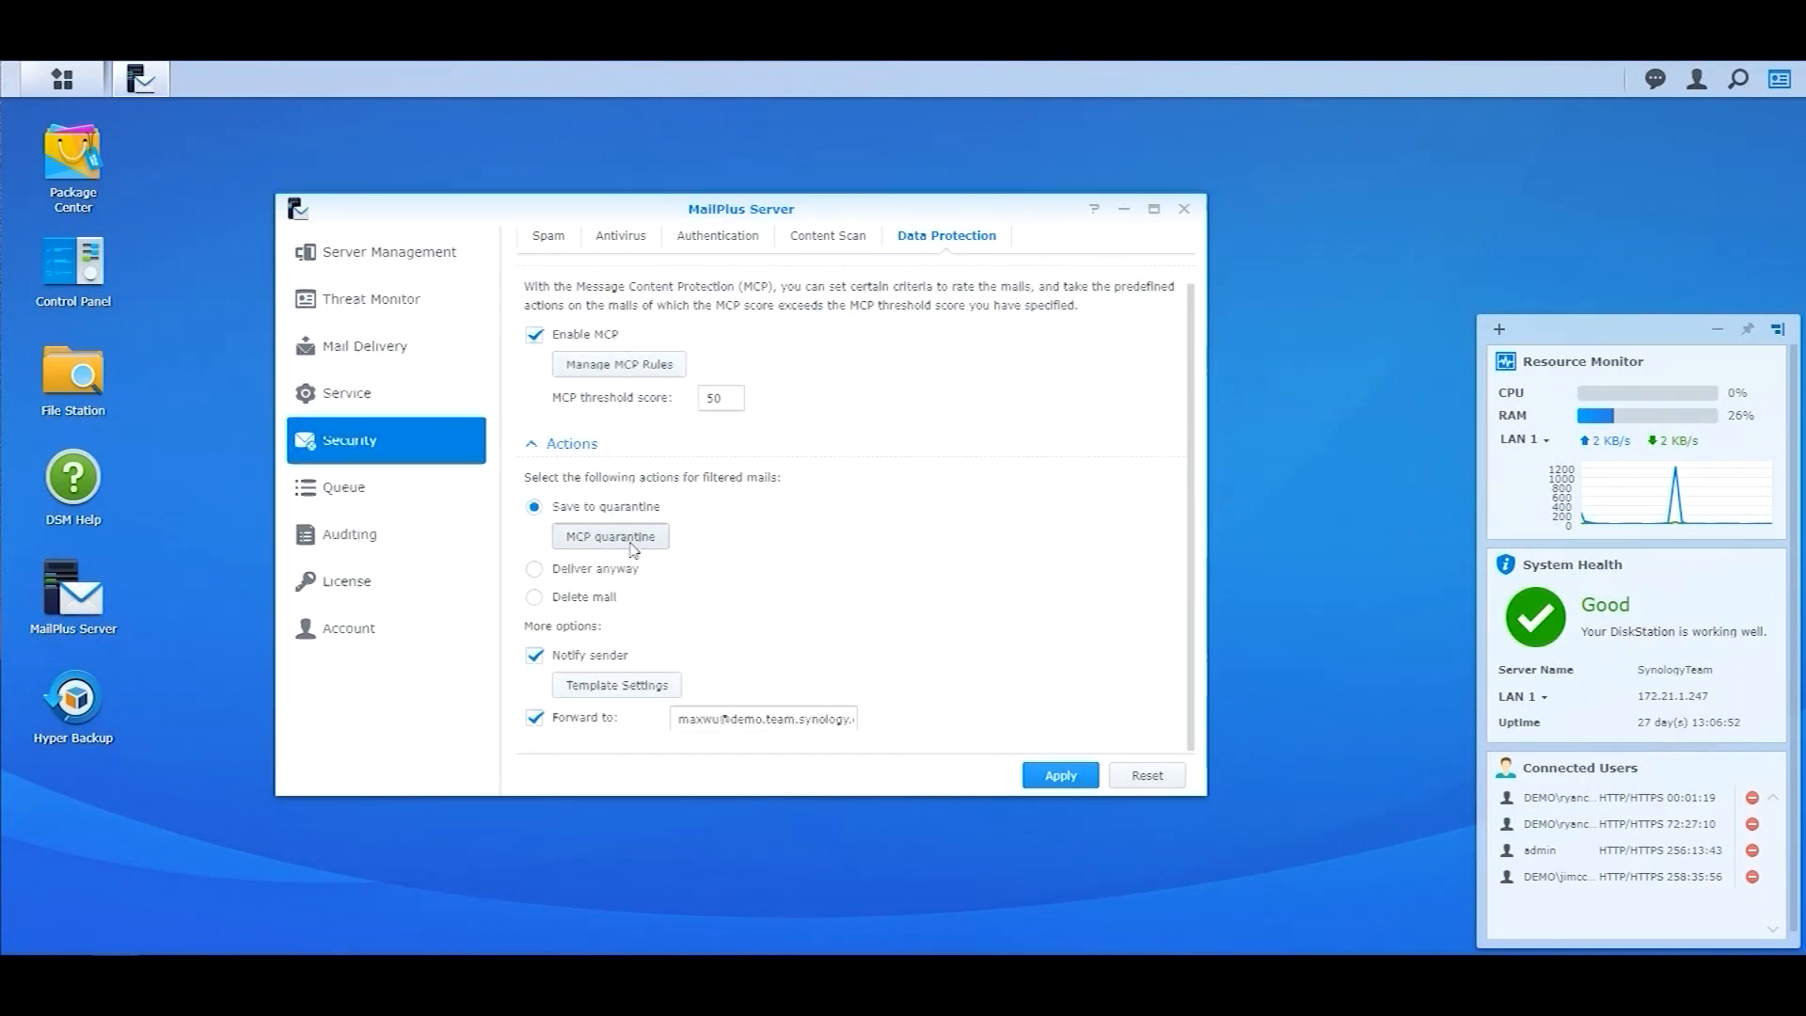
pyautogui.click(610, 535)
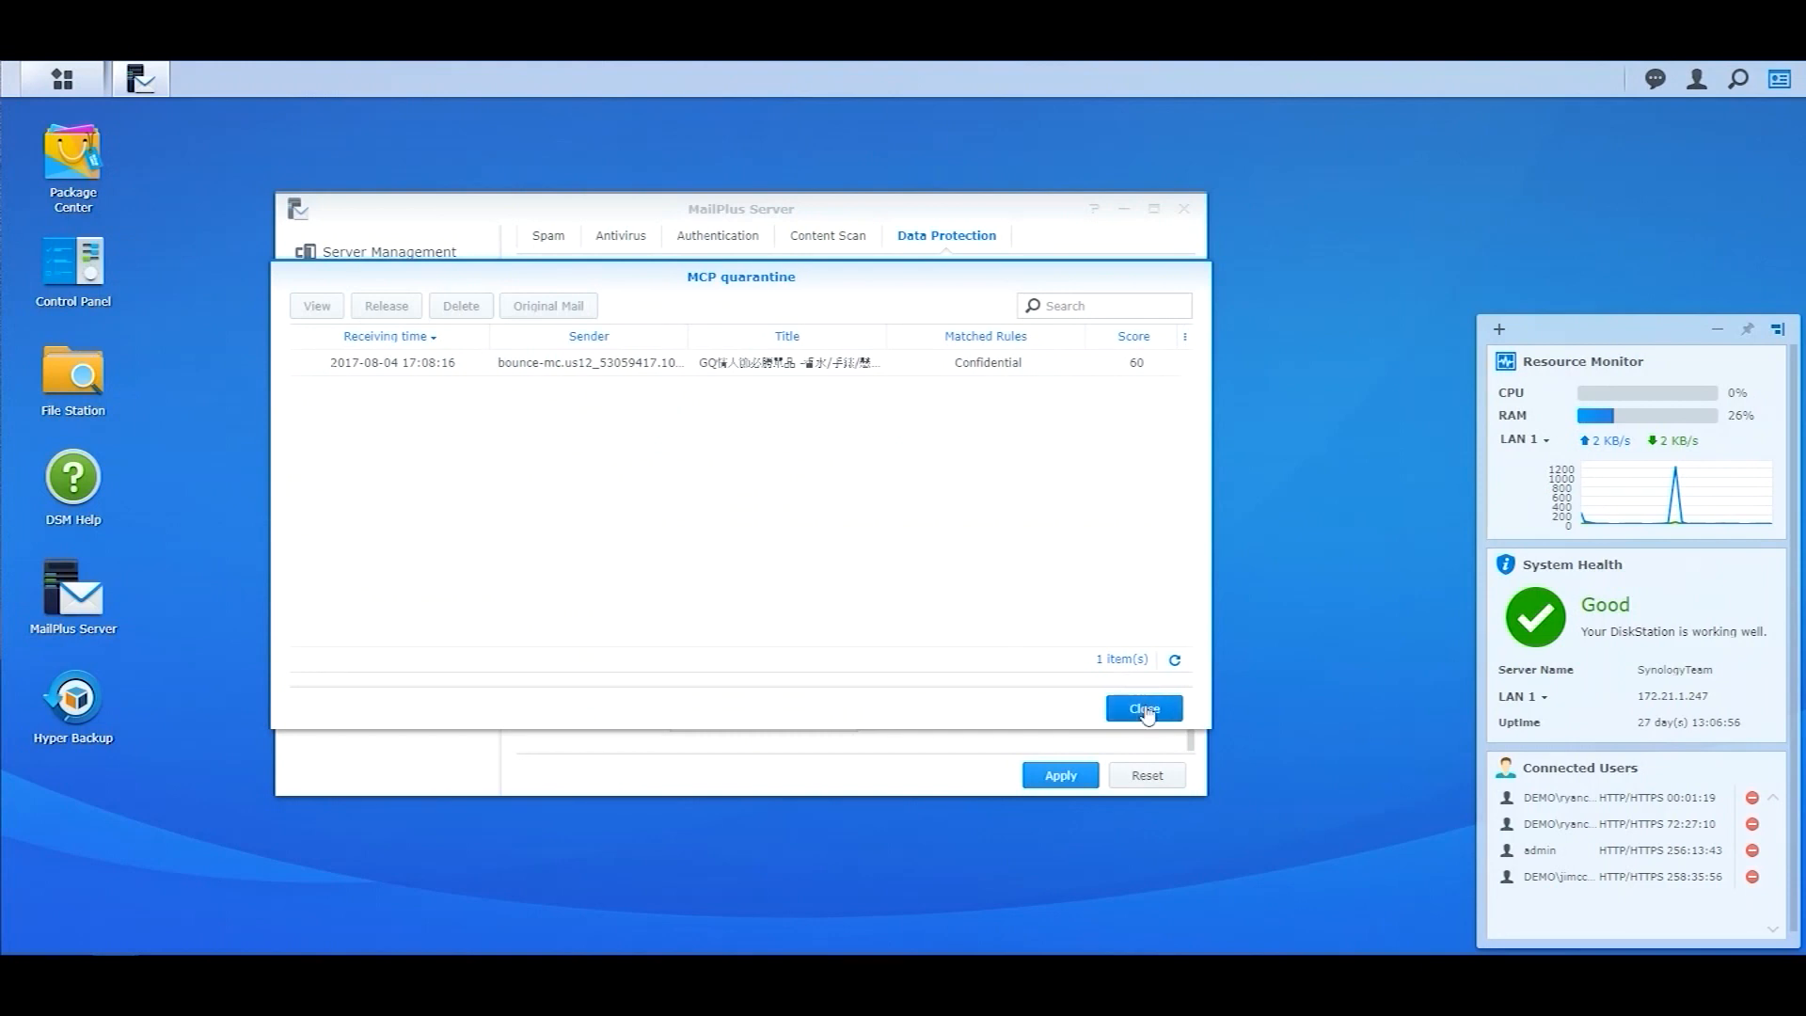
pyautogui.click(1143, 709)
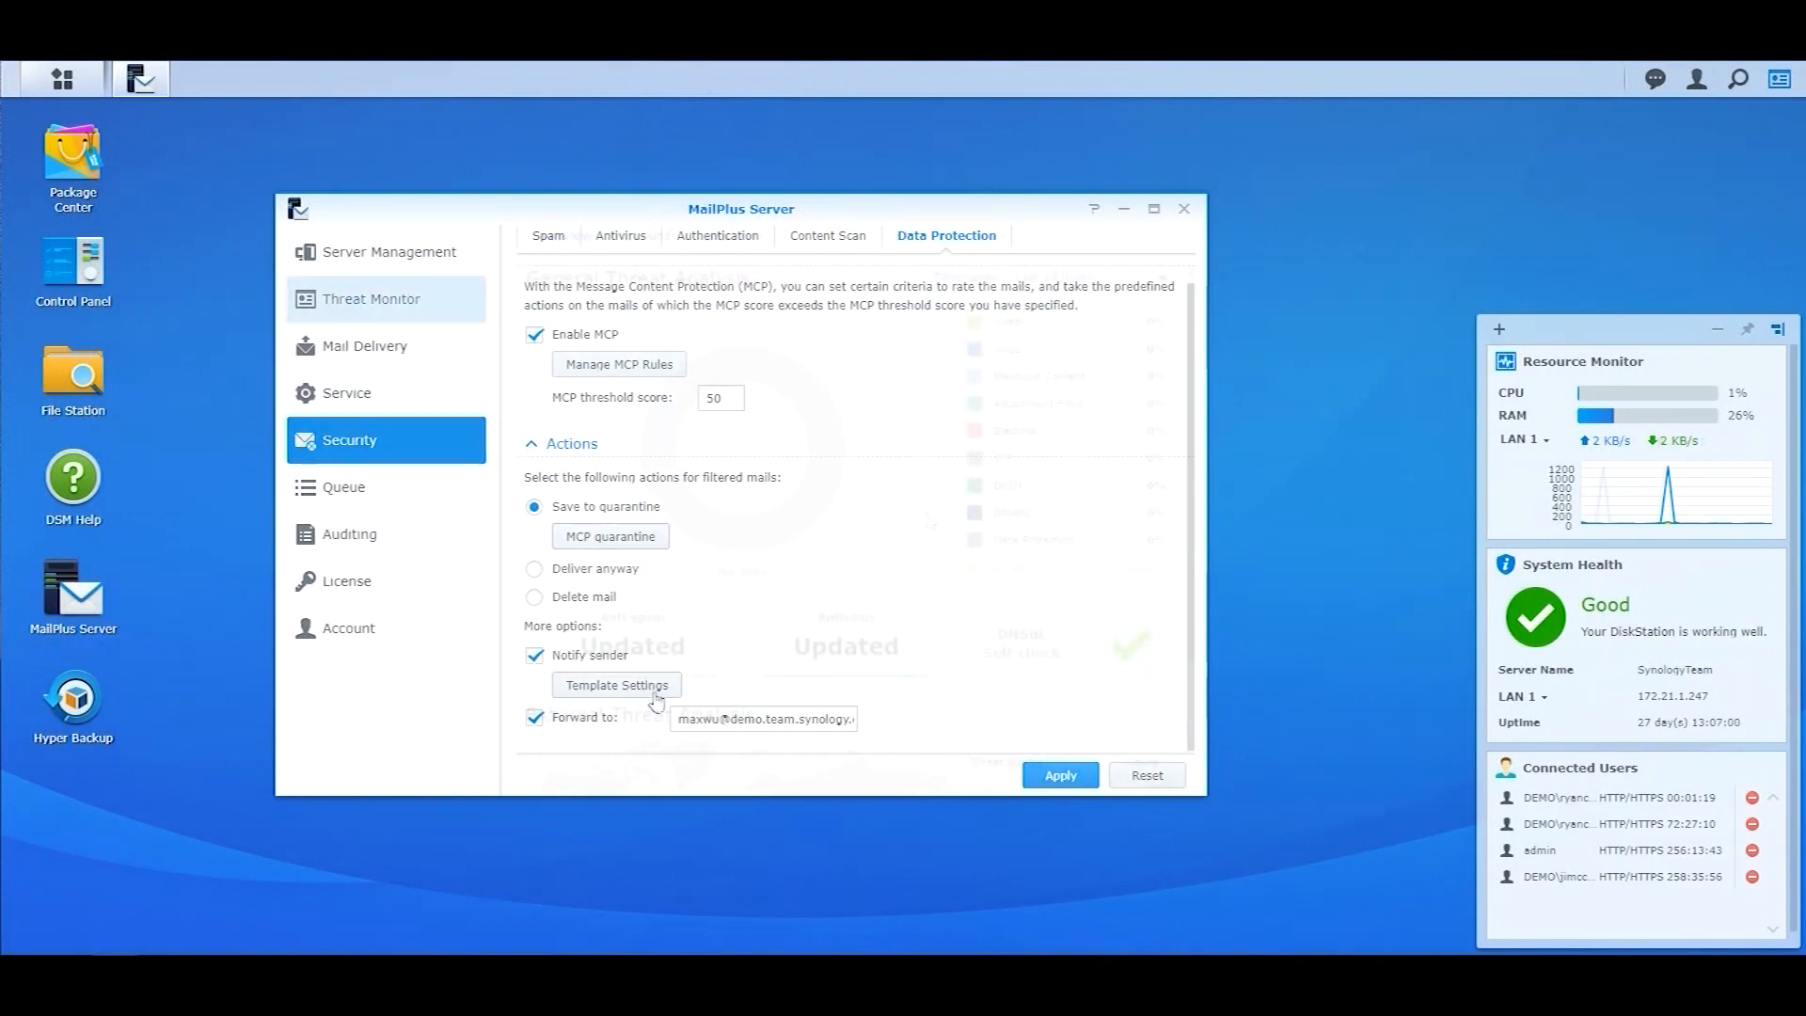
pyautogui.click(370, 299)
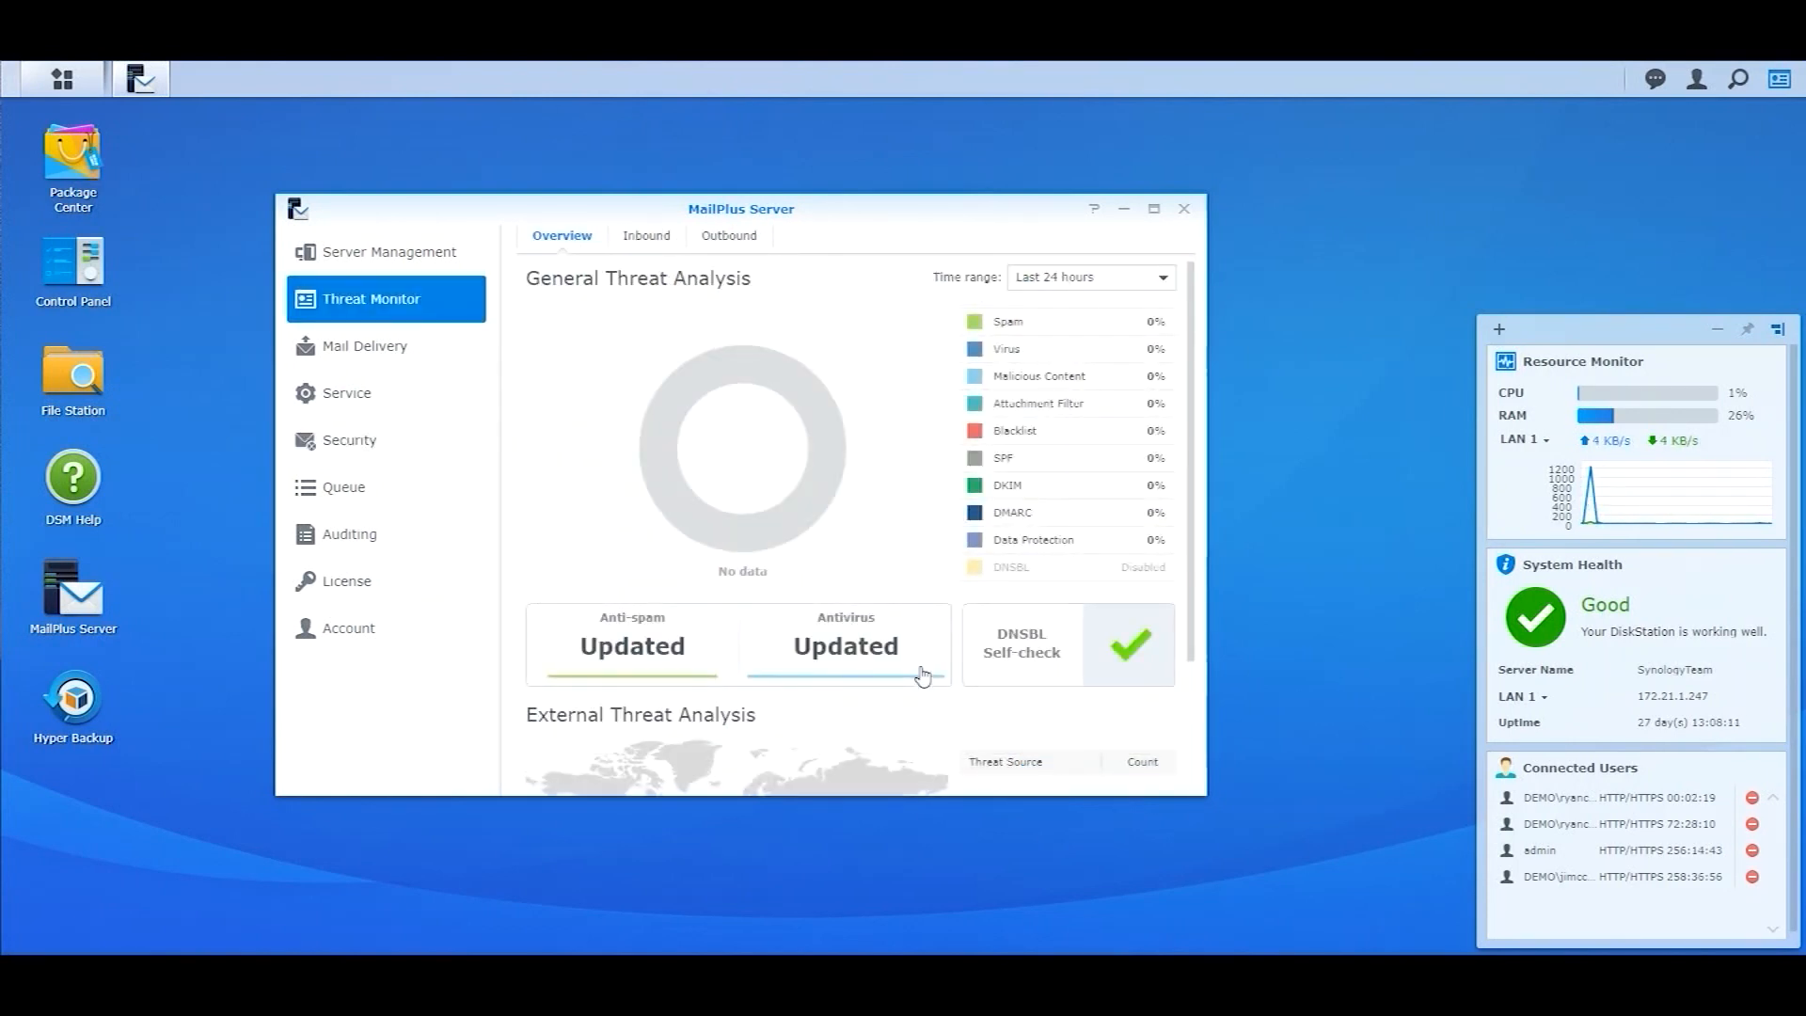